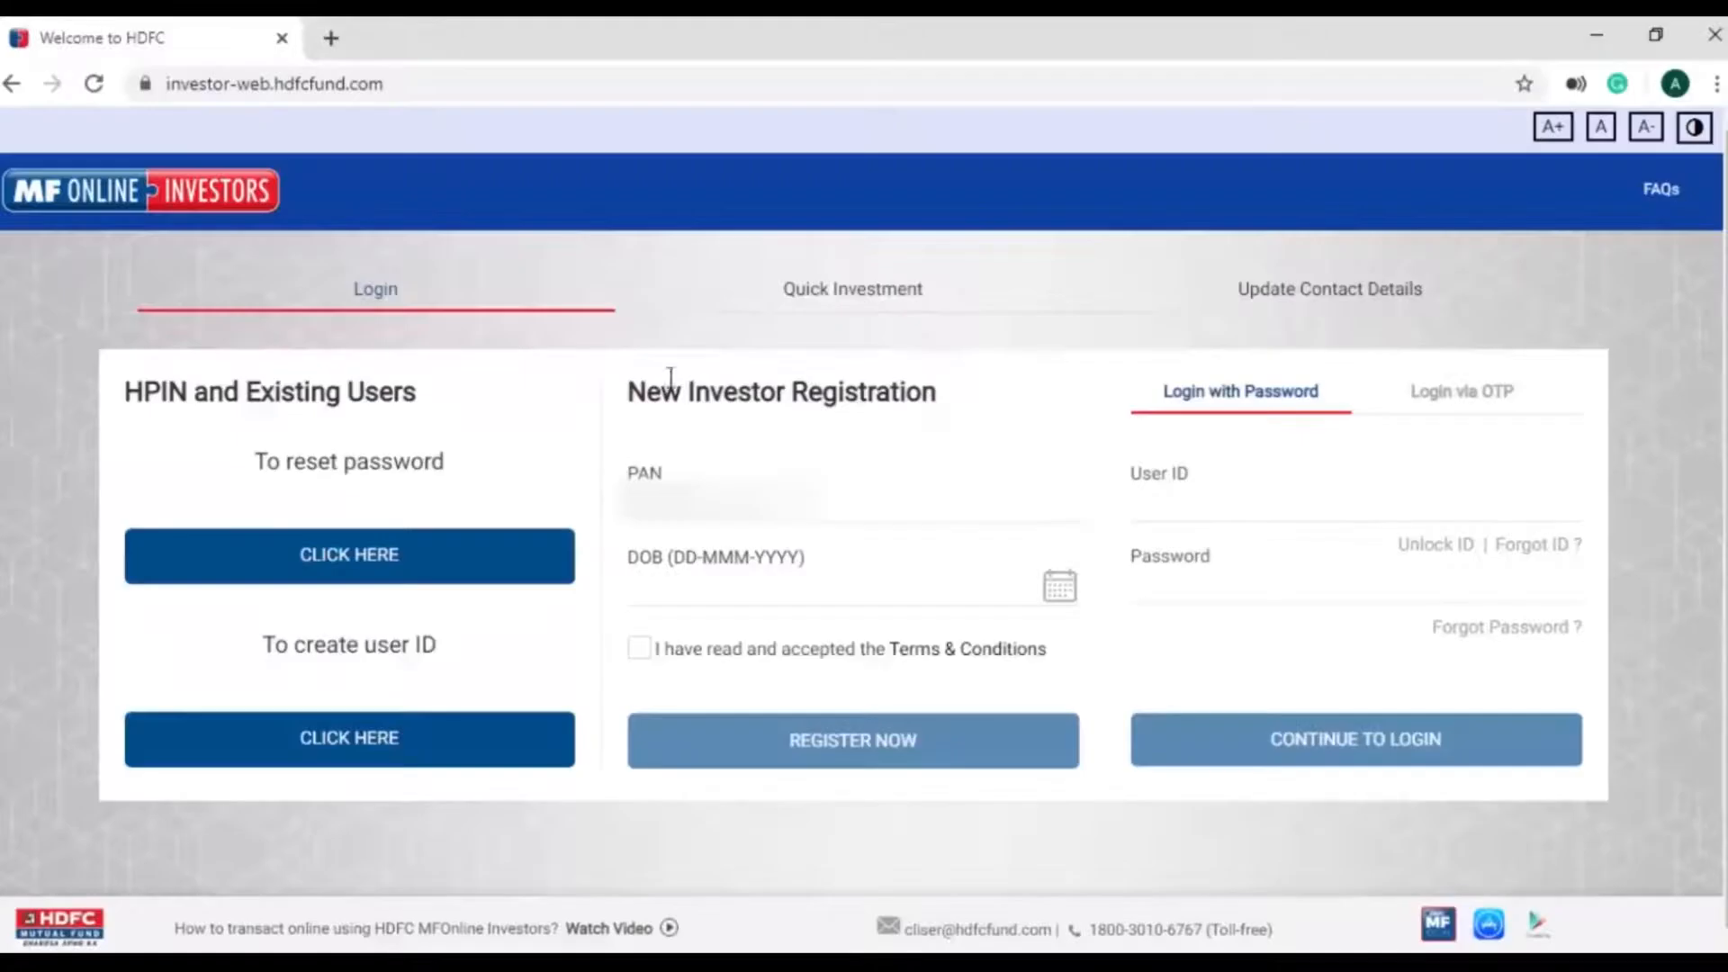
pyautogui.click(850, 740)
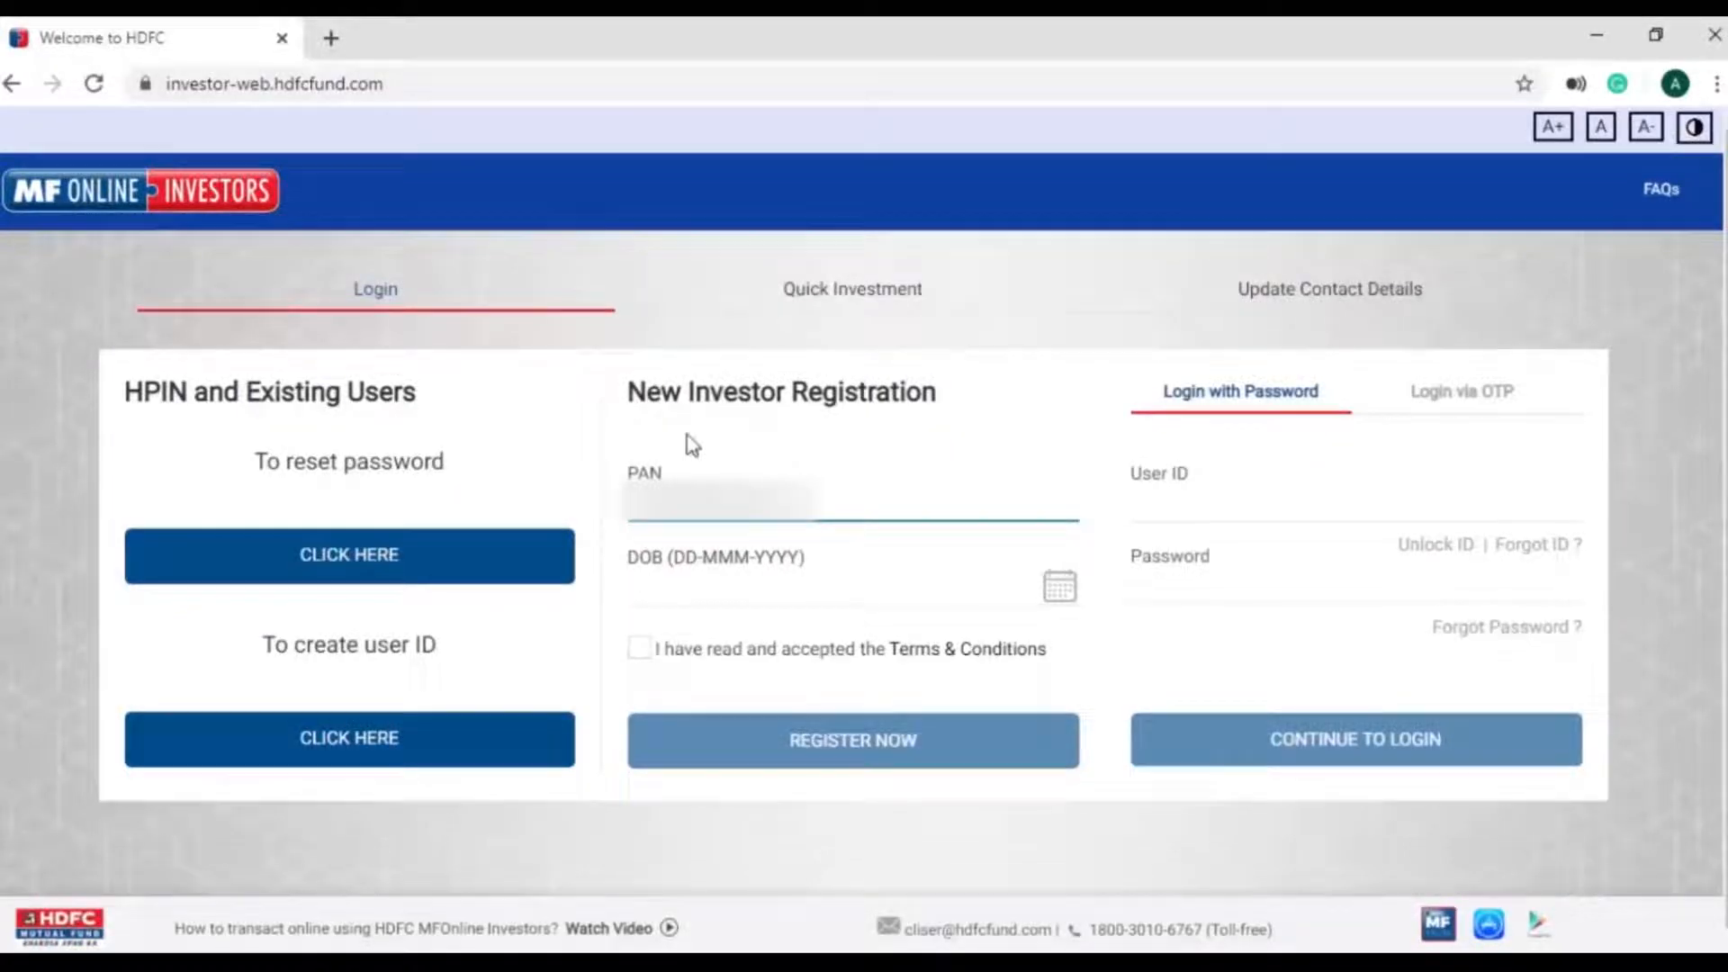
pyautogui.click(1057, 585)
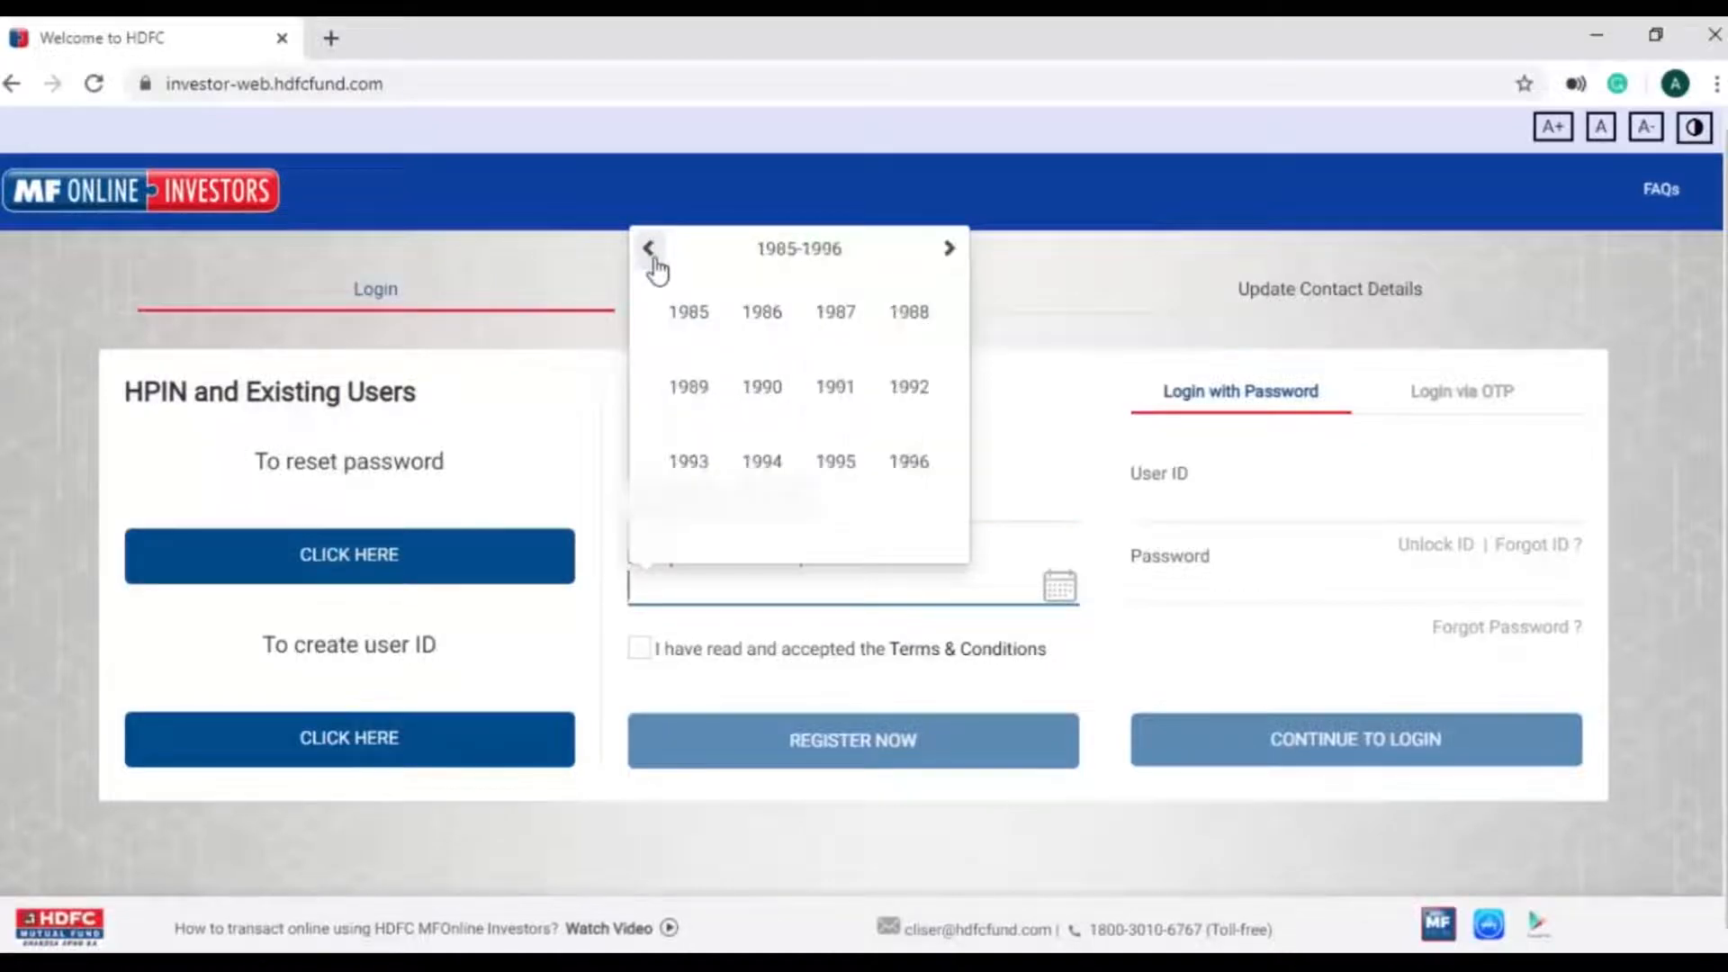
pyautogui.click(908, 312)
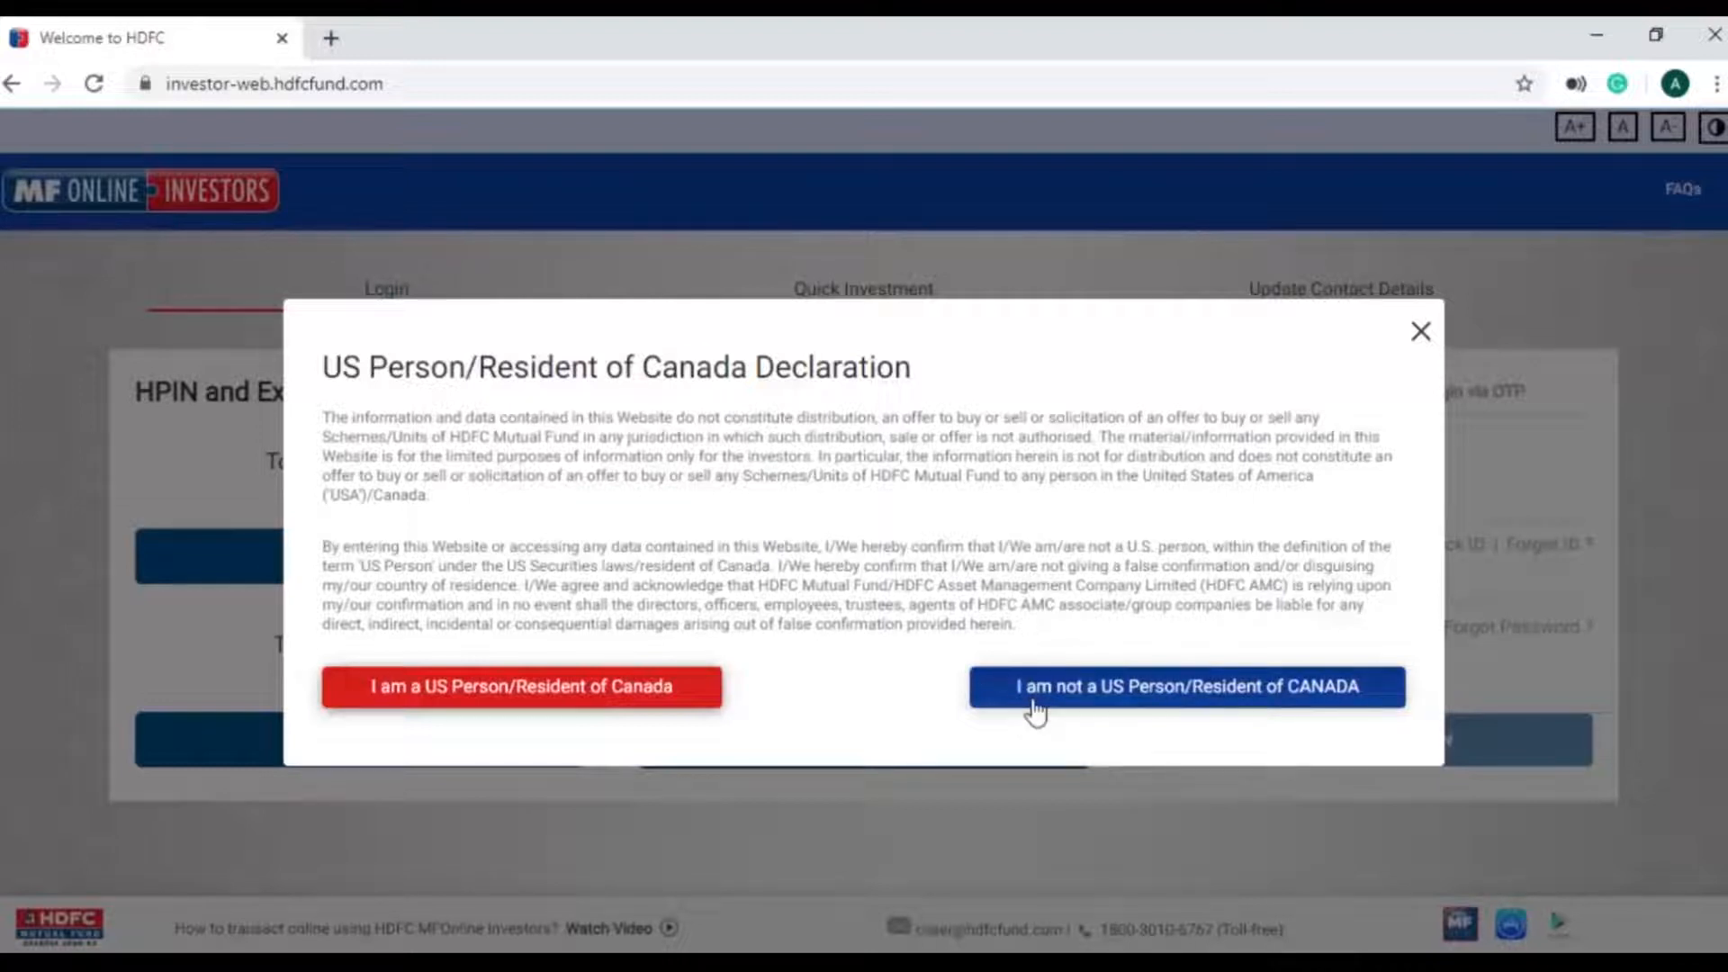
pyautogui.moveTo(1052, 702)
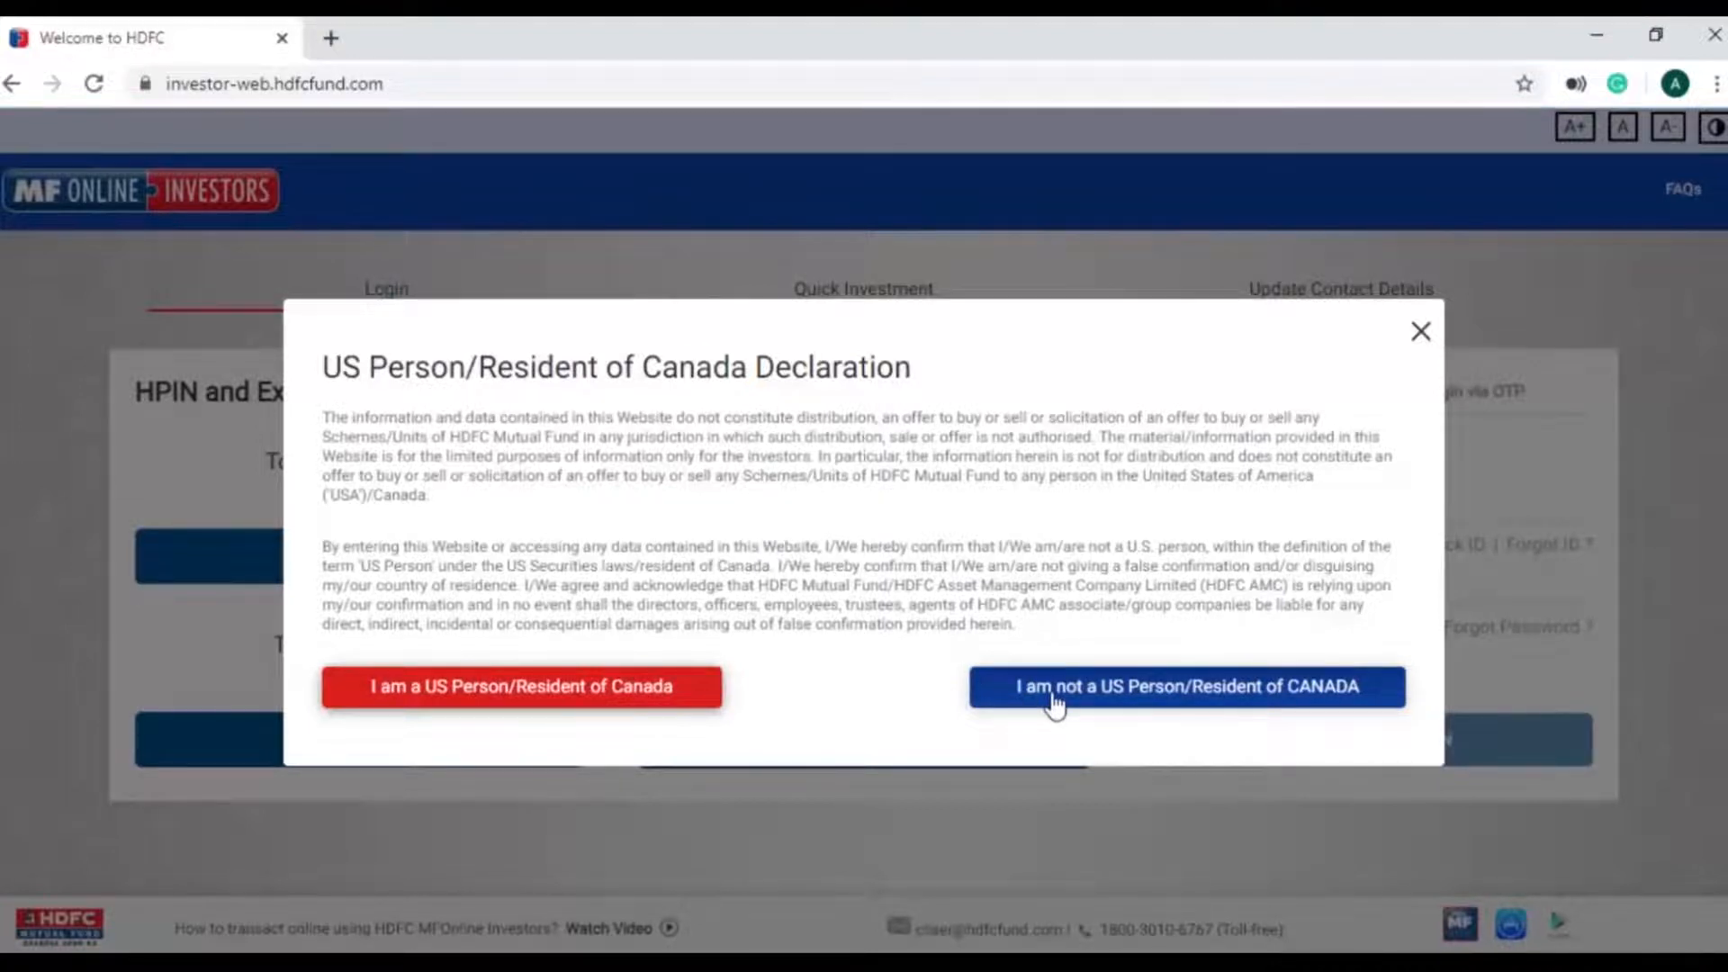
pyautogui.click(1186, 686)
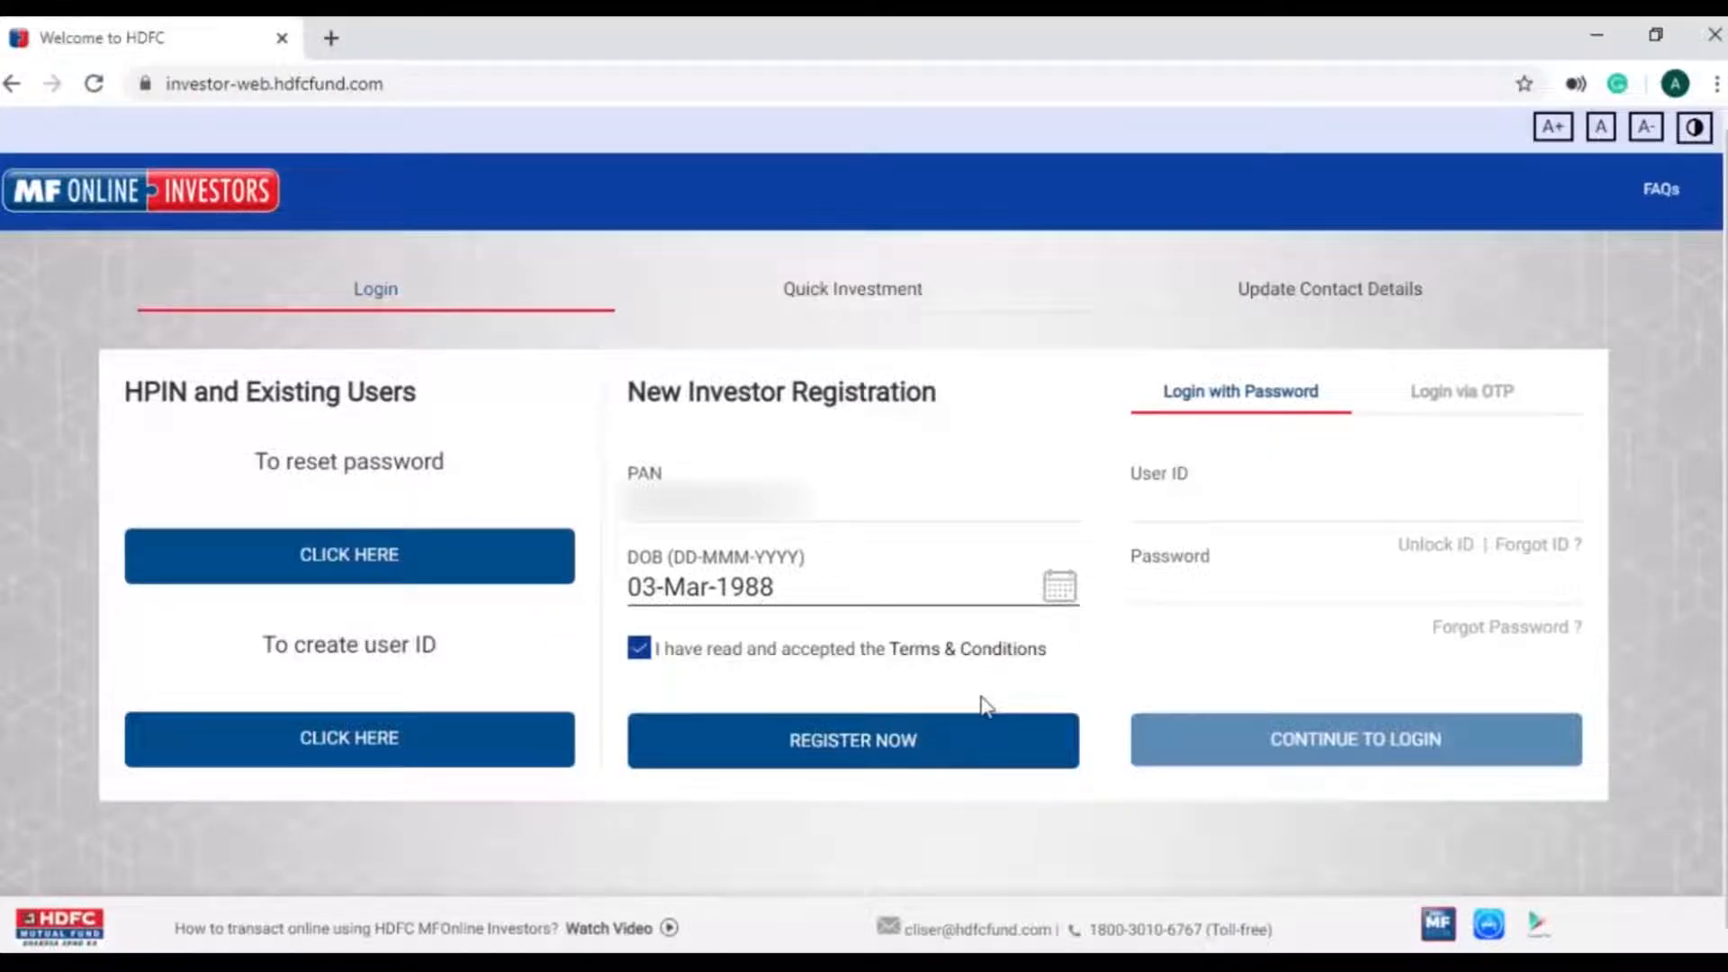
# Register a new user ID and password, then verify them to request an OTP.
pyautogui.click(851, 739)
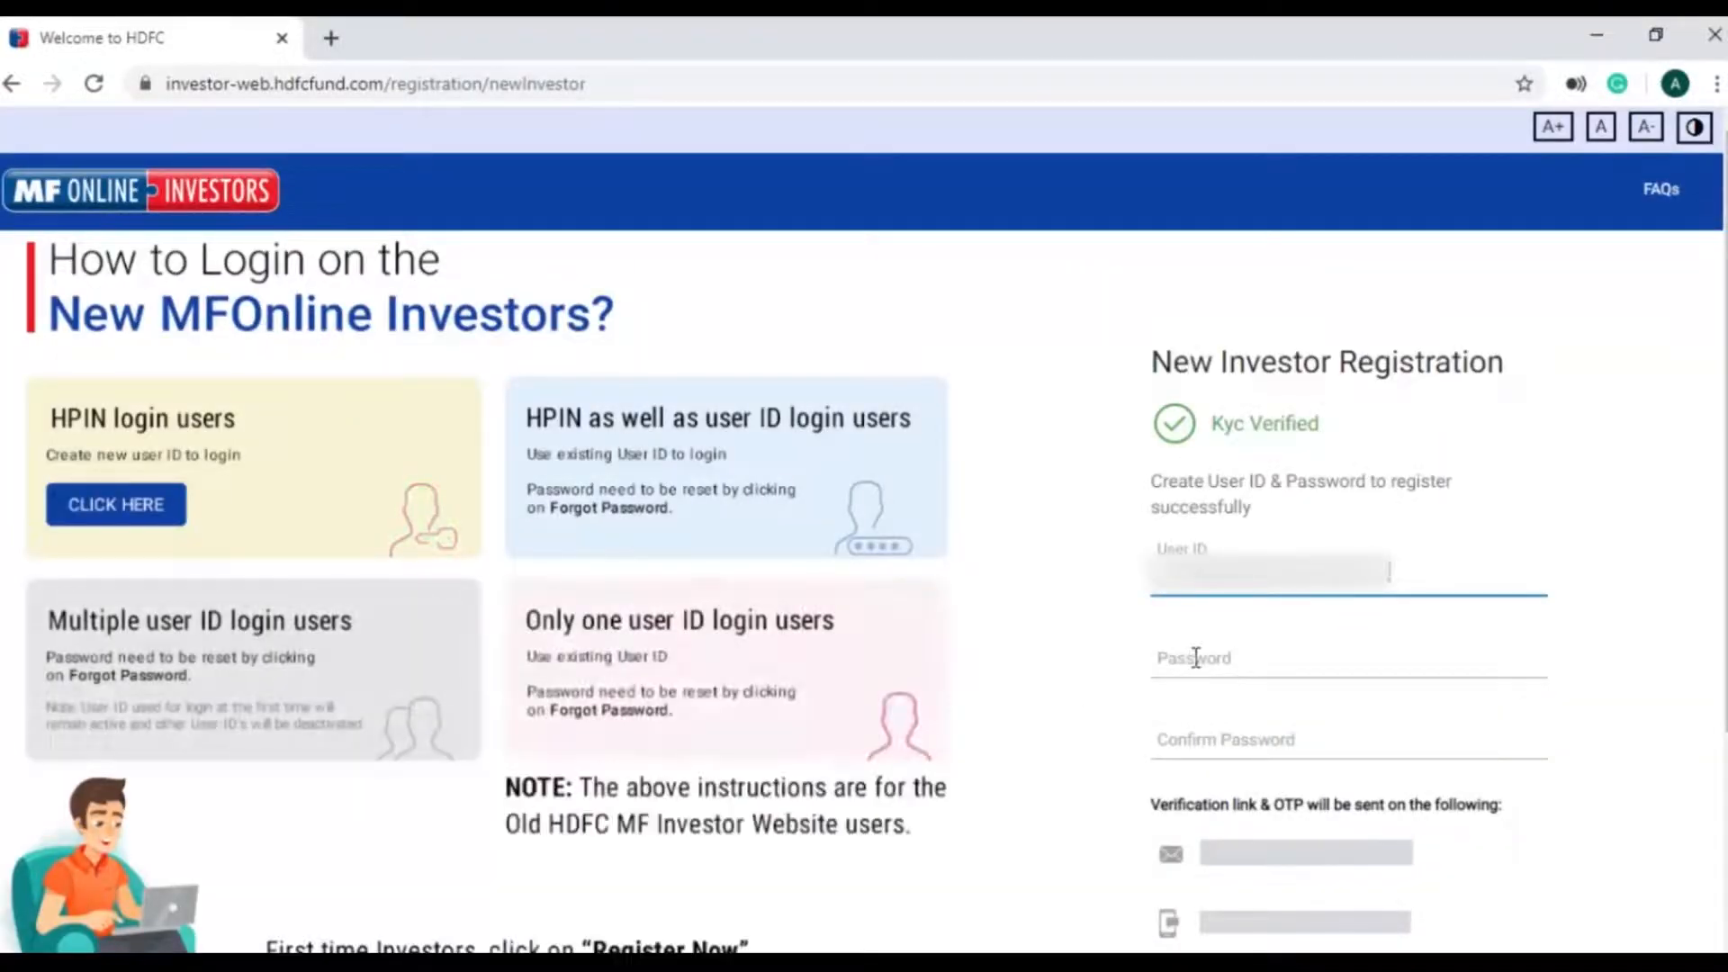
pyautogui.click(1322, 658)
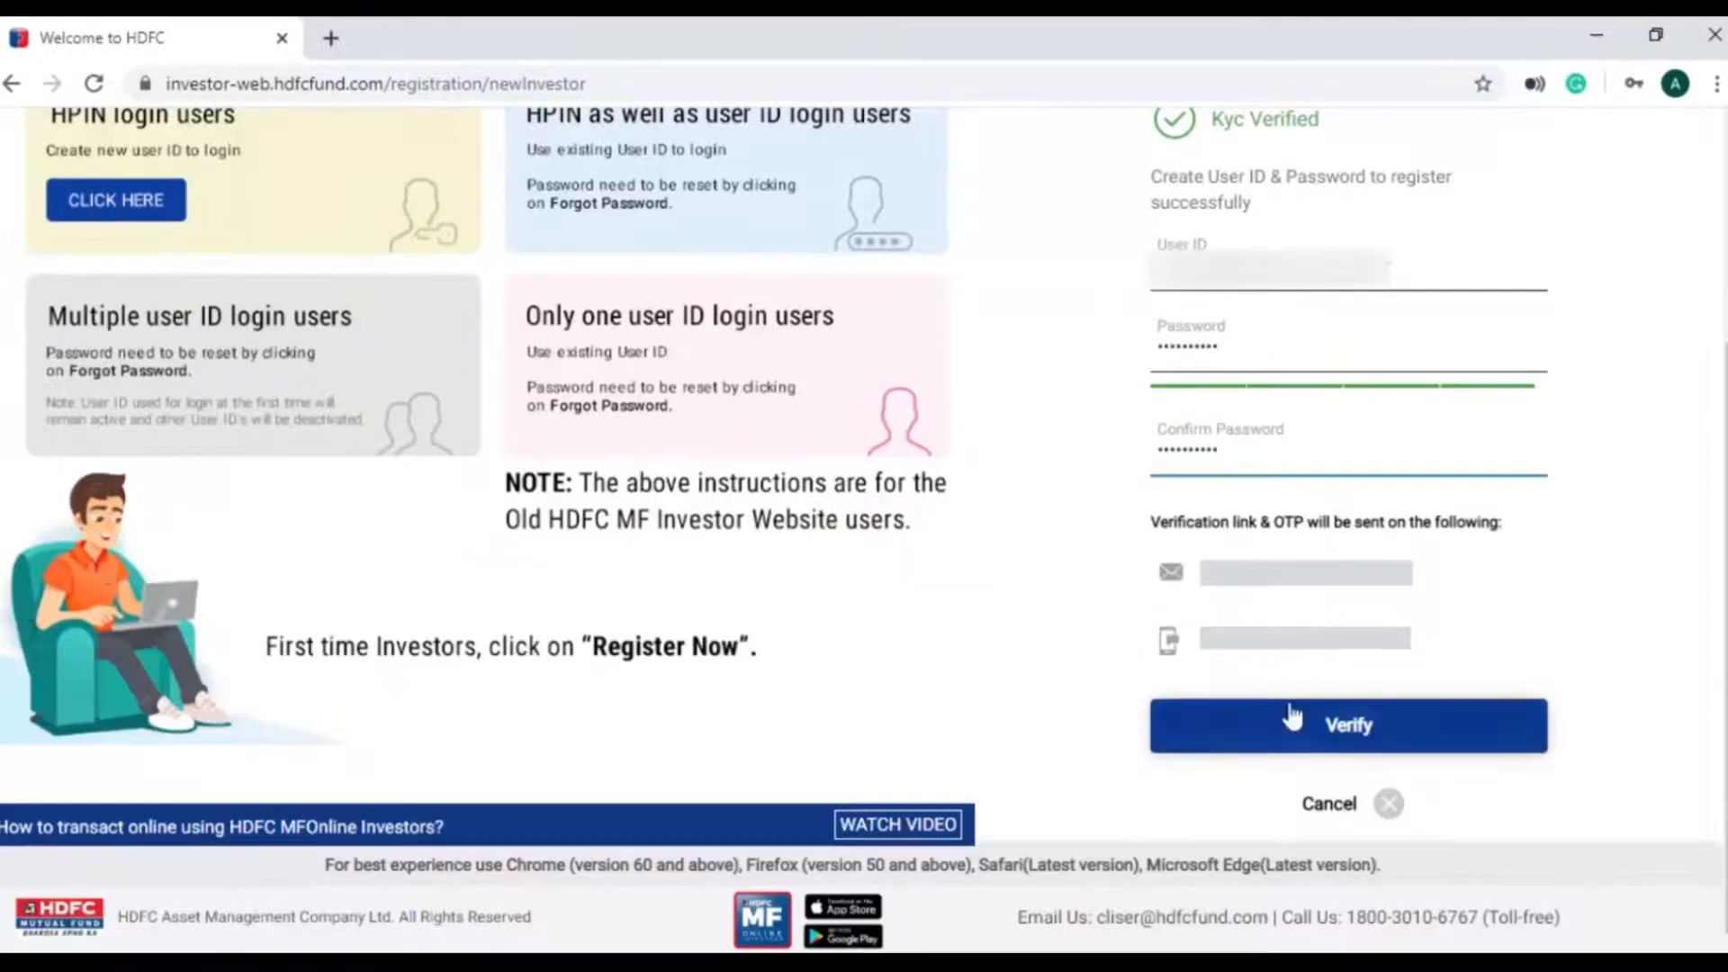
pyautogui.click(1346, 725)
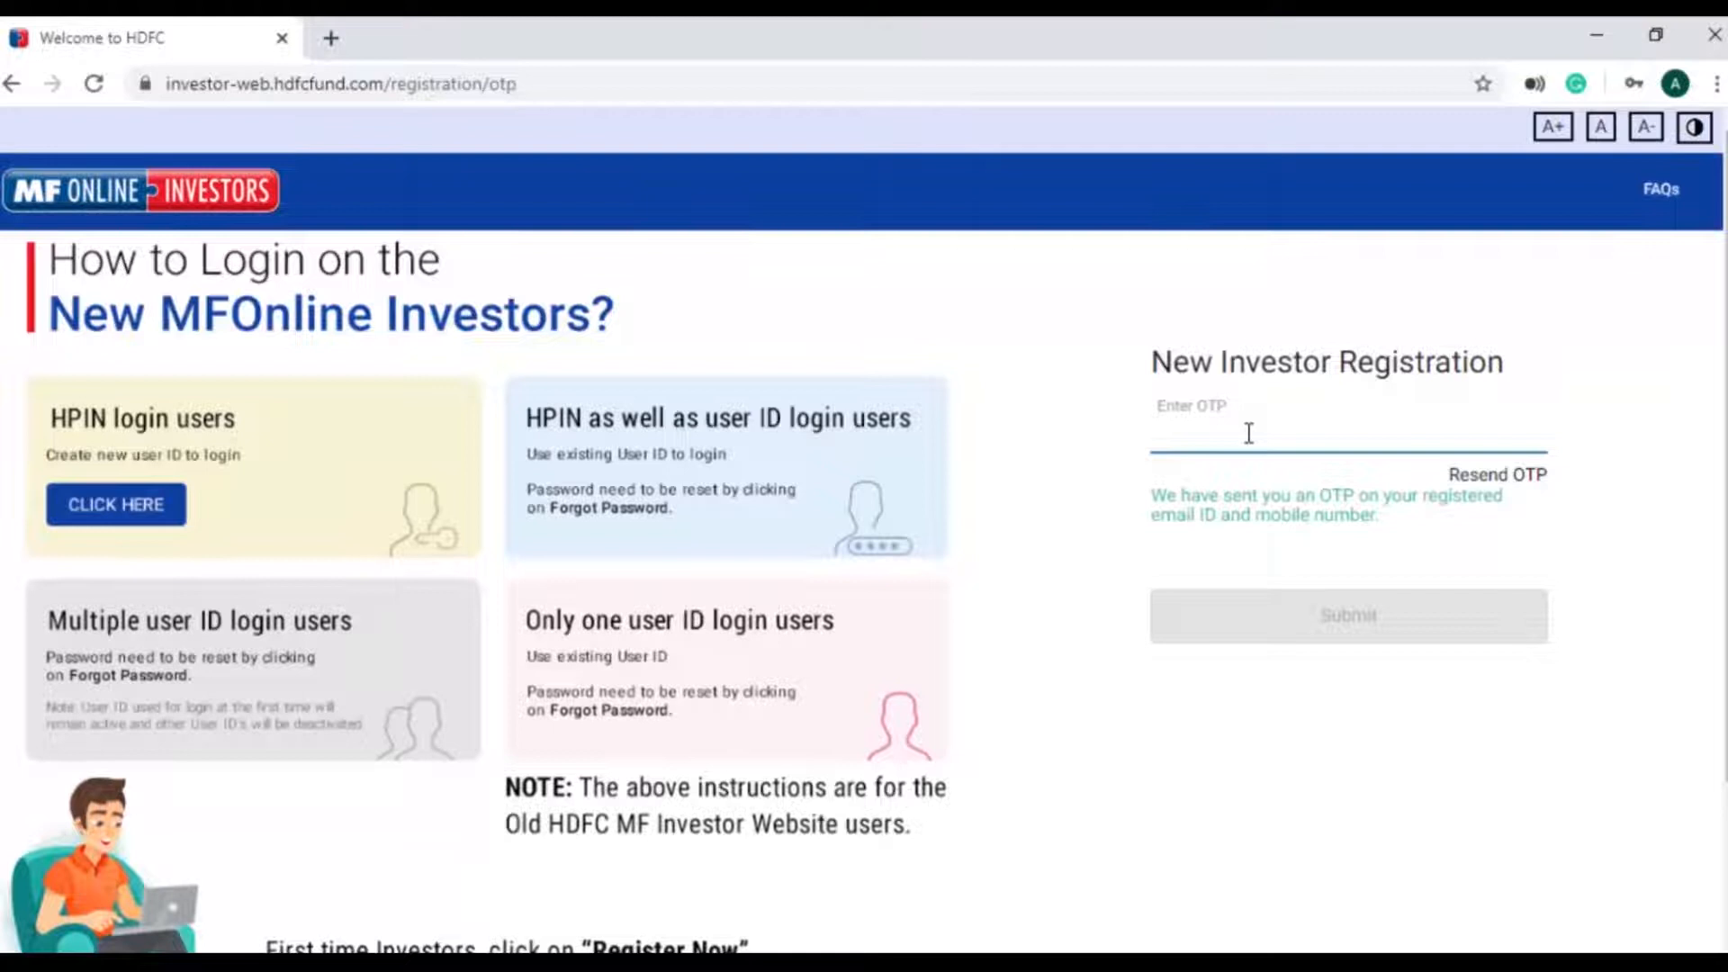
# Submit the received OTP to create the user ID, then proceed to login.
pyautogui.click(1245, 432)
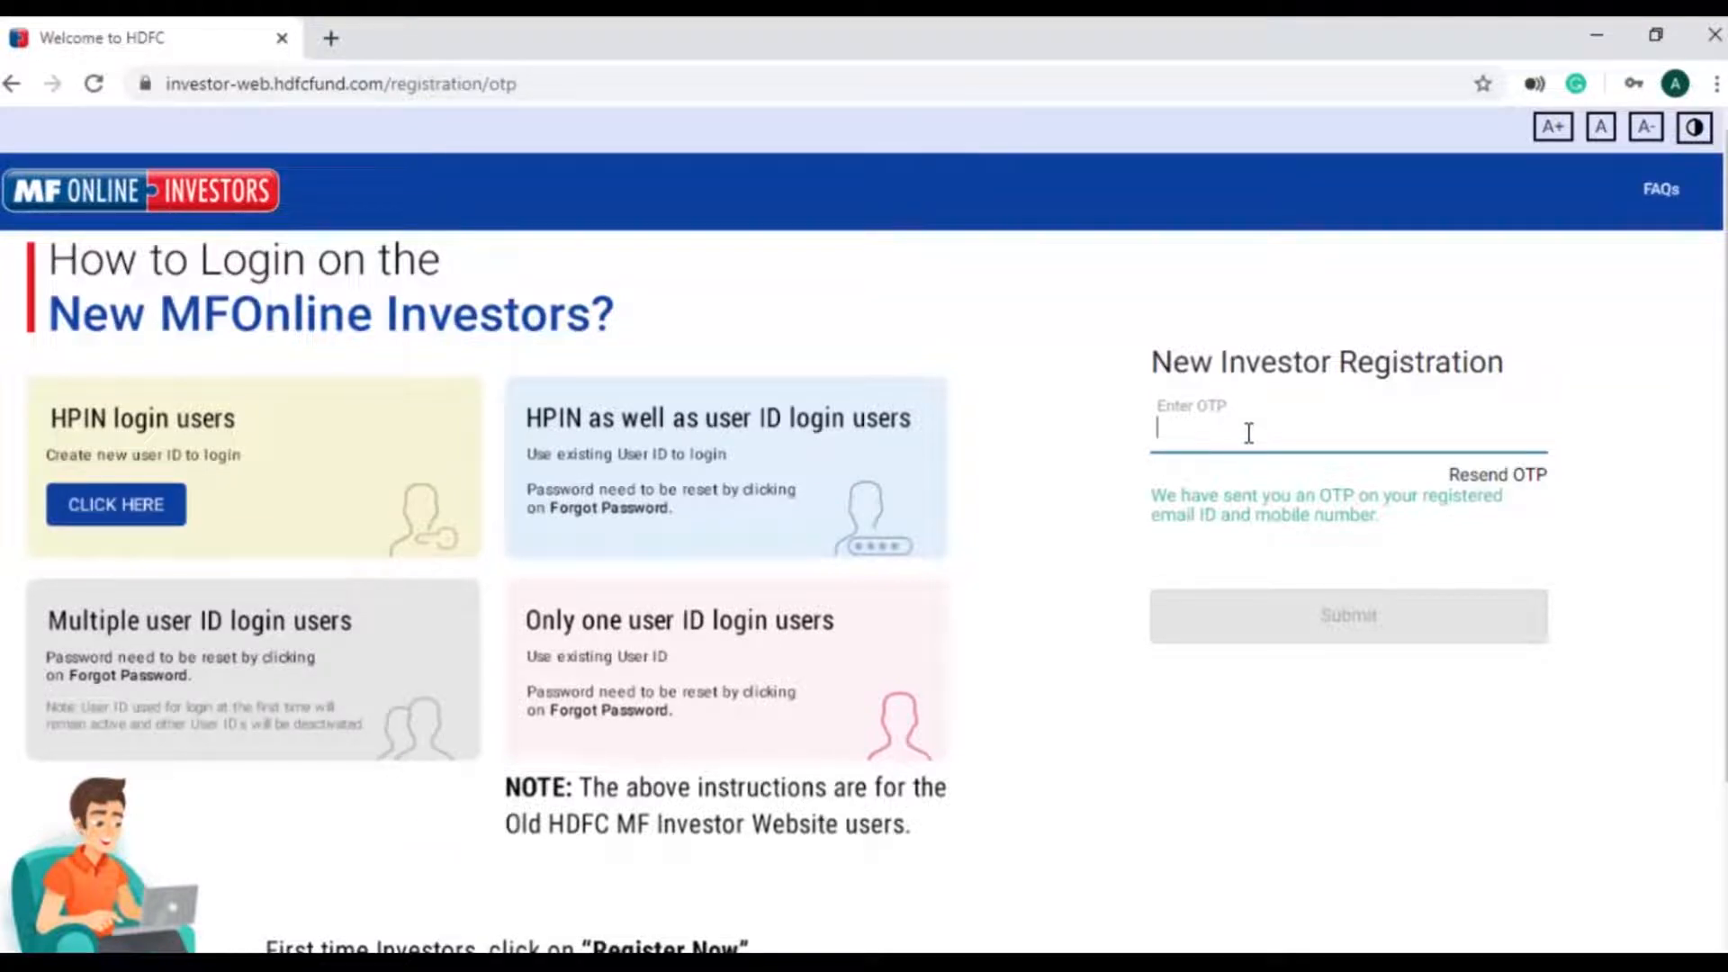
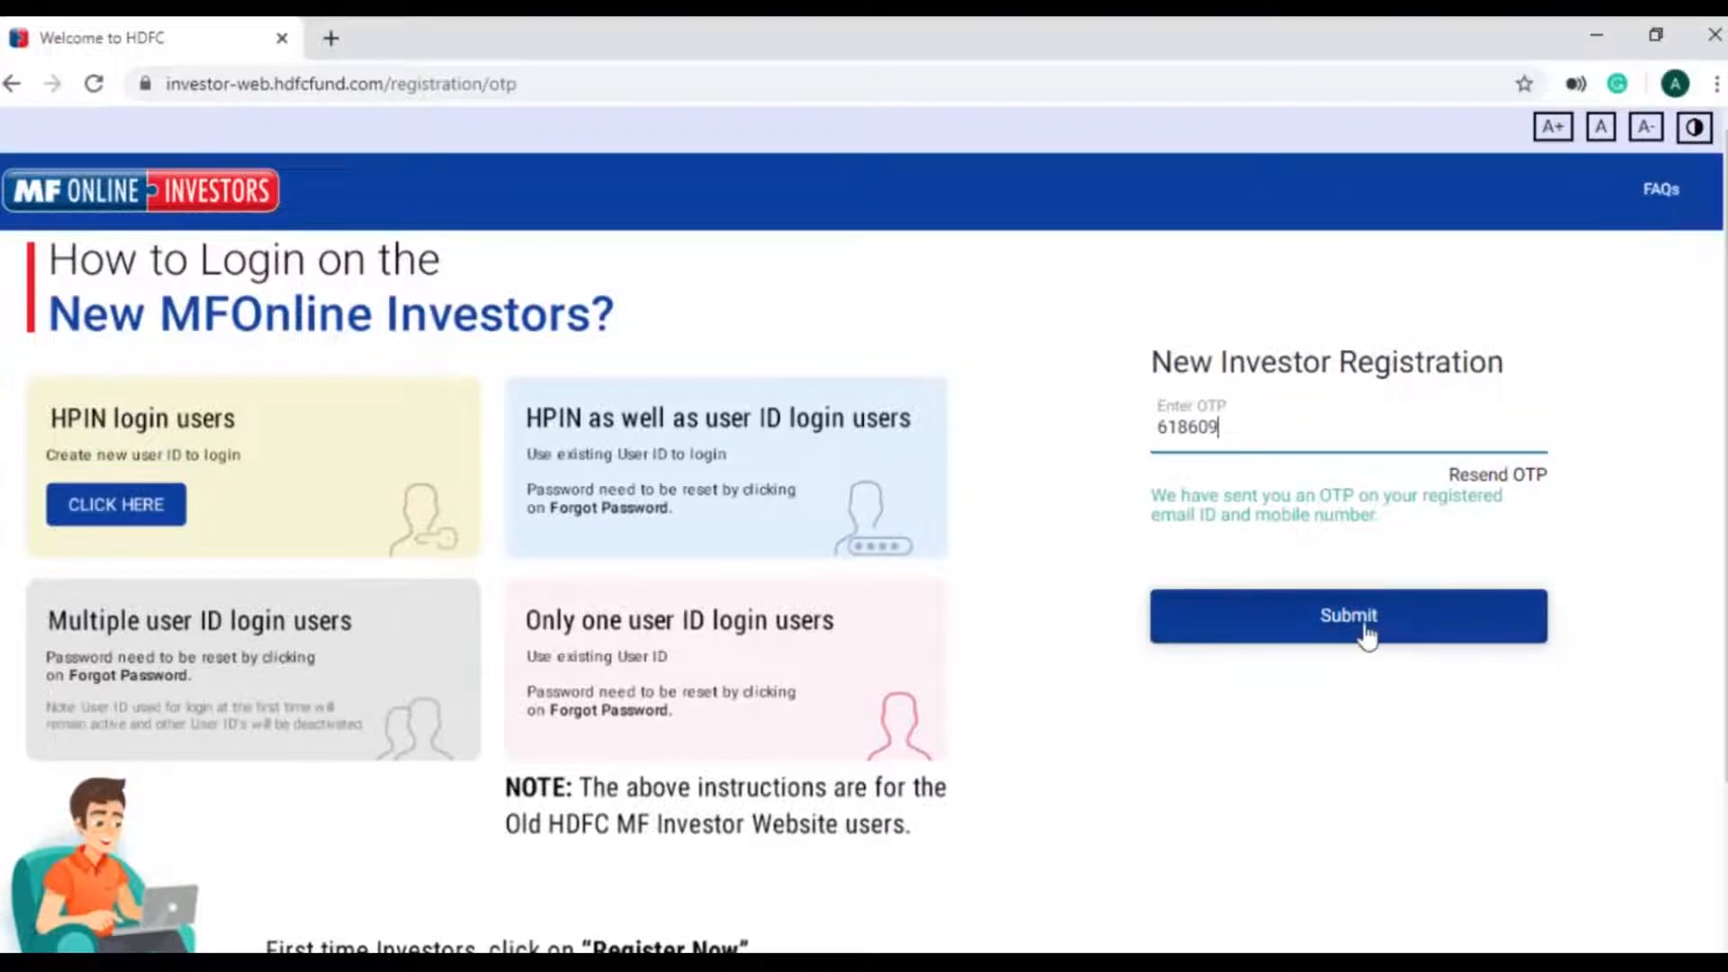
pyautogui.click(1346, 615)
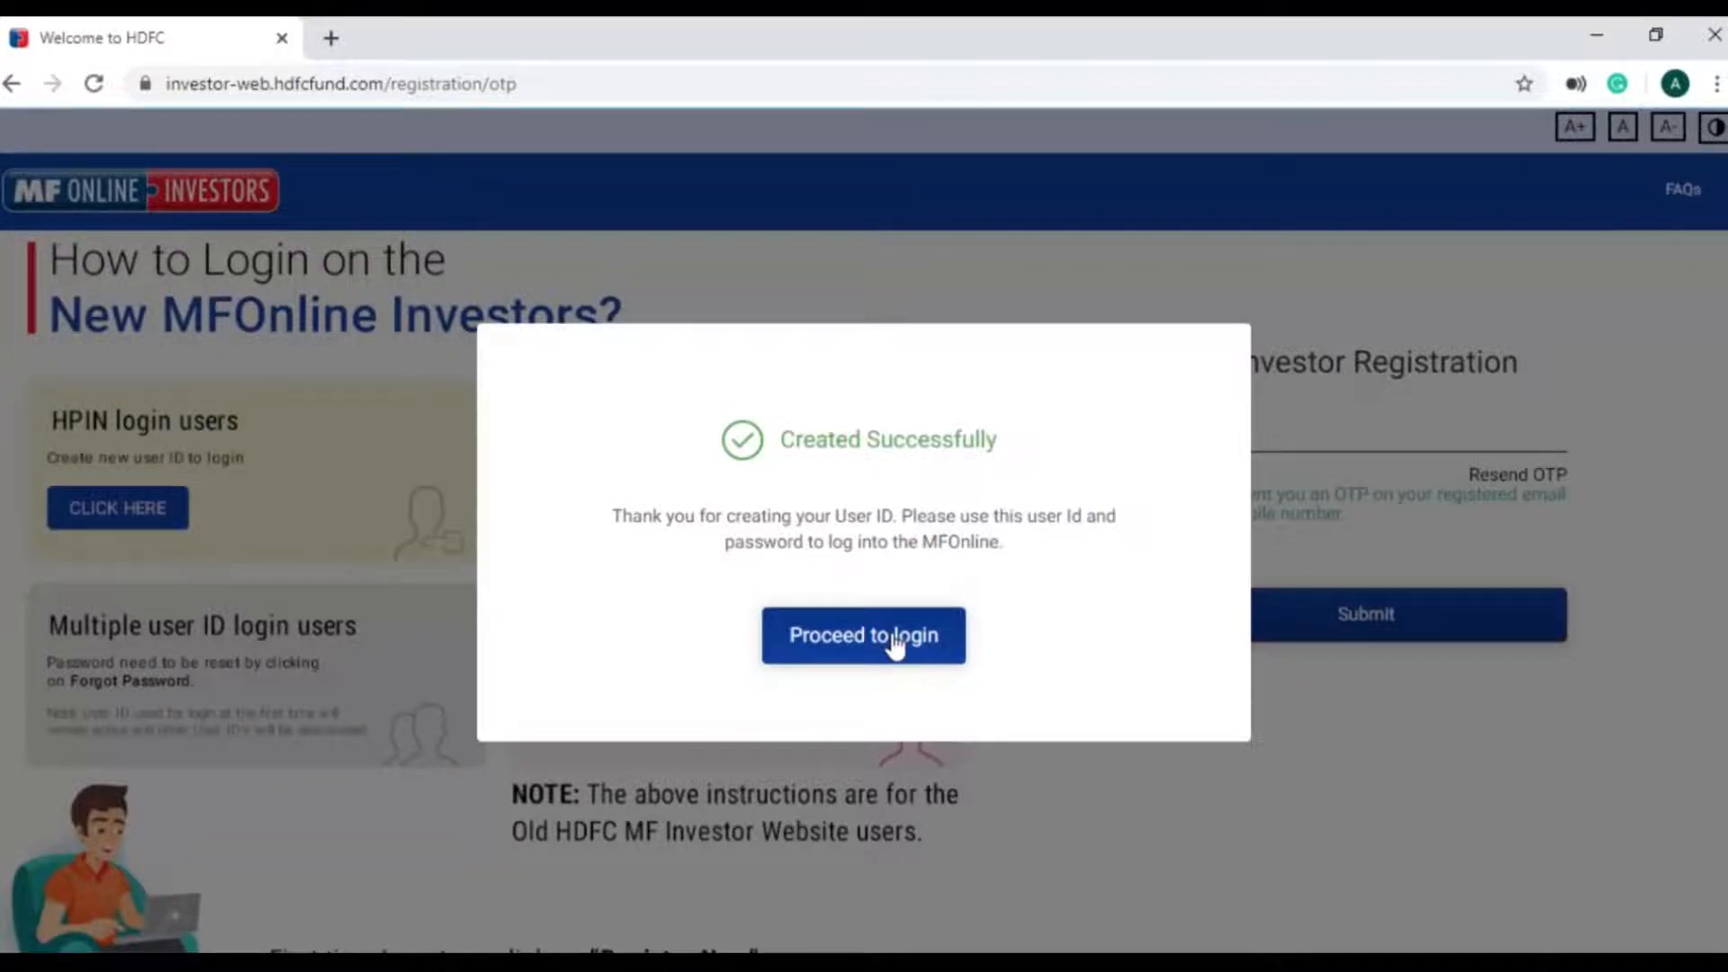
pyautogui.click(864, 635)
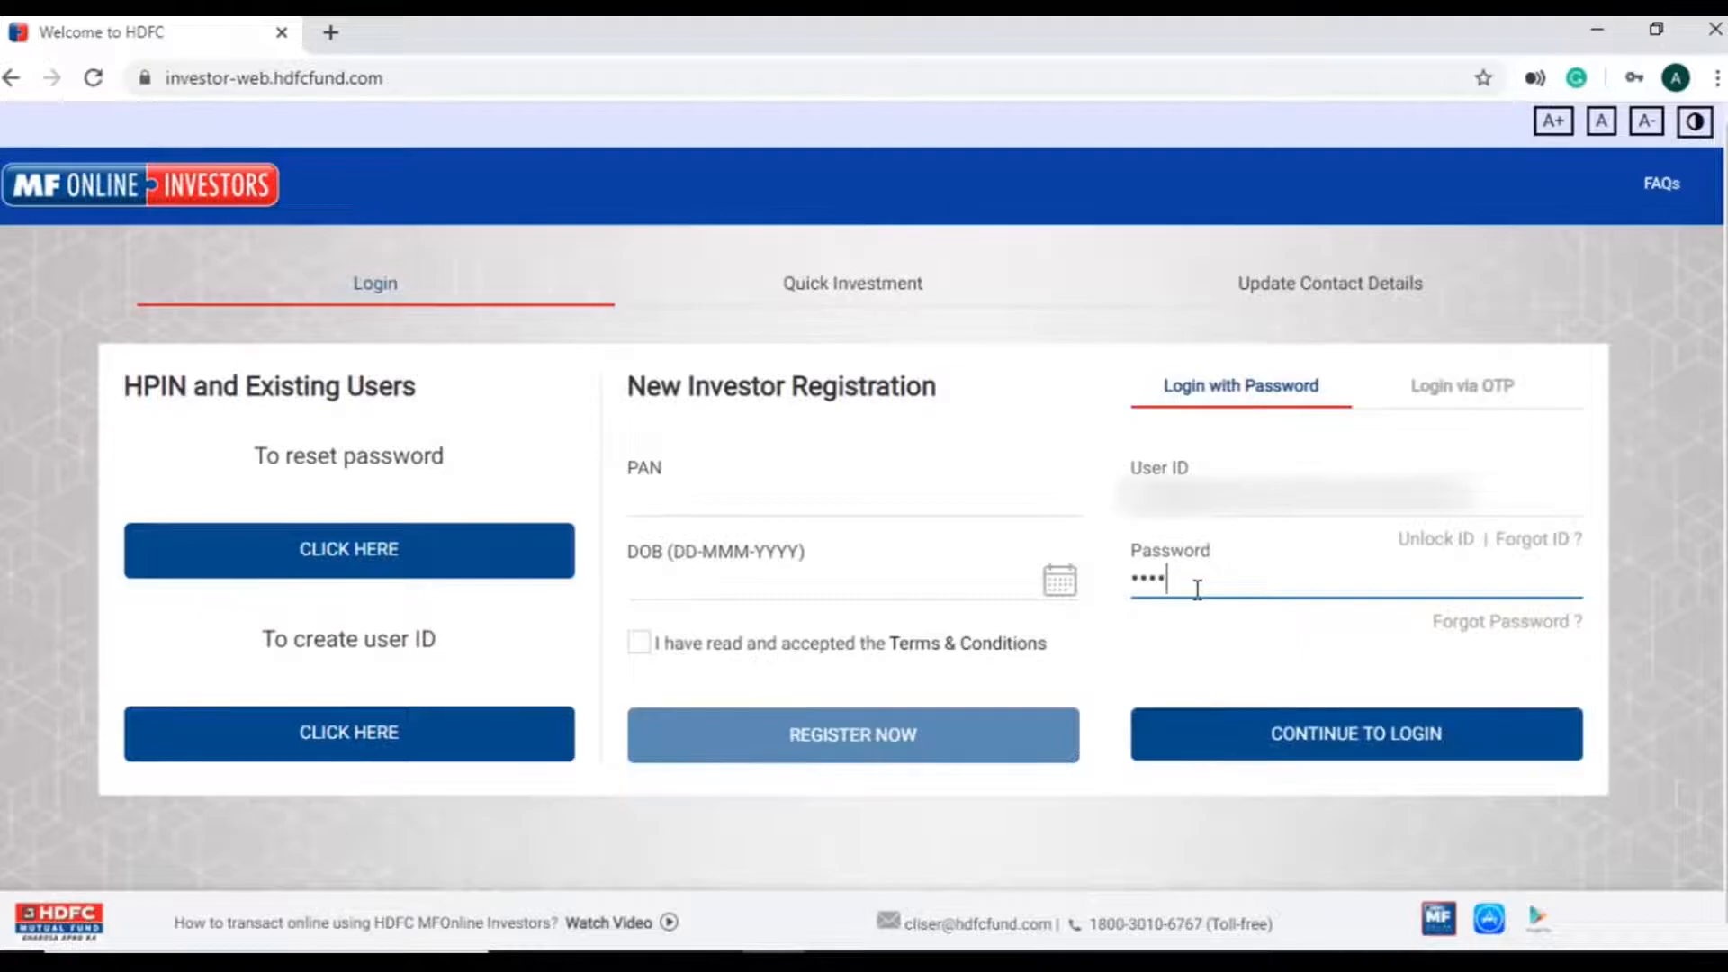
# Log in with the new user ID, password and one-time code.
pyautogui.click(1354, 732)
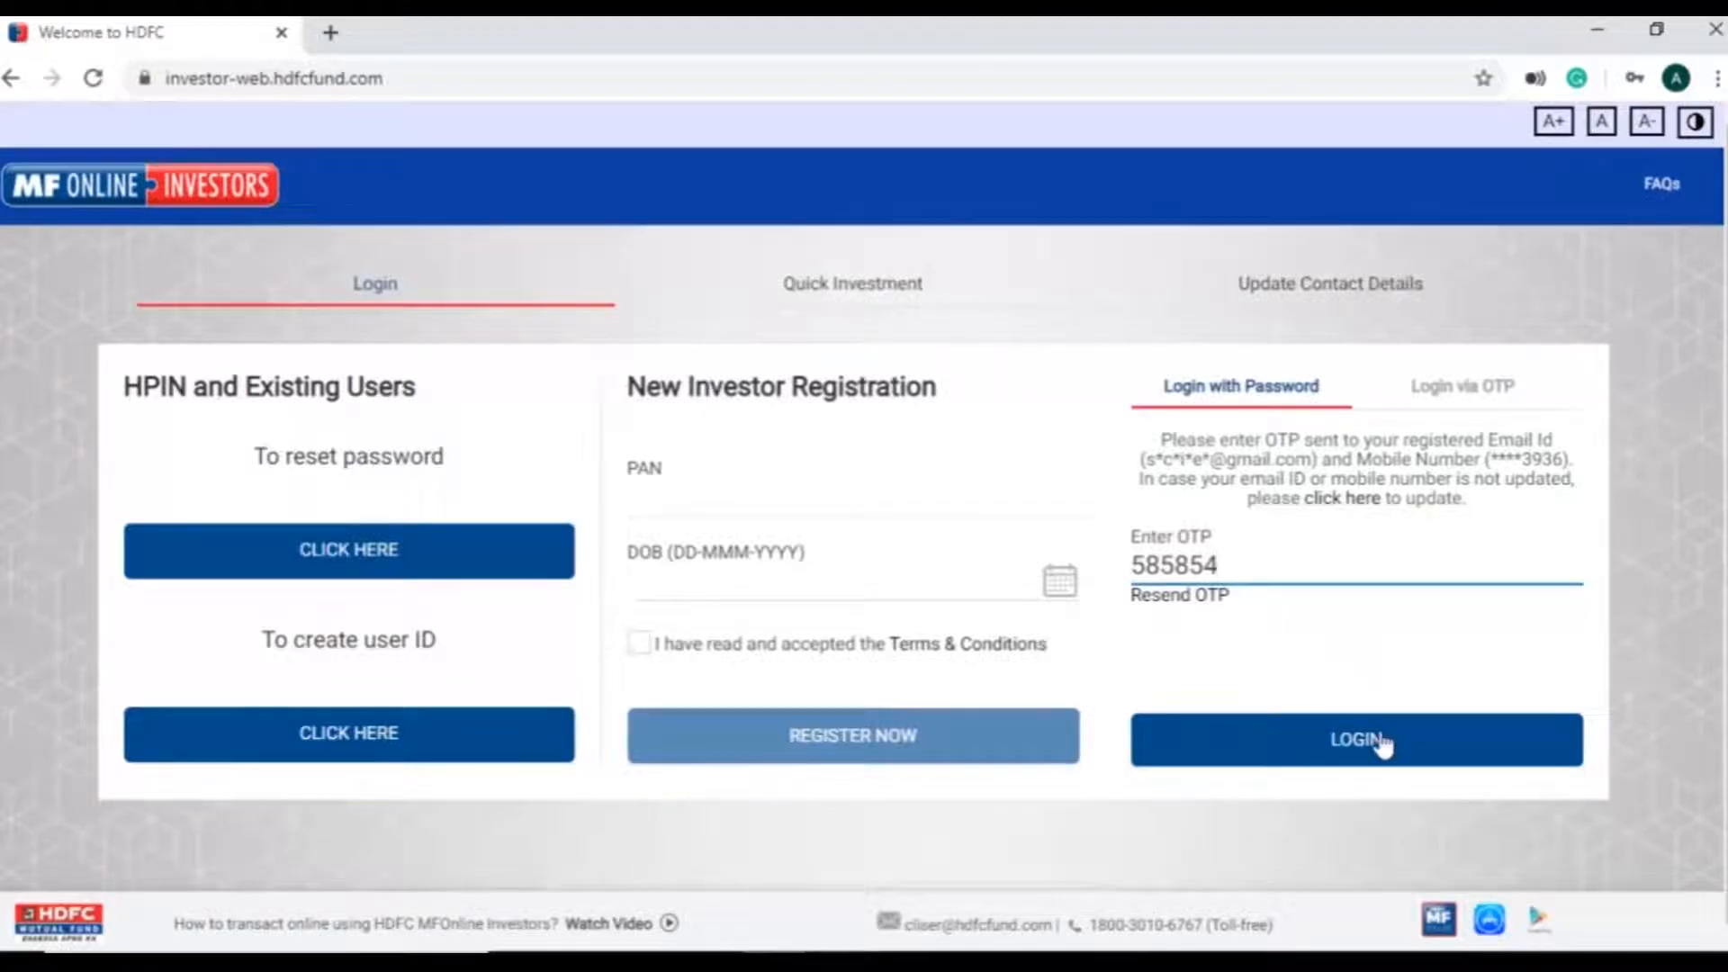
pyautogui.click(1355, 740)
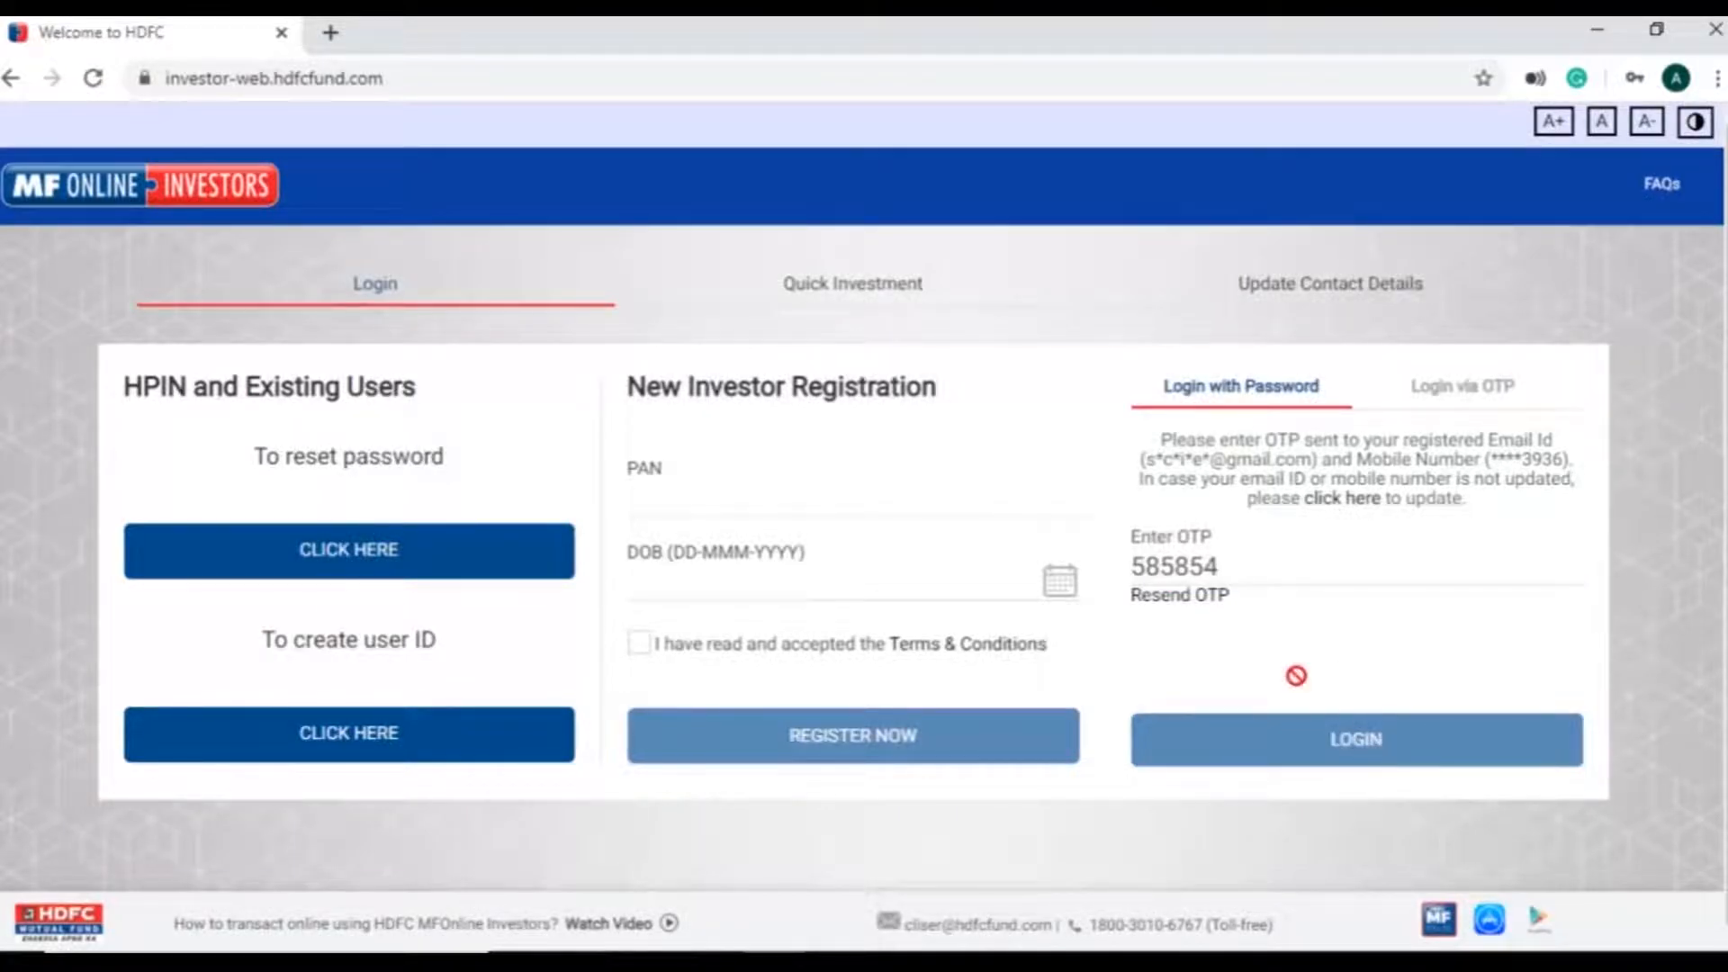
pyautogui.click(1355, 739)
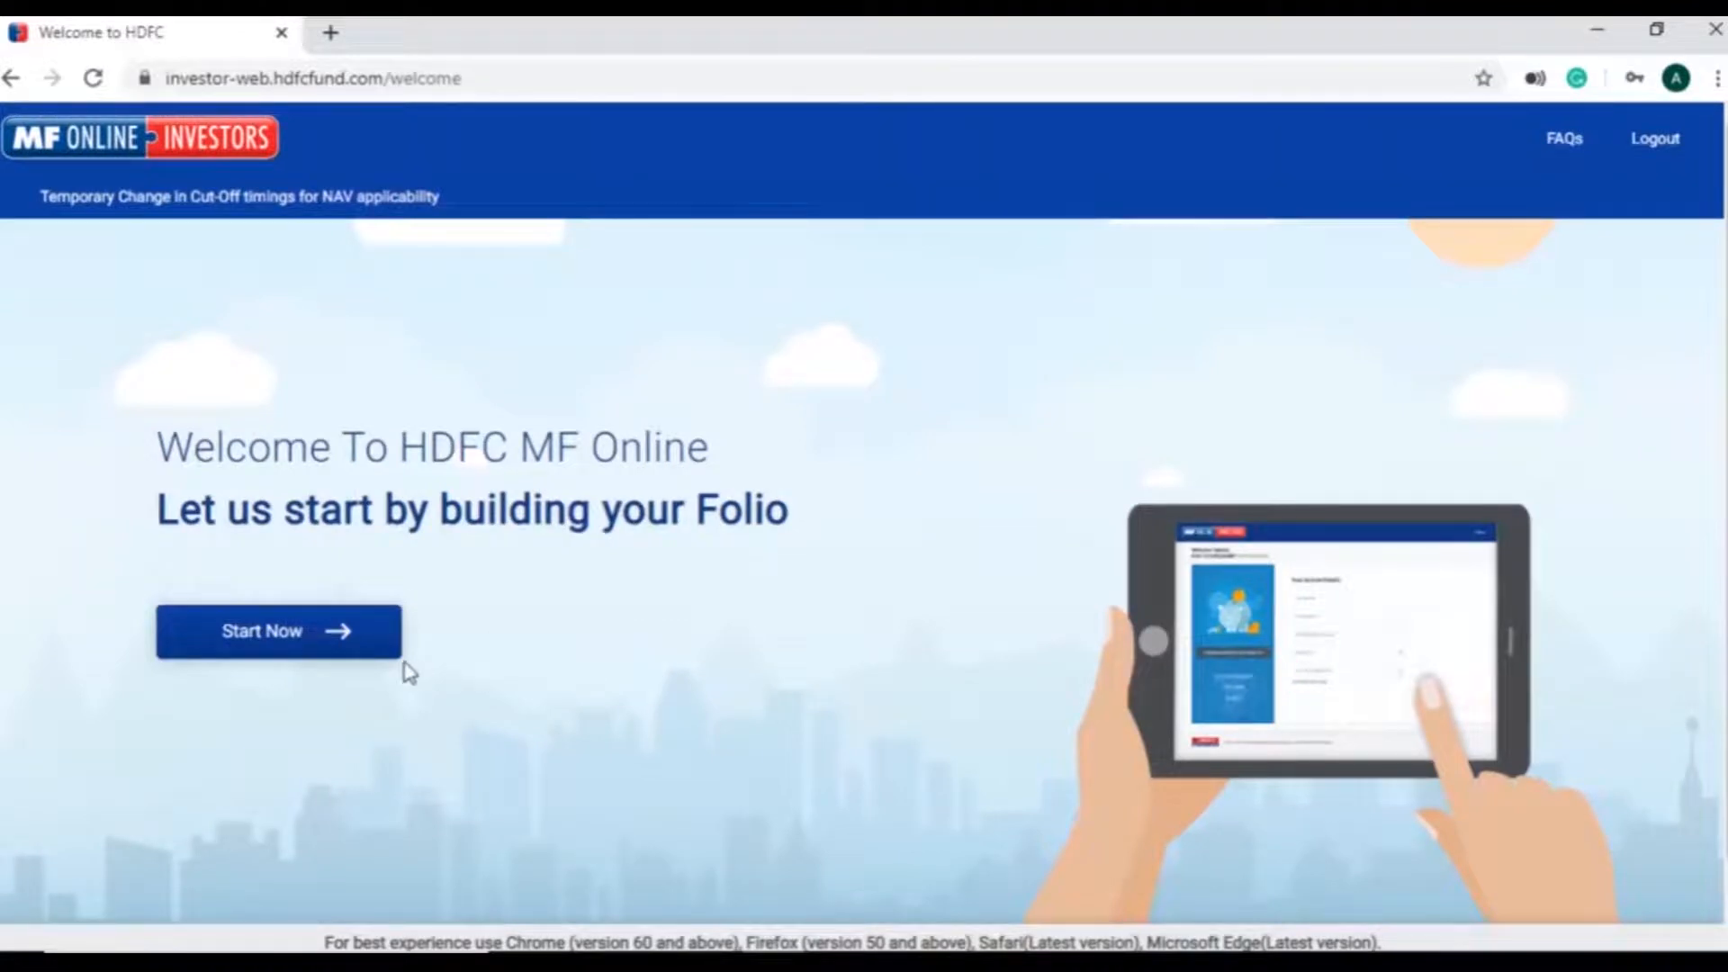
# Start a new folio with Self and Single holding mode selected.
pyautogui.click(278, 630)
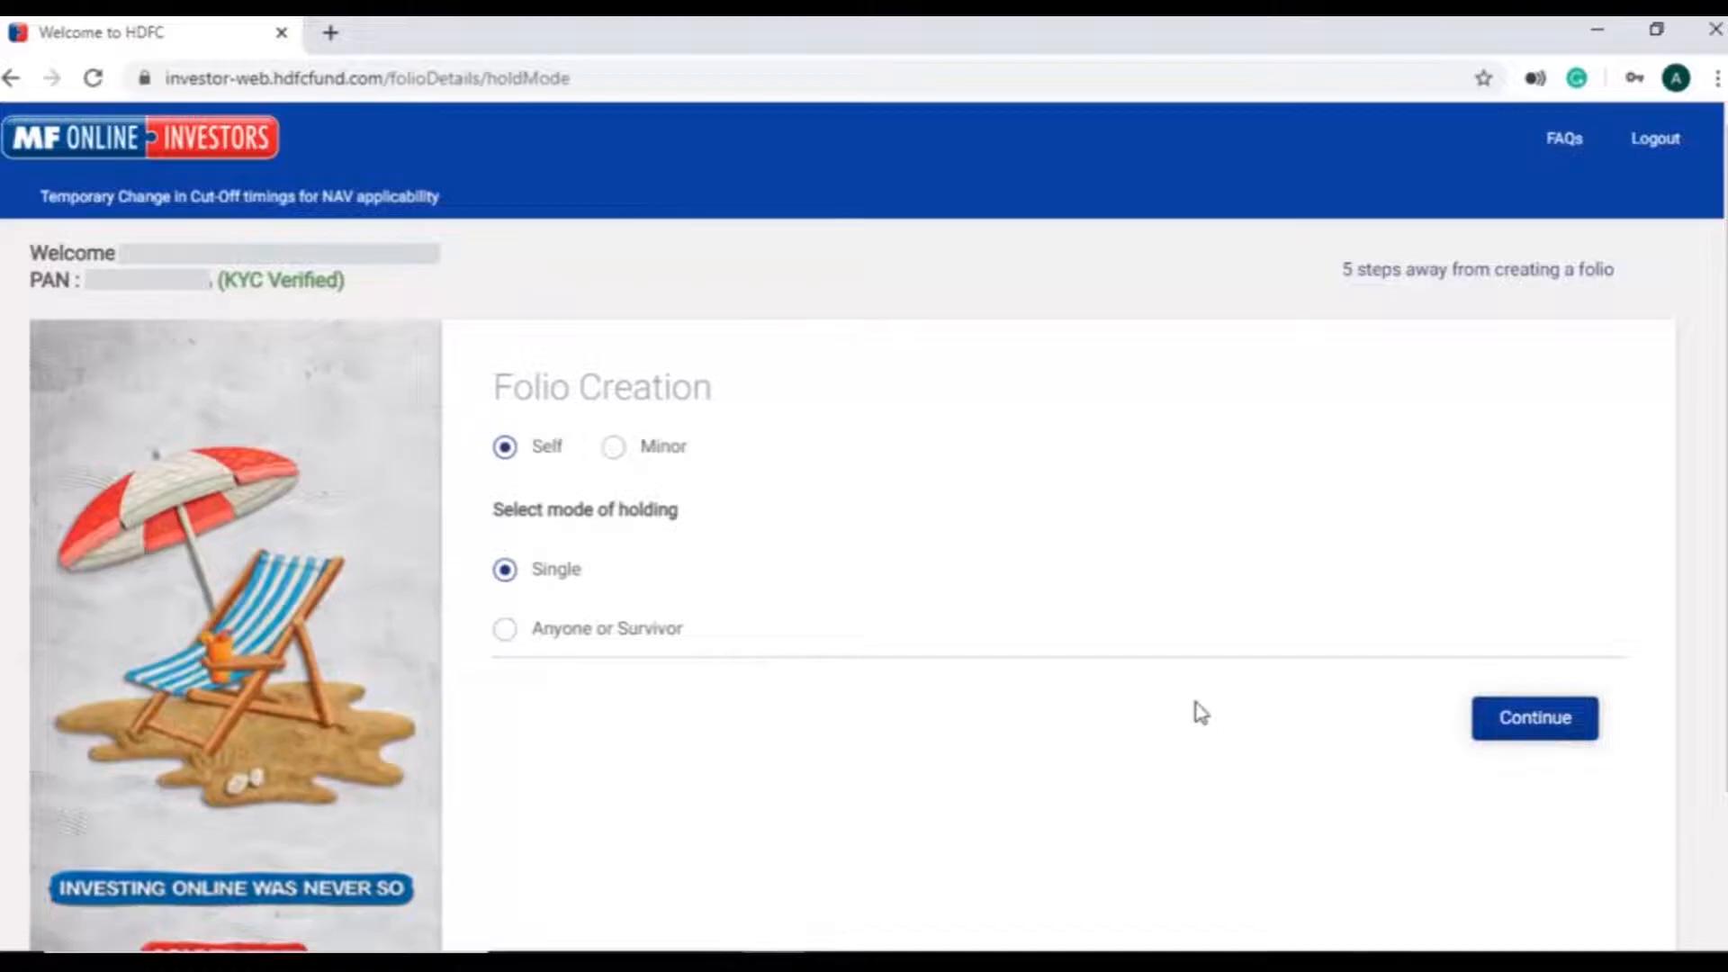
pyautogui.click(1533, 717)
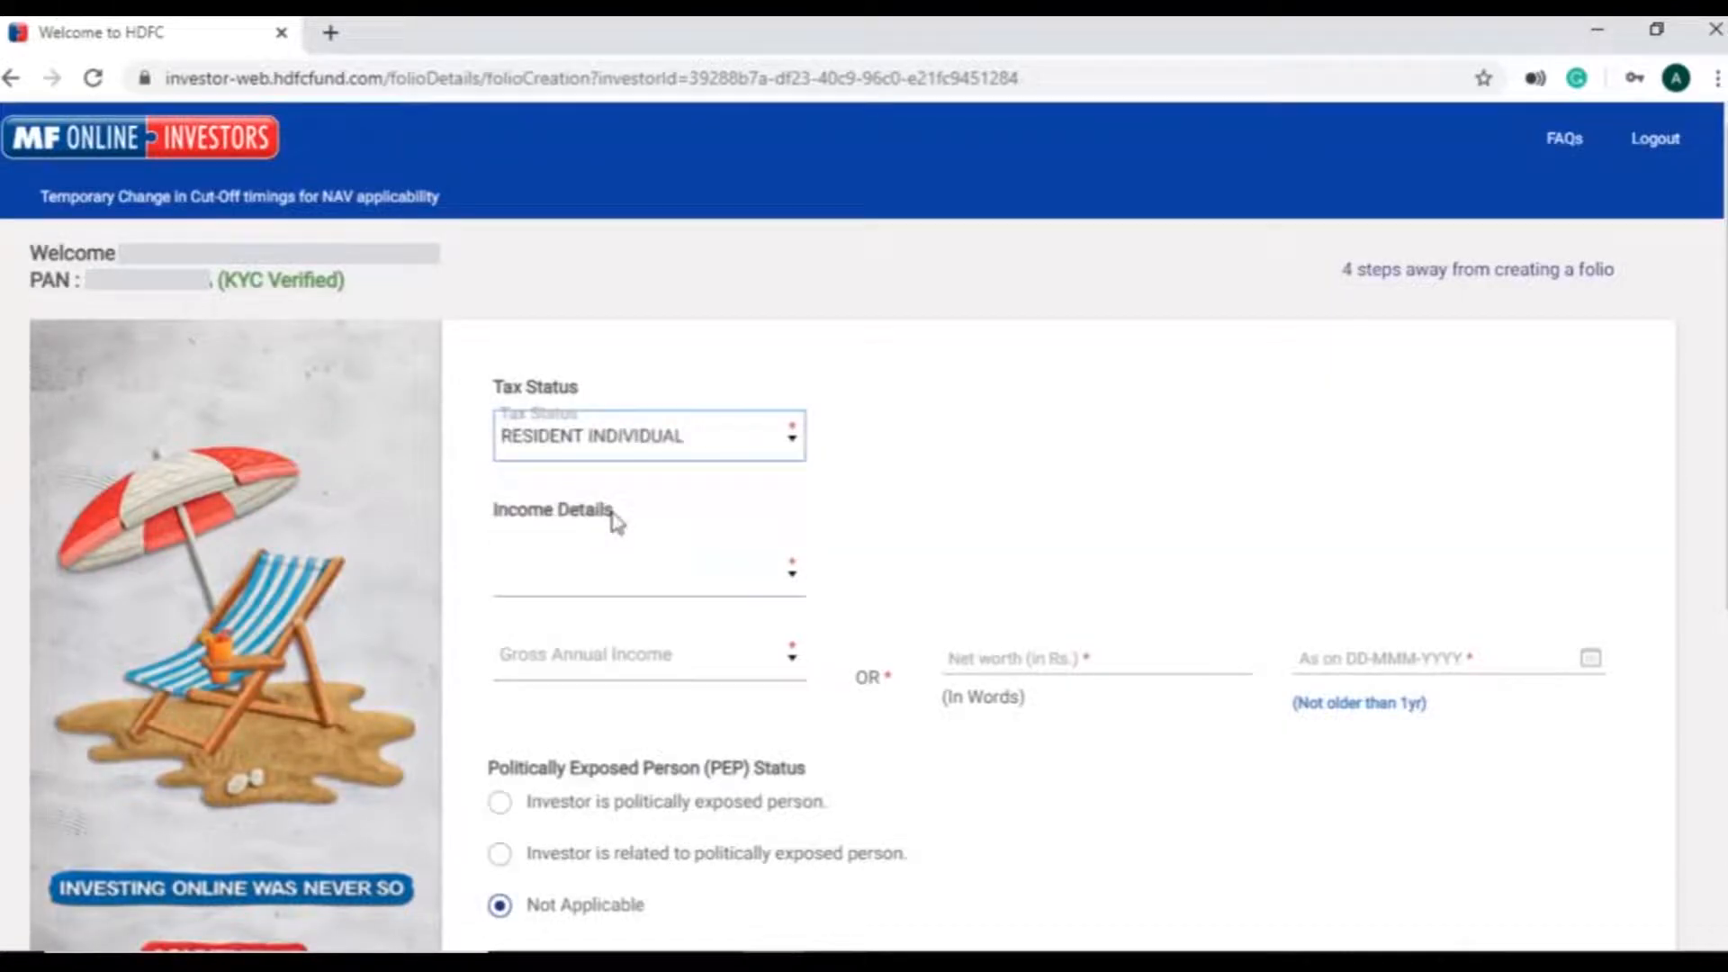
# Save private sector occupation, 10-25 lakh income, birthplace Mumbai, India, and residential address type.
pyautogui.click(648, 570)
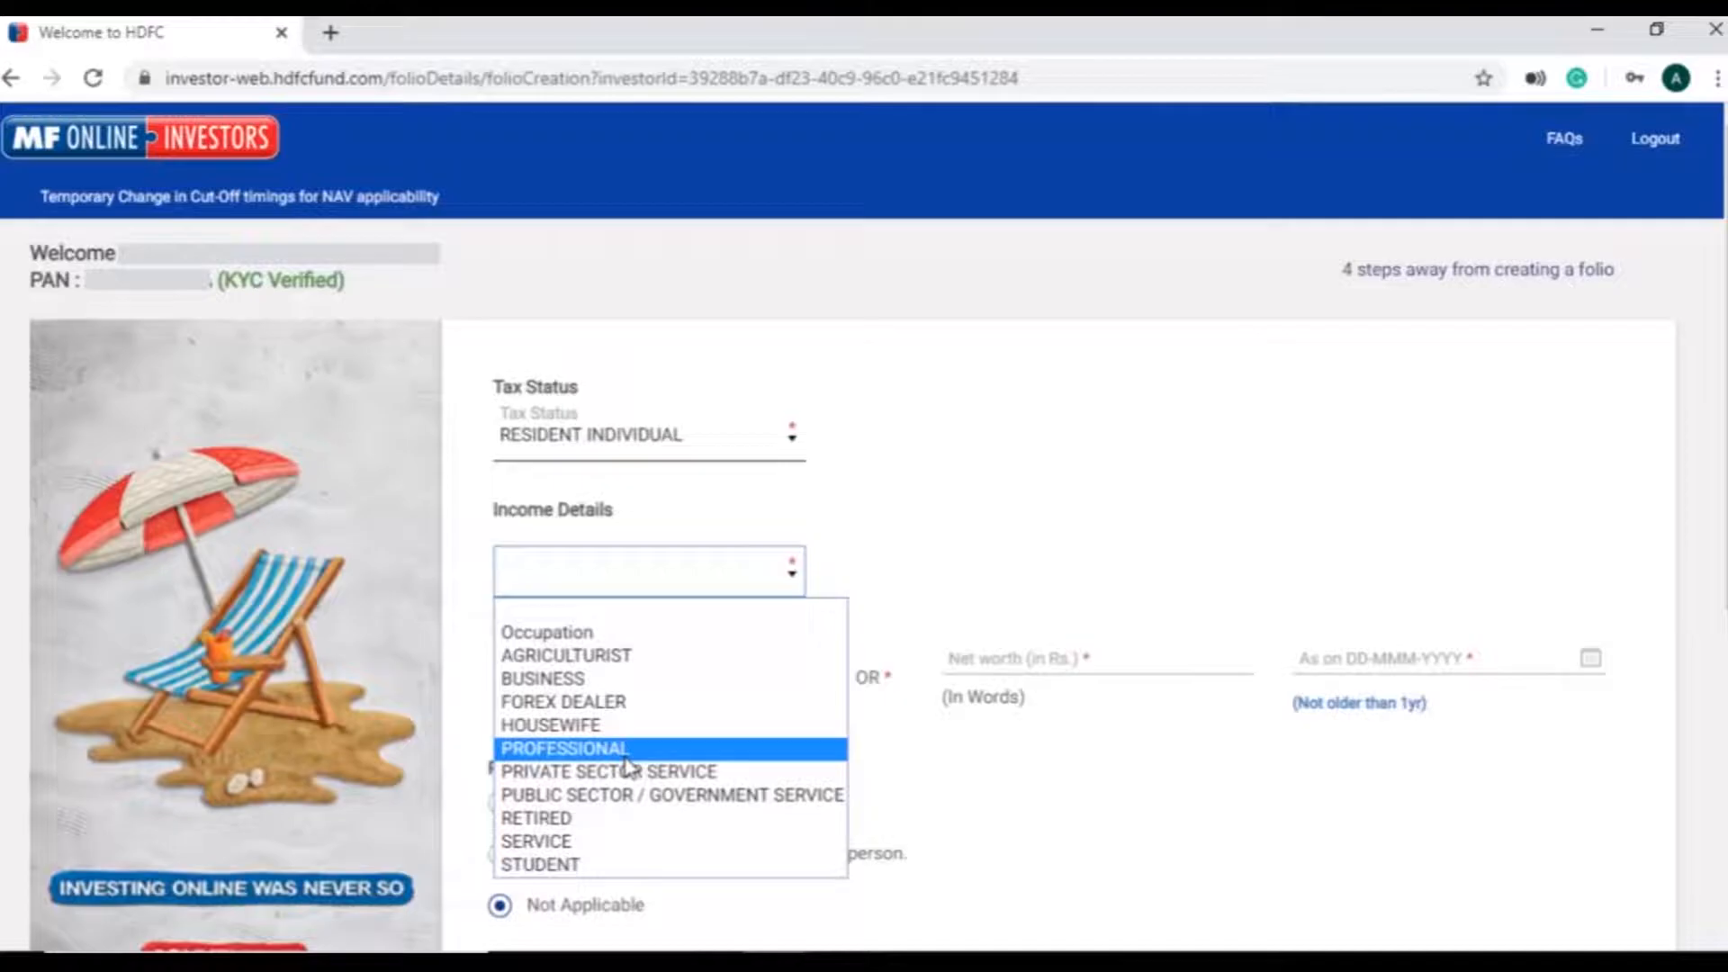
pyautogui.click(607, 772)
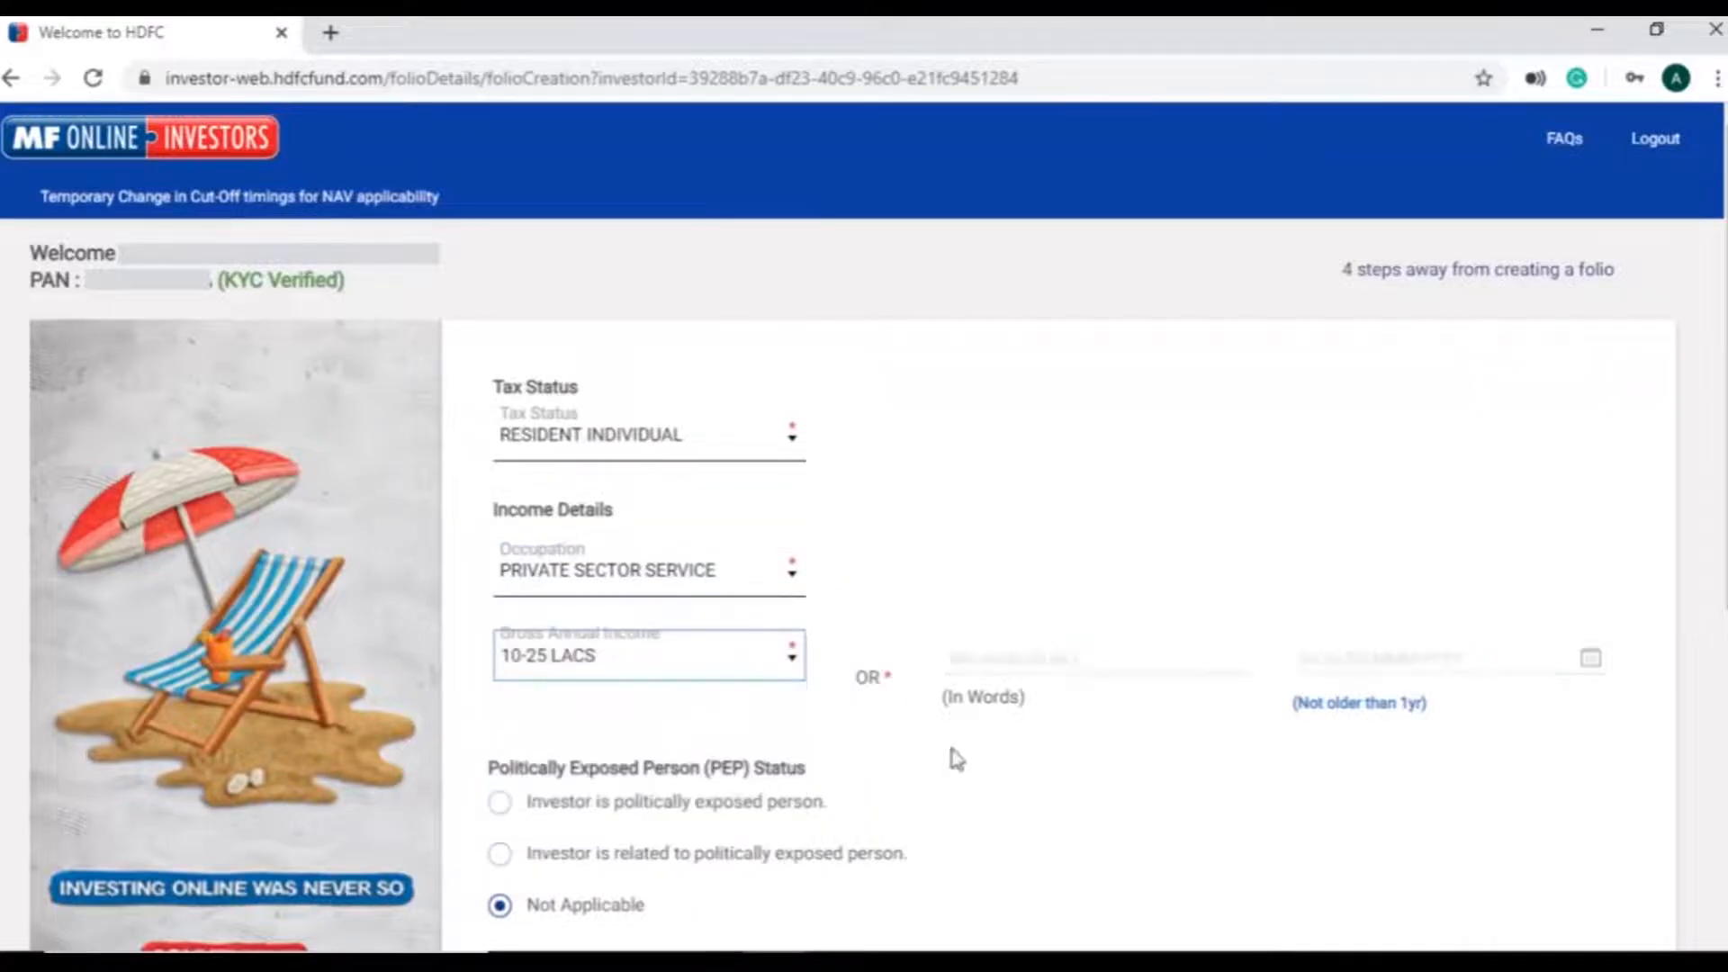
pyautogui.click(645, 642)
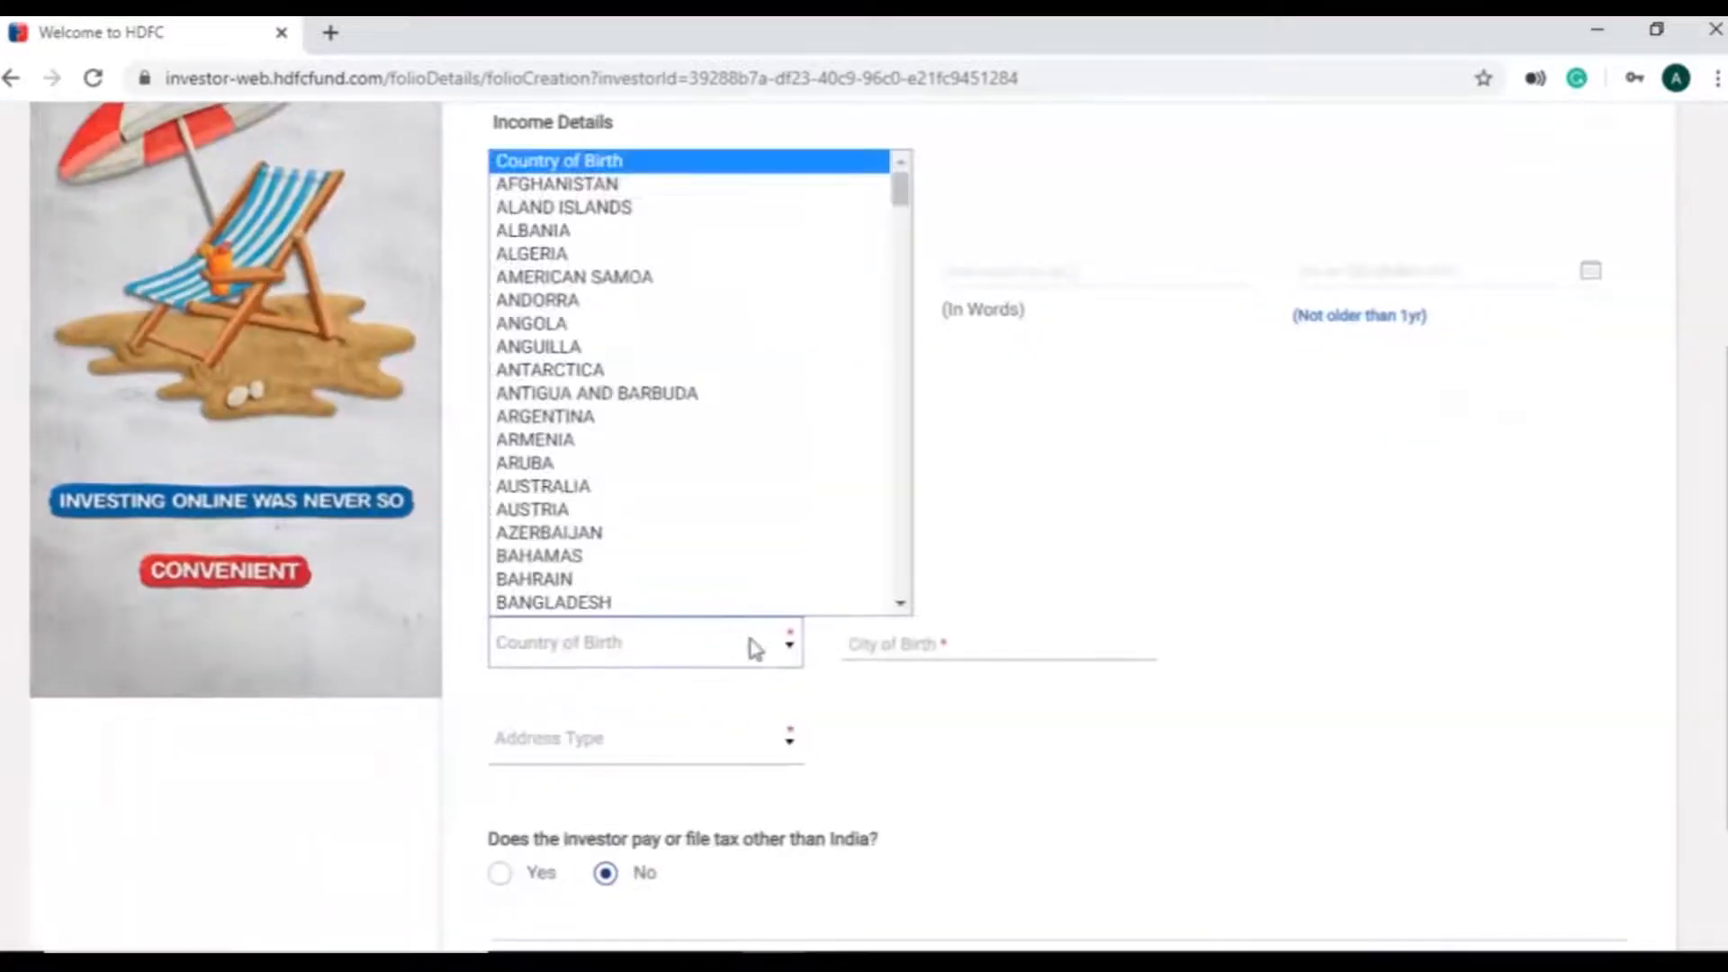
pyautogui.write('M')
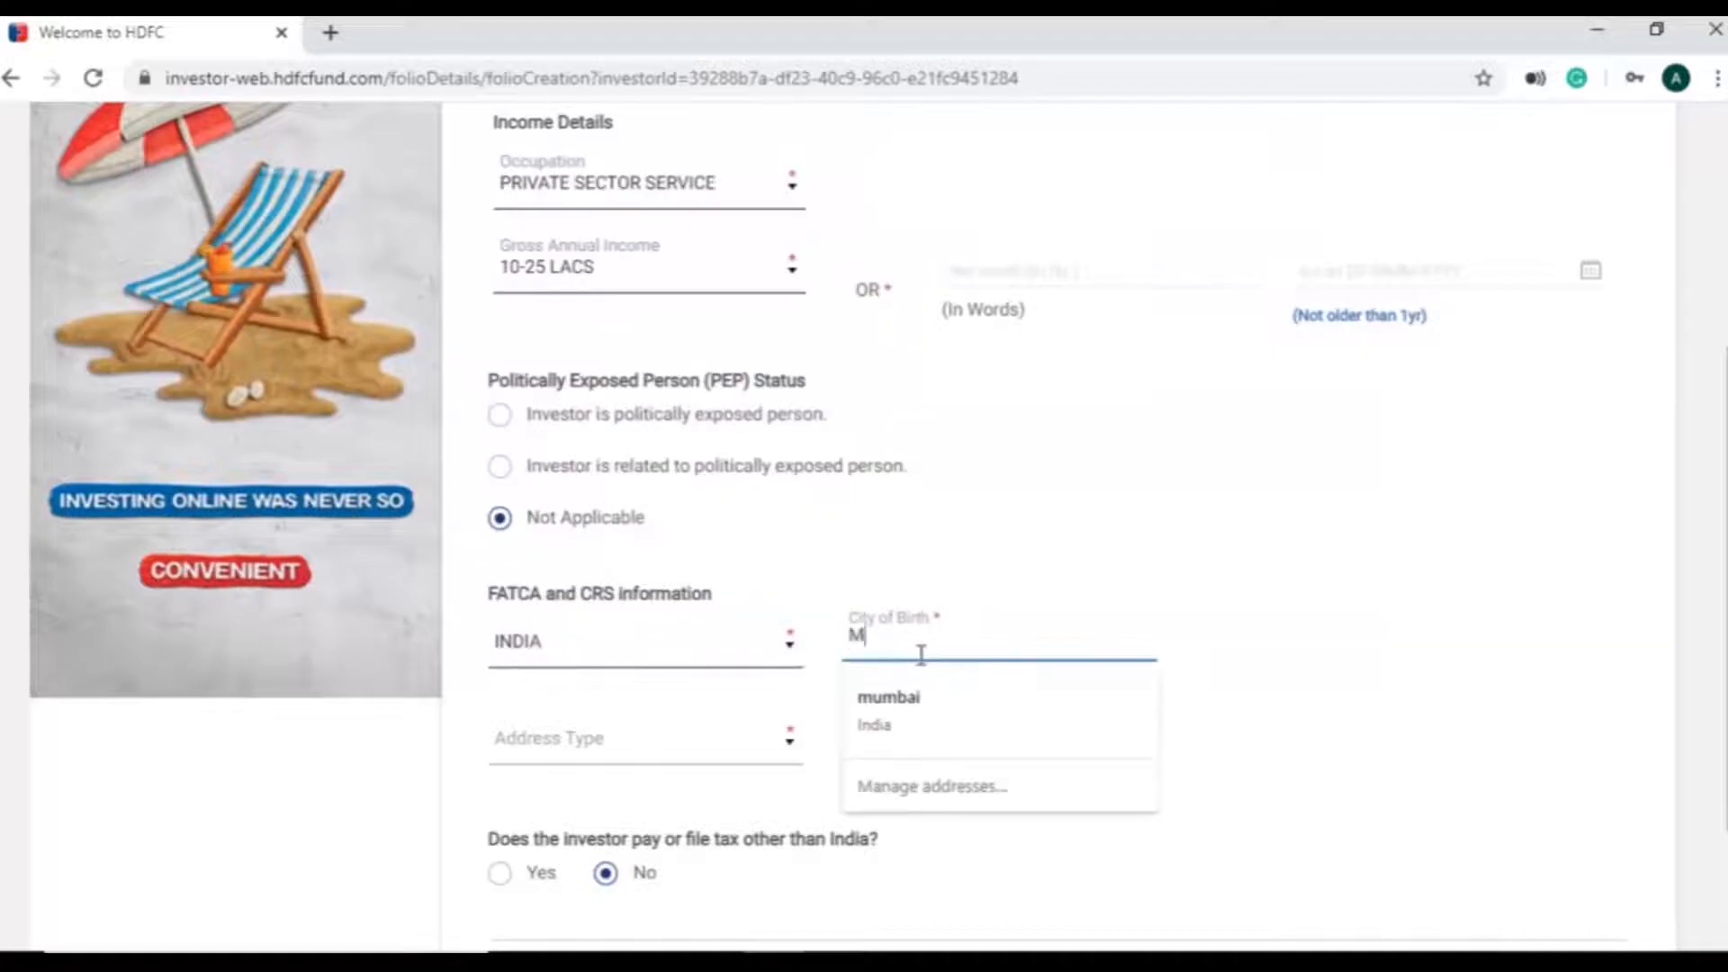
pyautogui.click(888, 697)
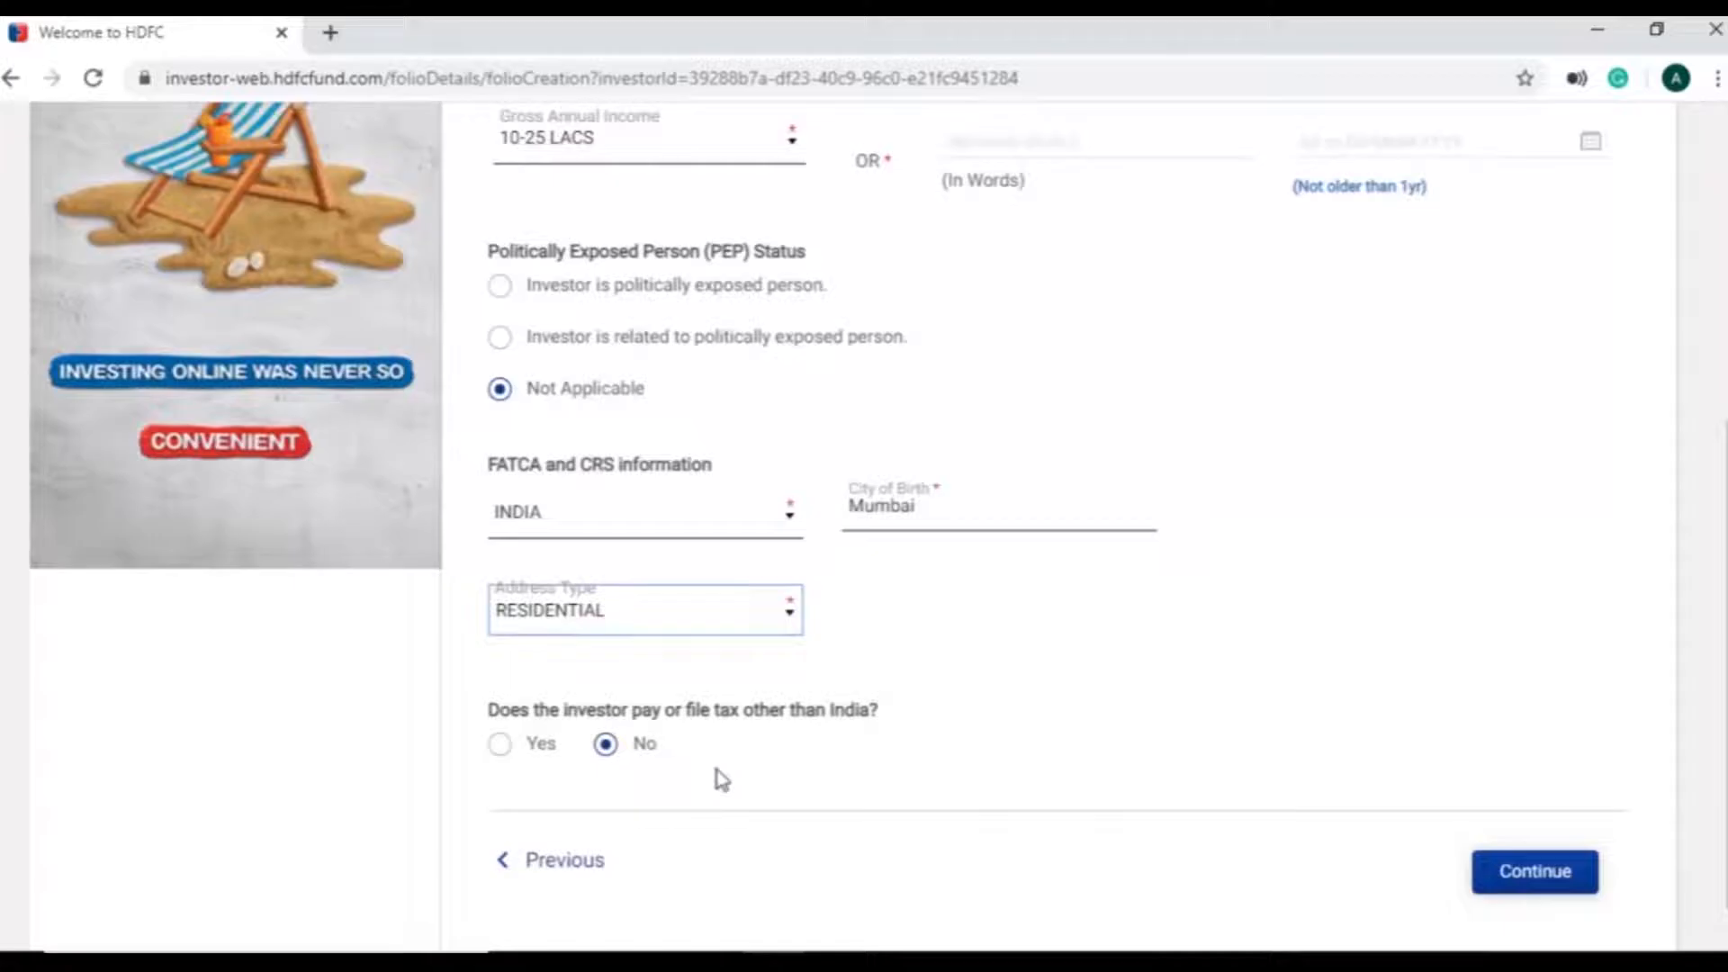
pyautogui.click(1532, 870)
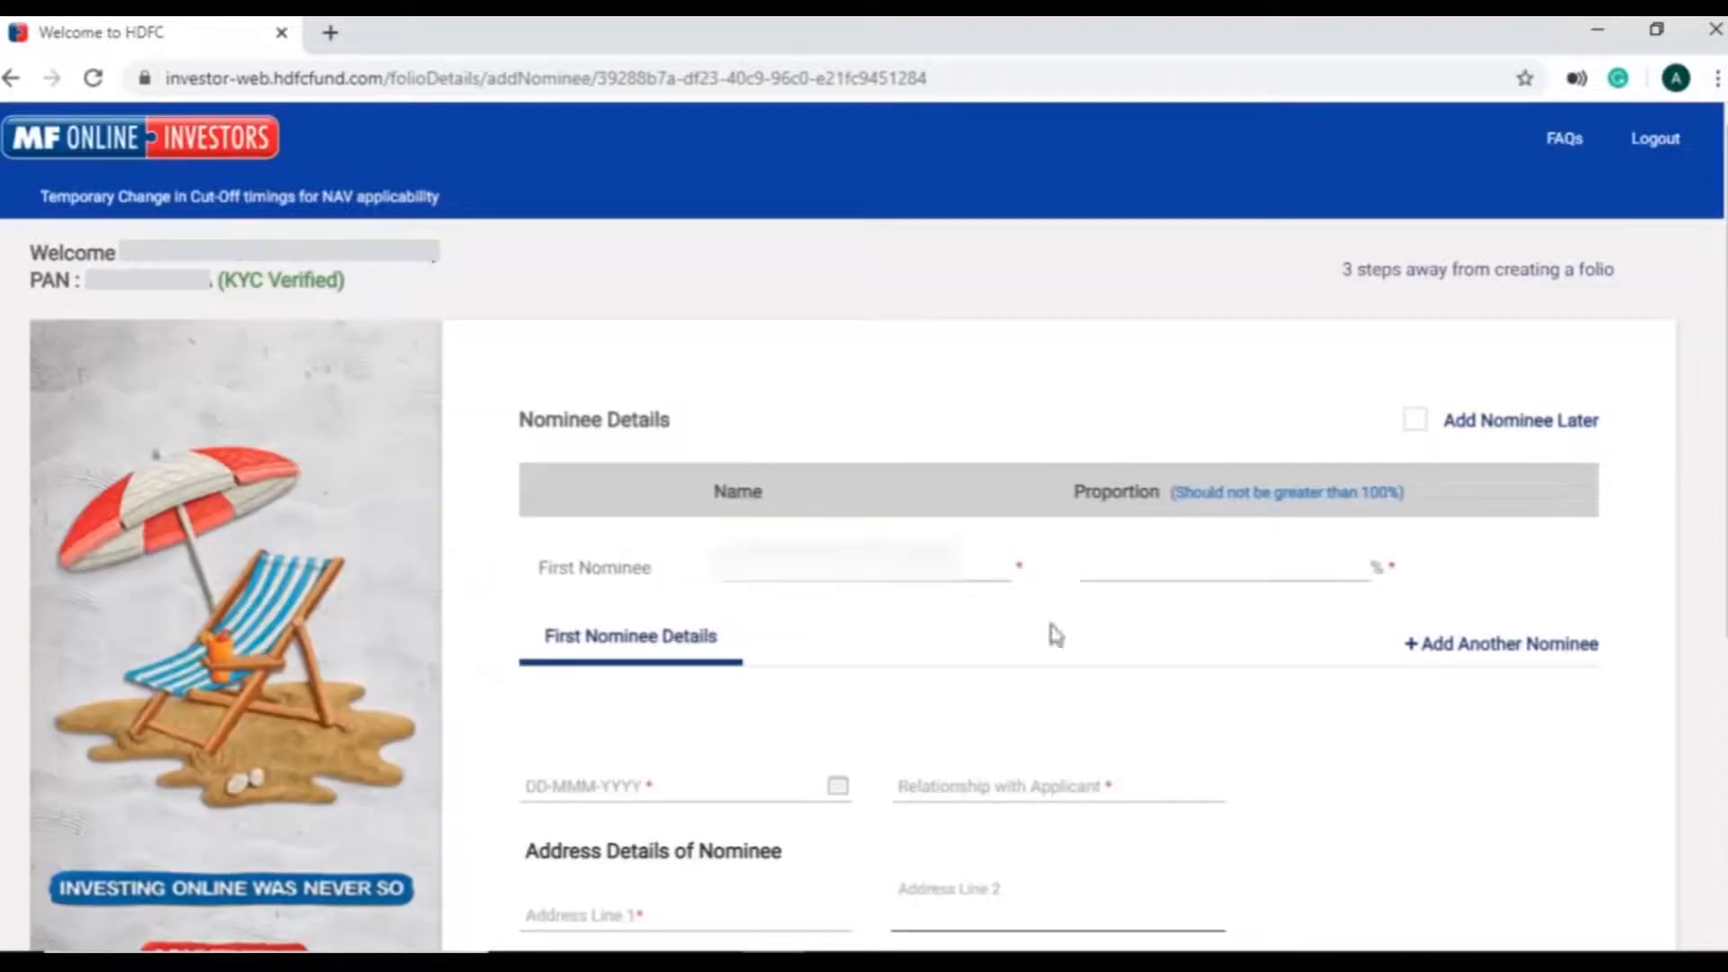
# Add the wife as nominee with 100% share, her date of birth and address.
pyautogui.click(865, 568)
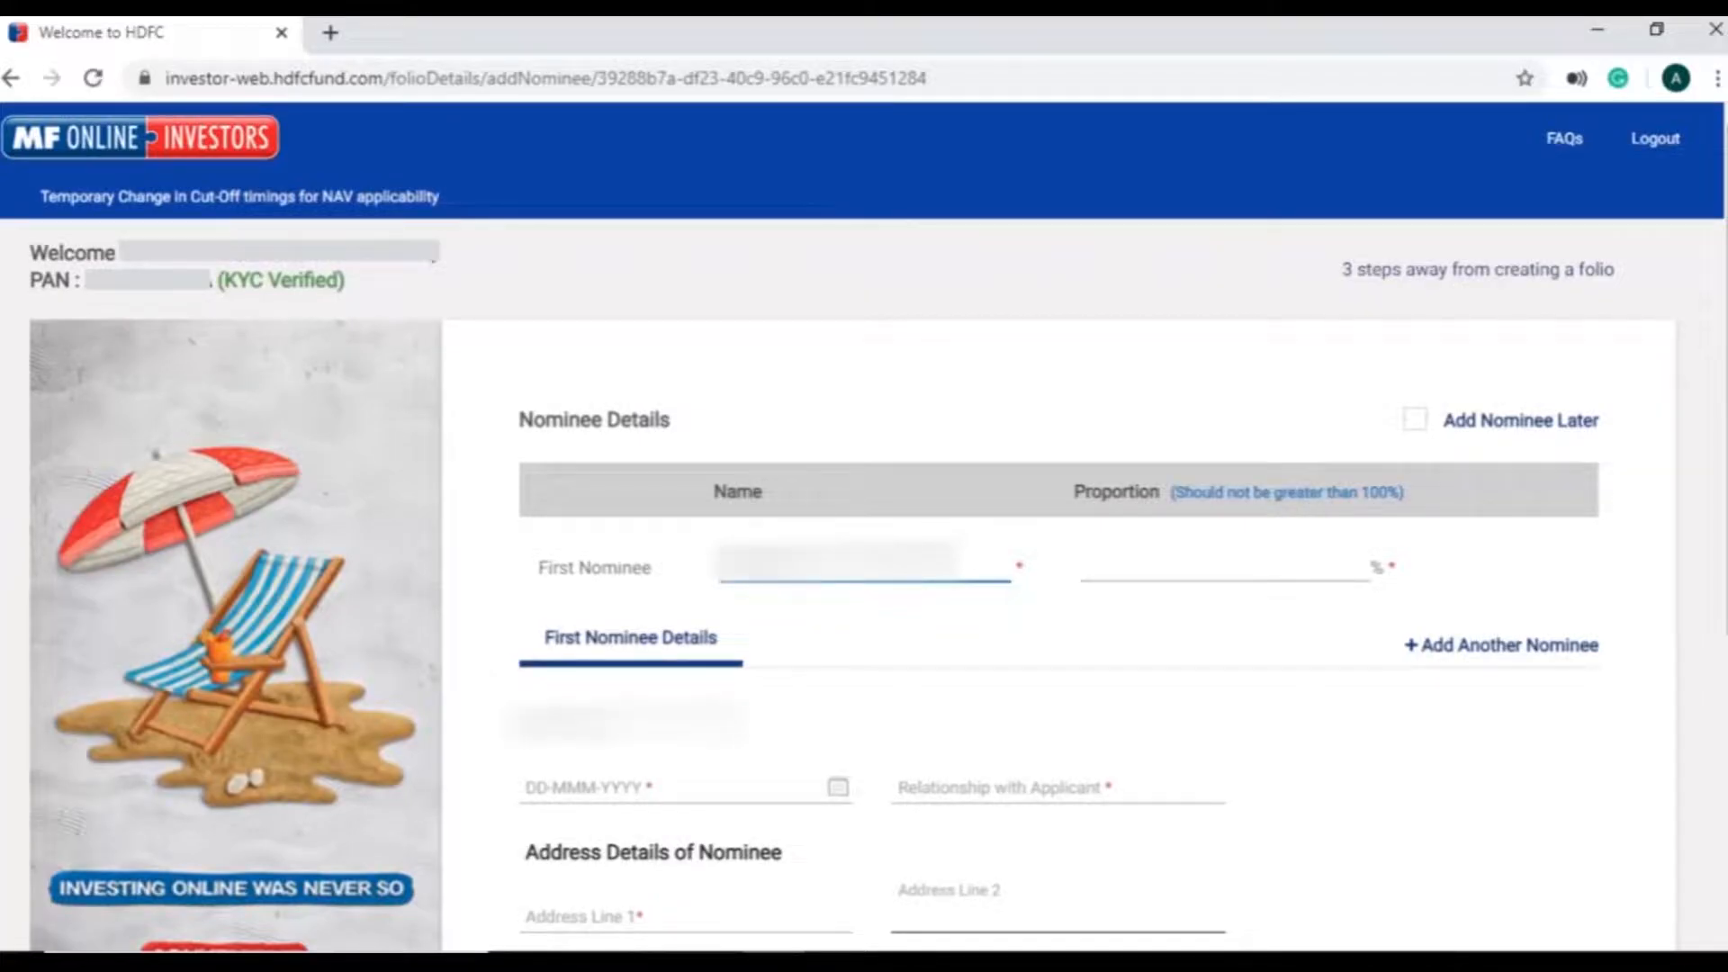
pyautogui.write('1')
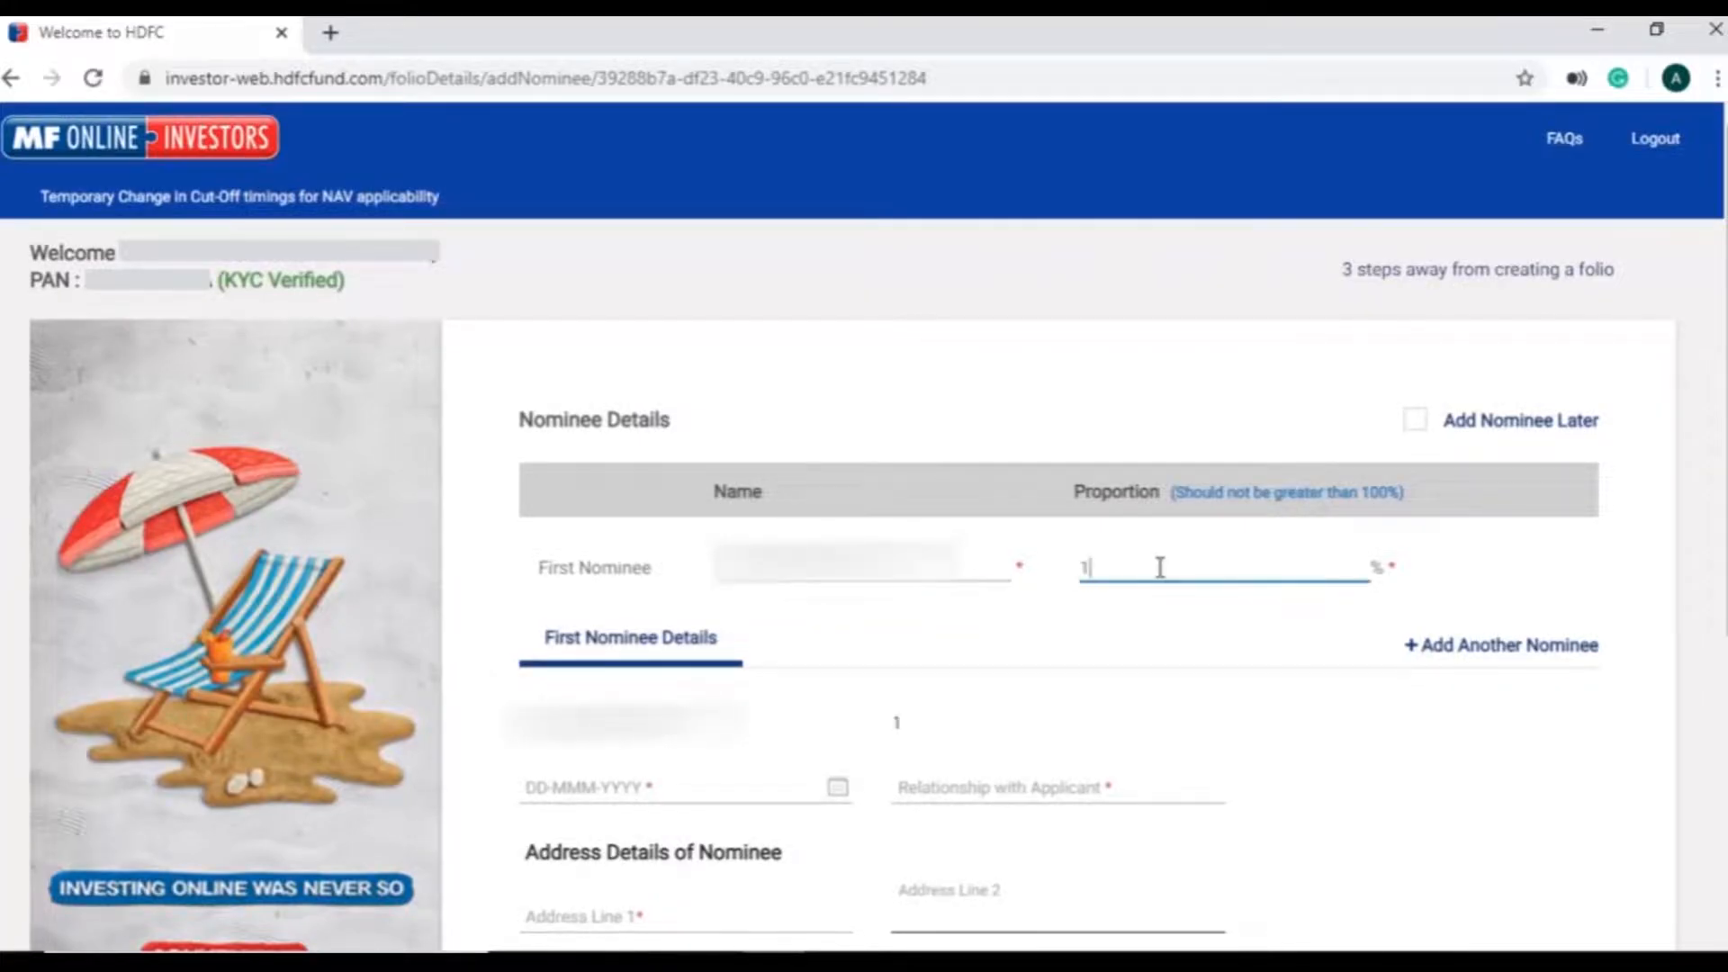
pyautogui.write('00')
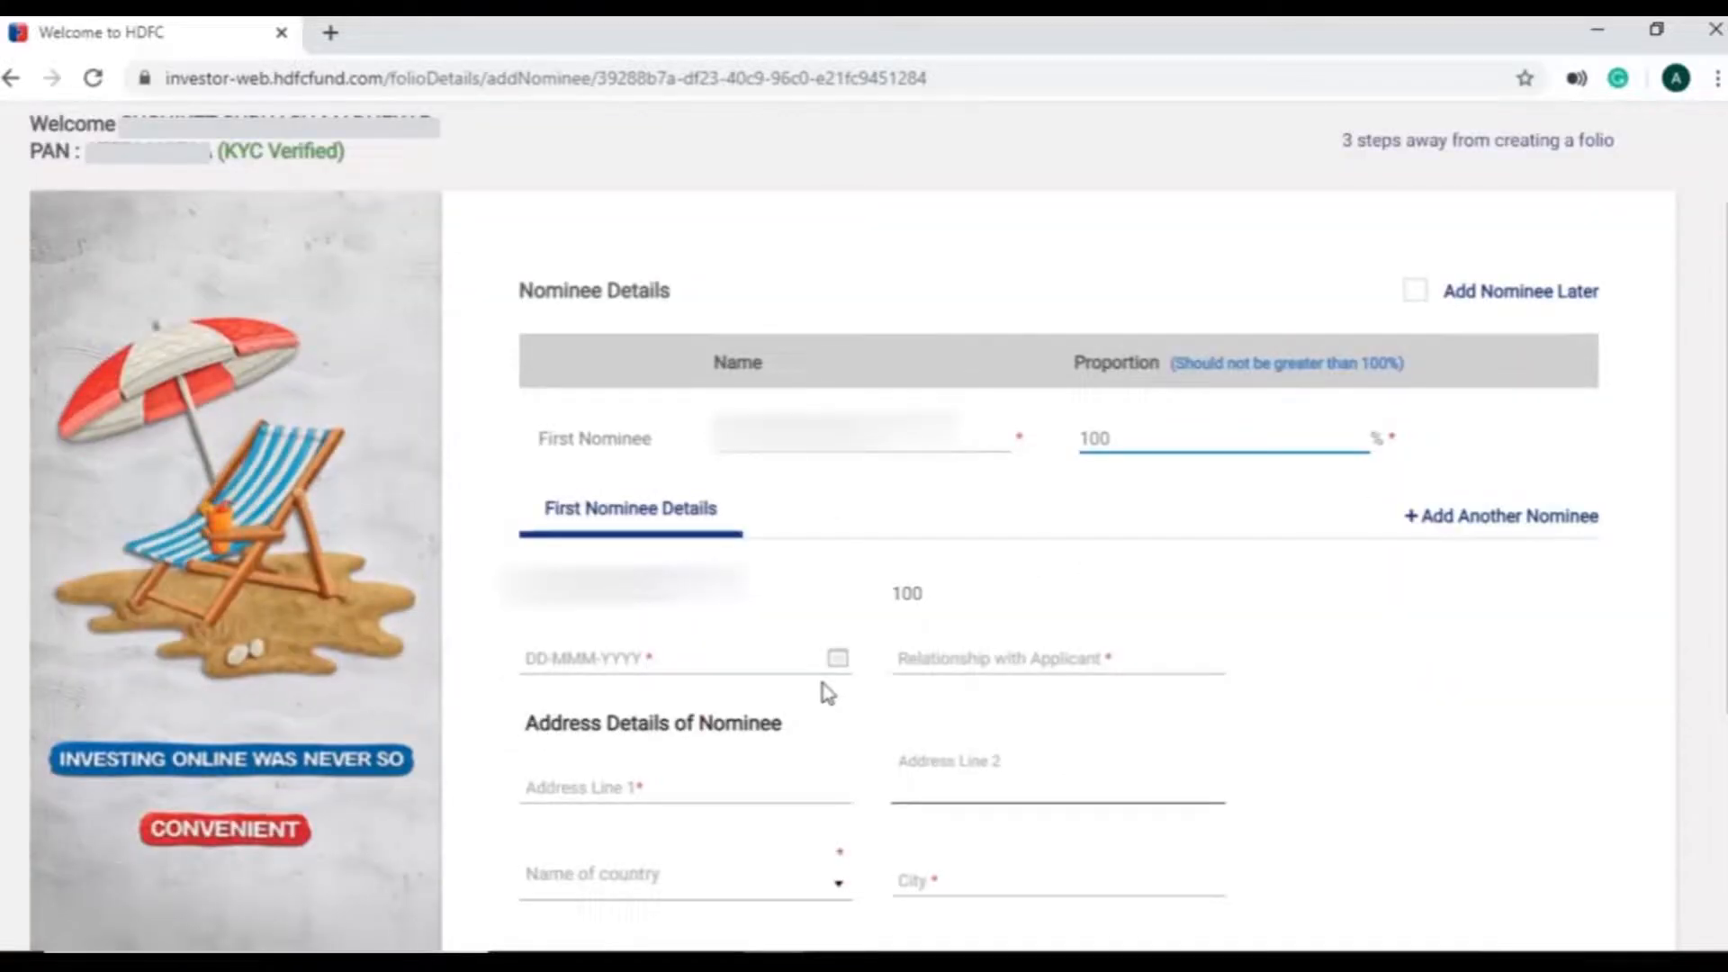
pyautogui.click(837, 658)
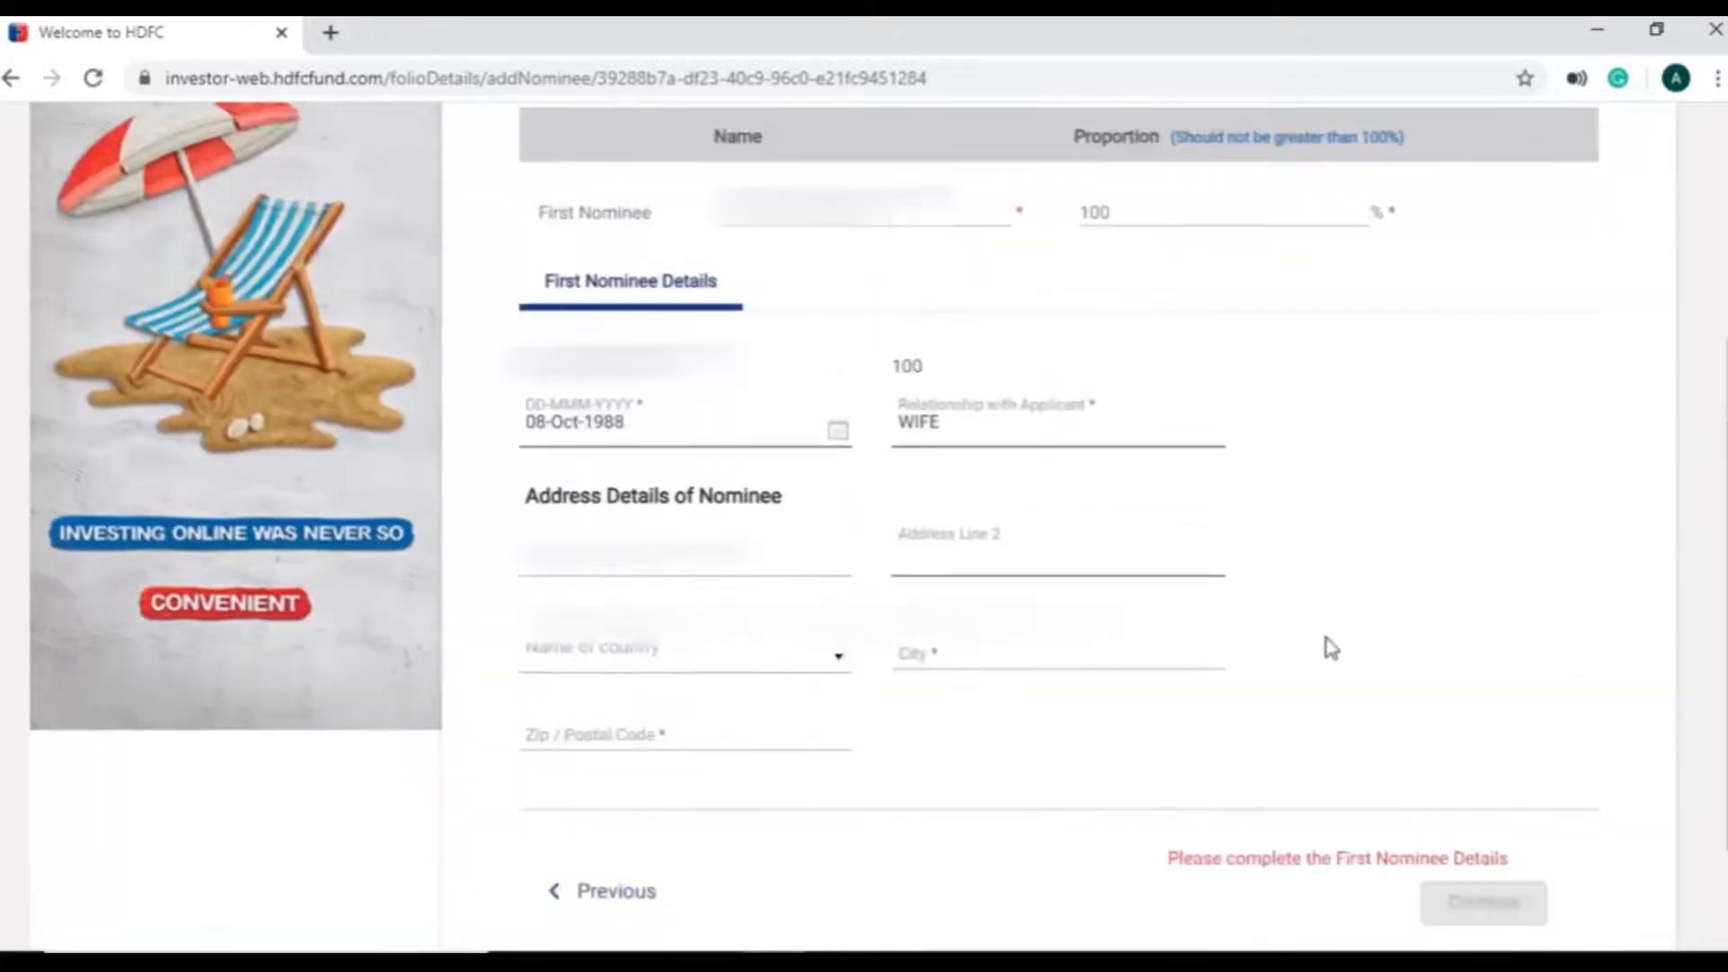
pyautogui.click(683, 550)
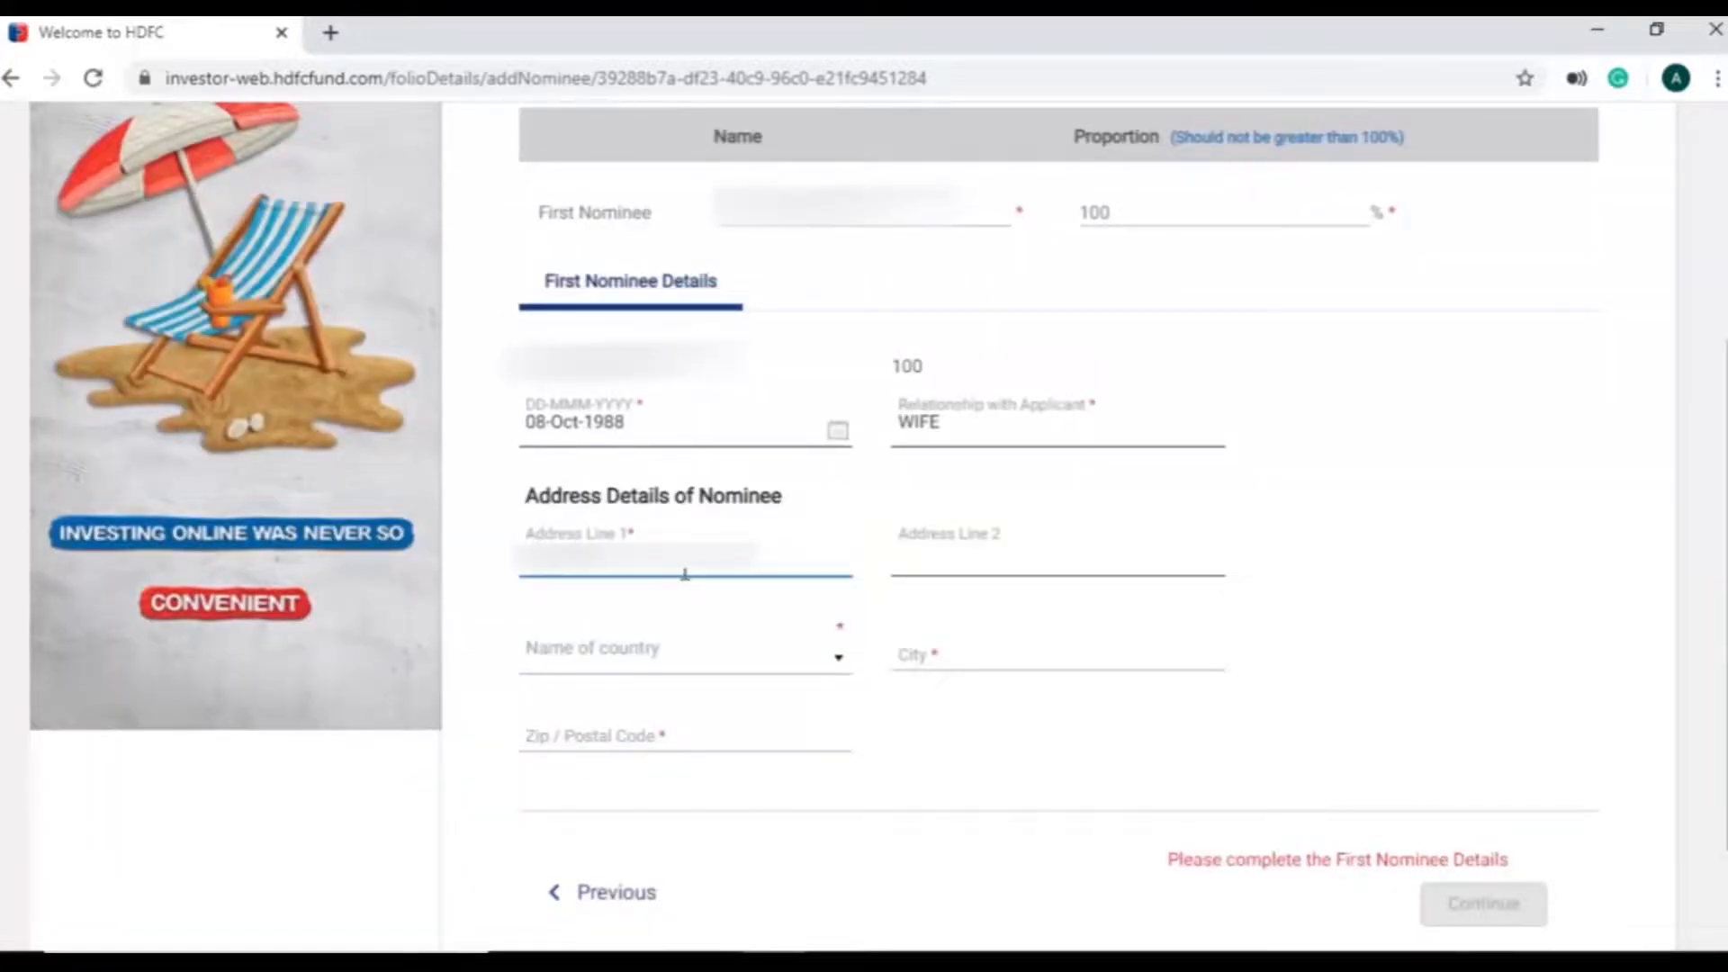
pyautogui.click(1056, 561)
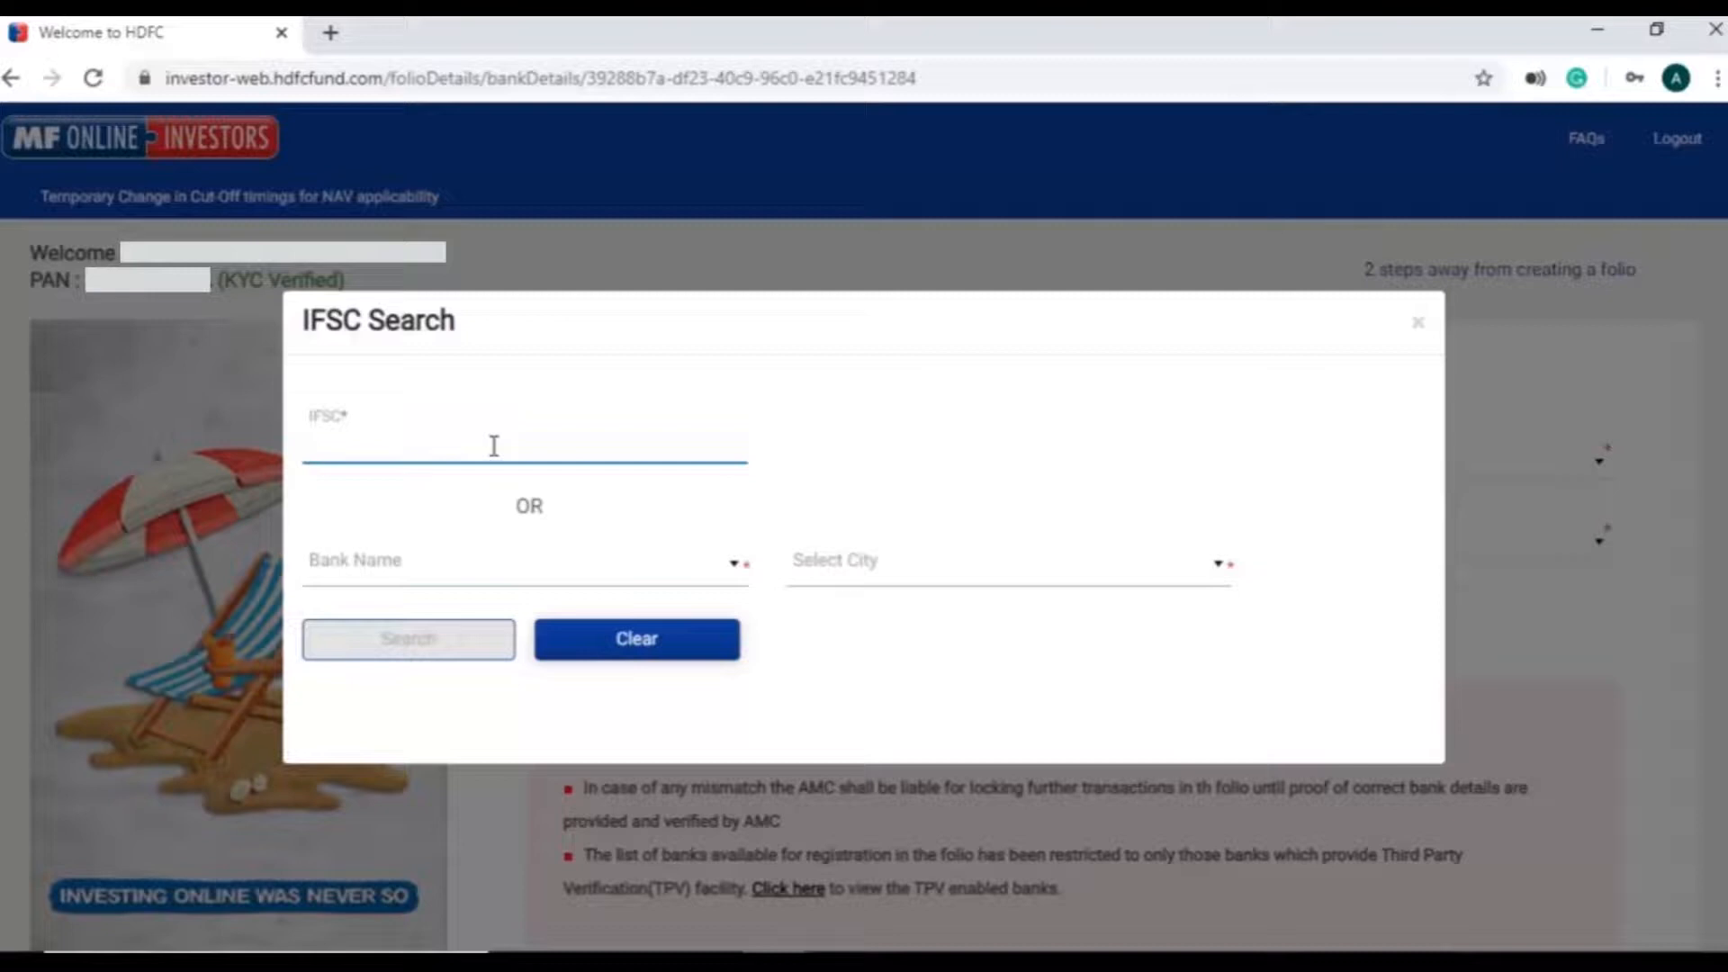
# Search IFSC HDFC0000291 and select the HDFC Bank Ltd Express Towers branch.
pyautogui.write('JDFC')
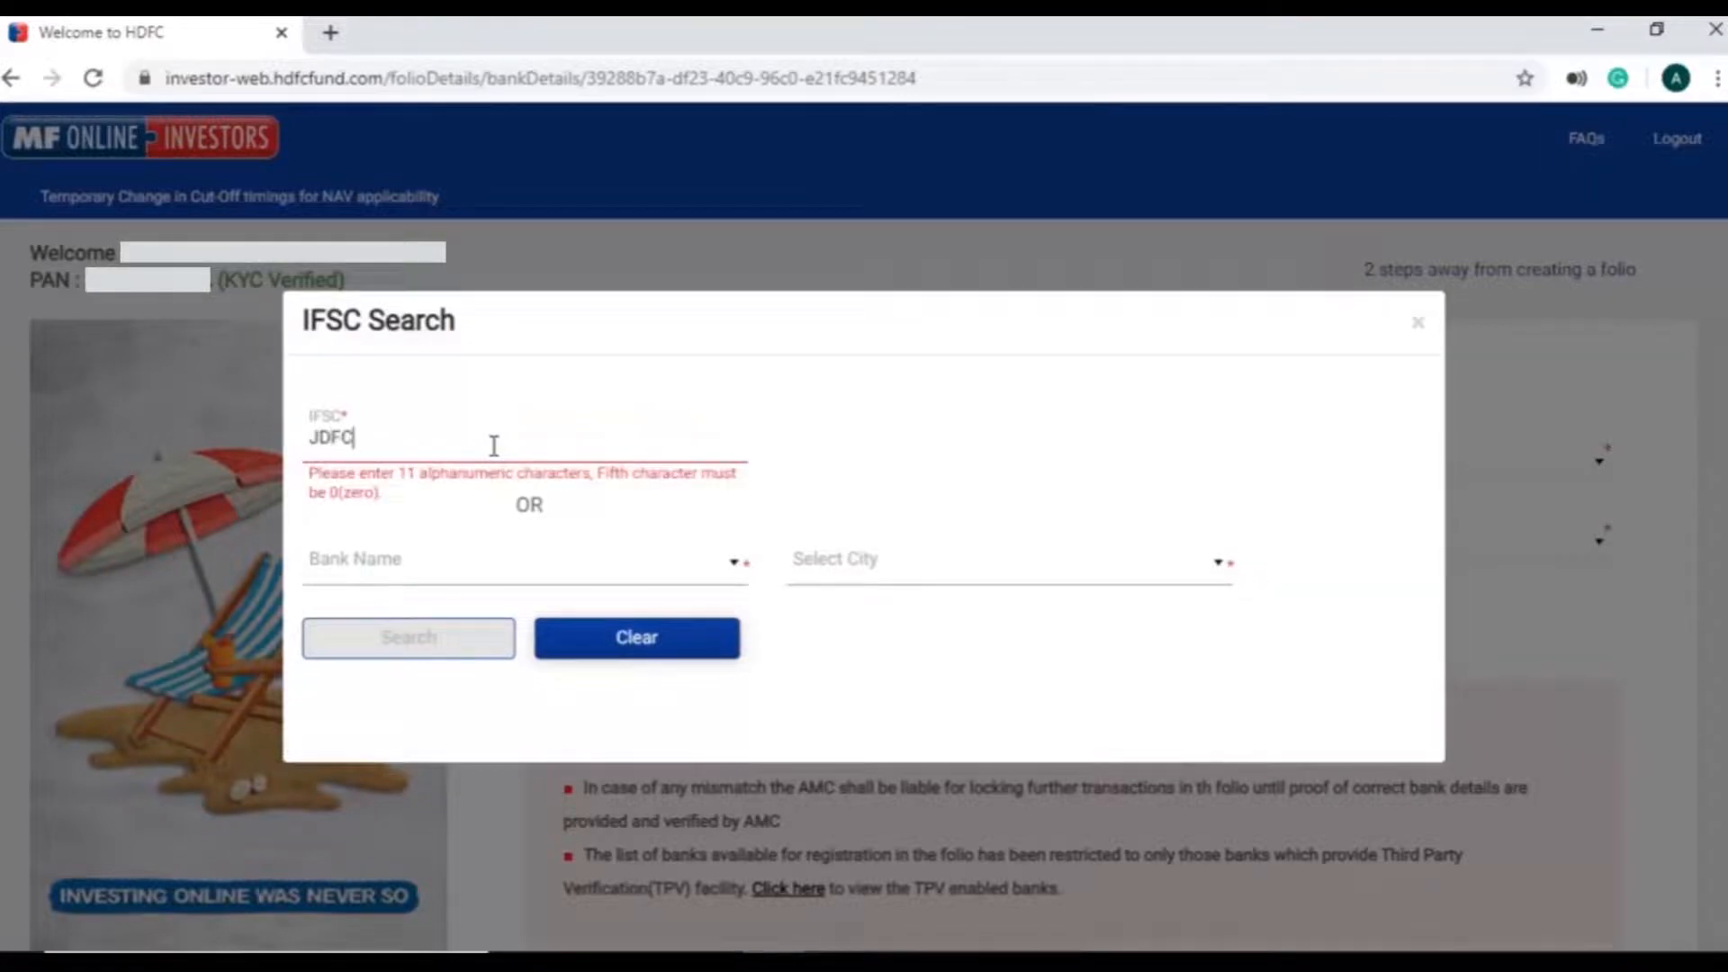
pyautogui.write('HDFC')
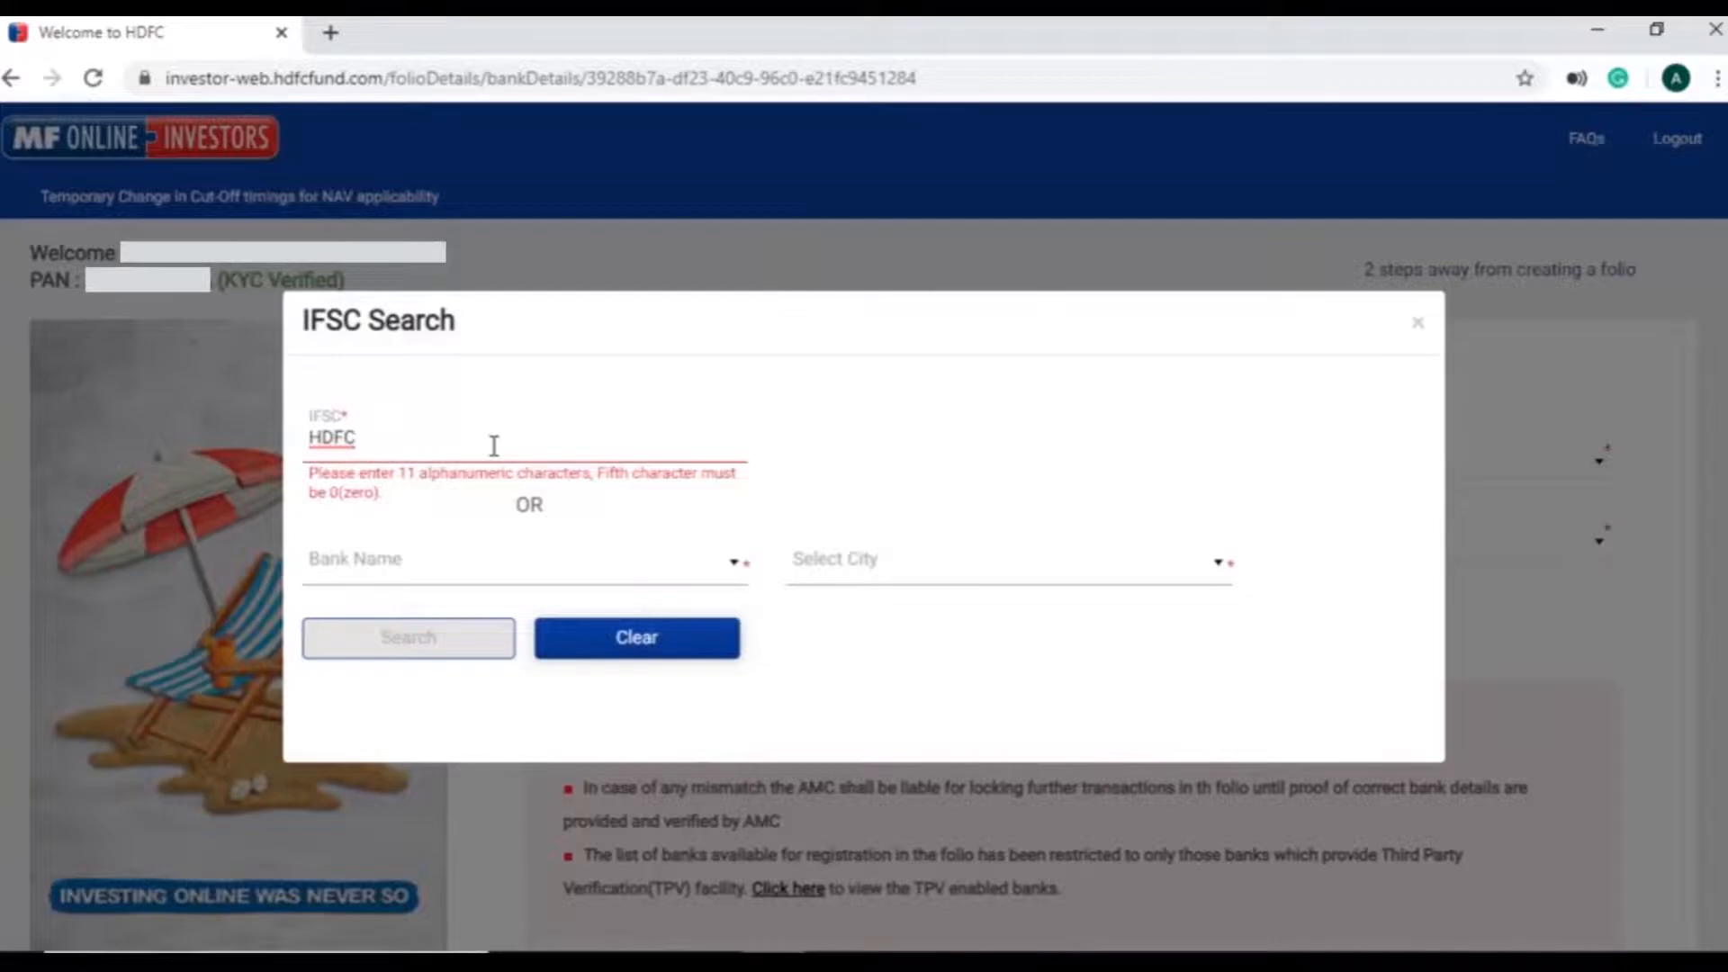
pyautogui.write('0000291')
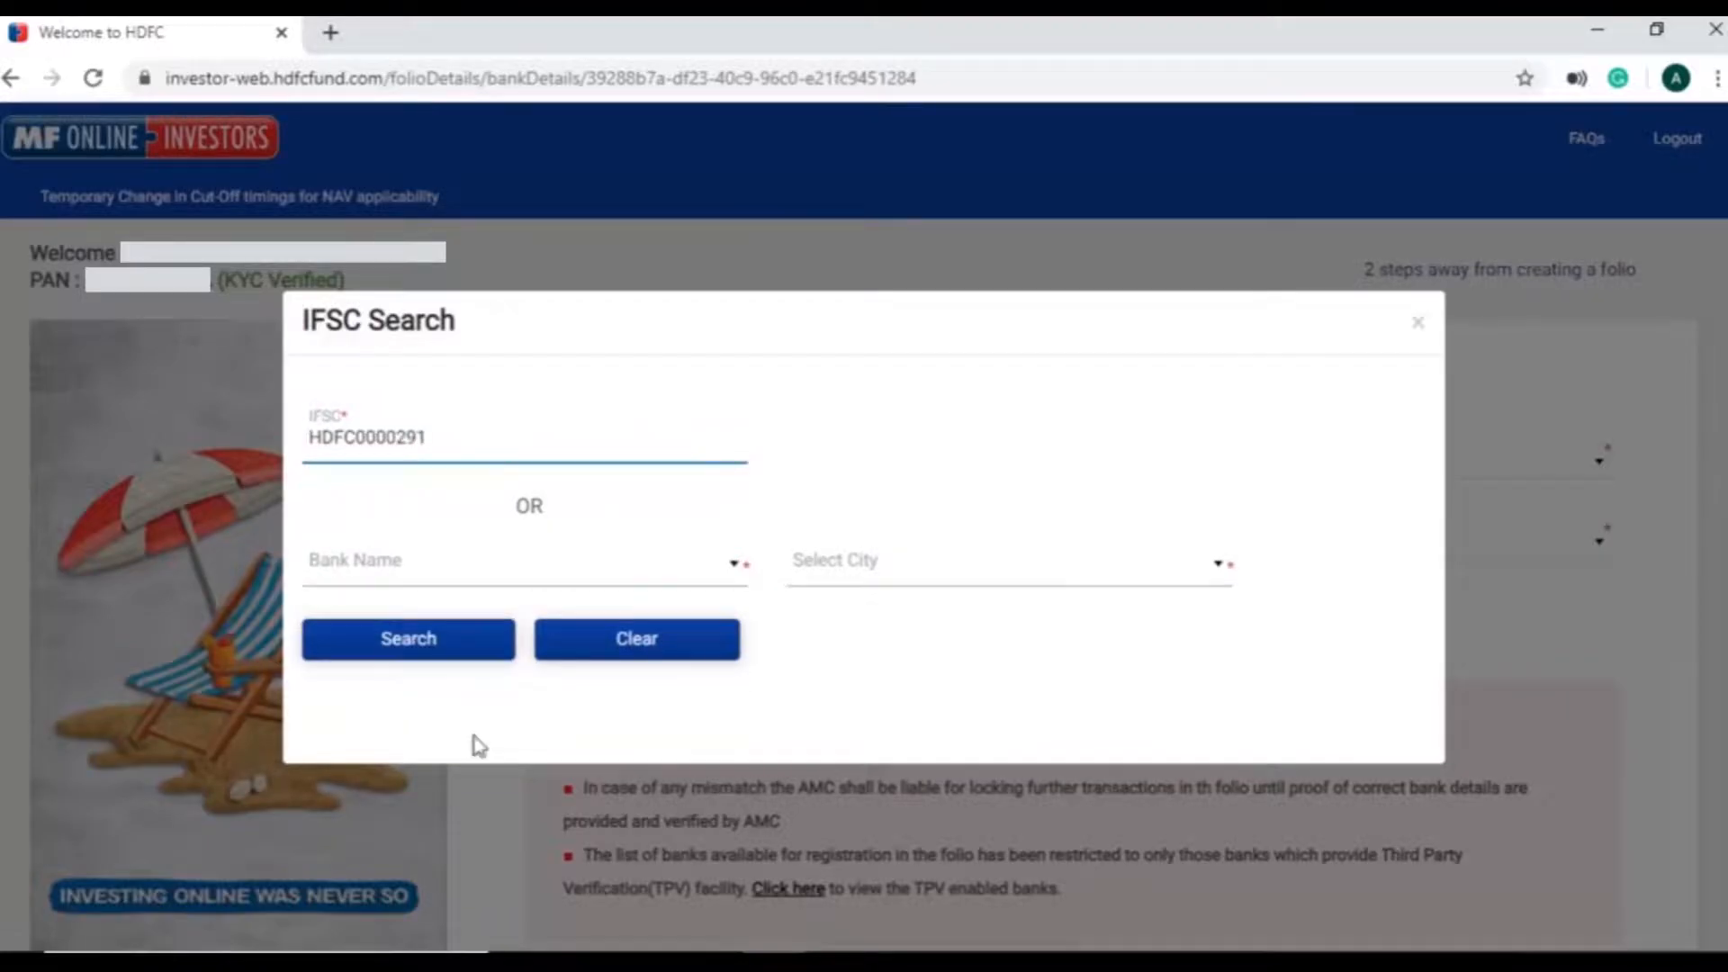
pyautogui.click(408, 638)
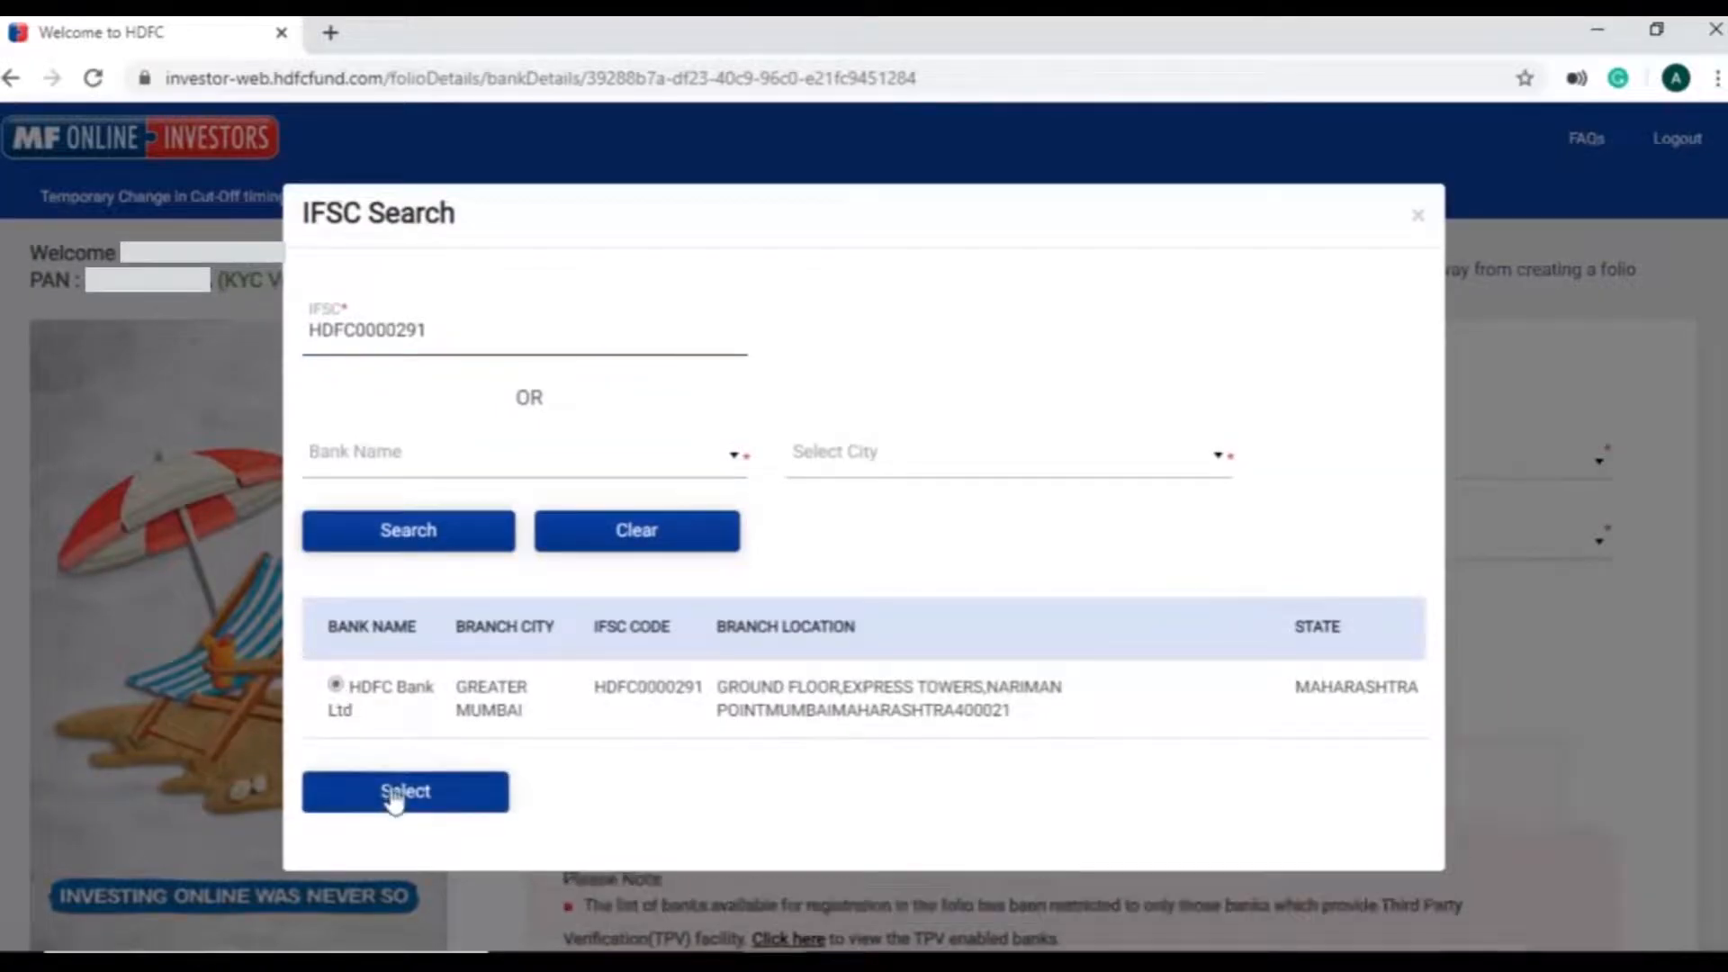
pyautogui.click(404, 791)
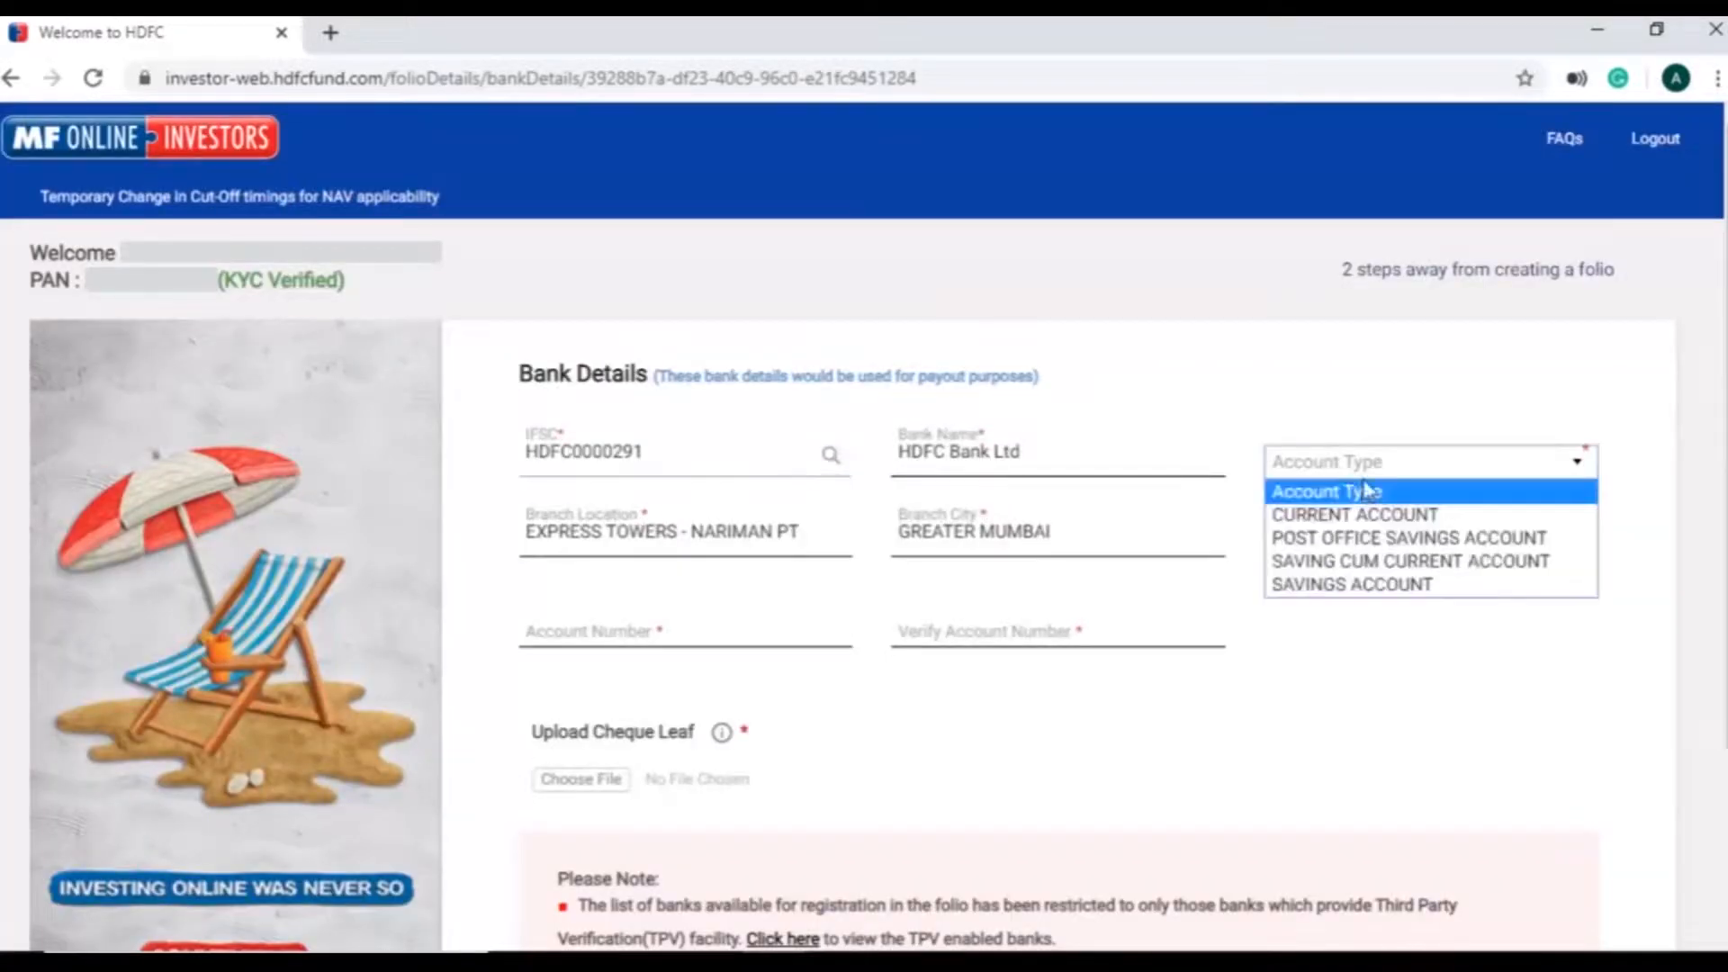
# Set account type to savings and enter and re-verify the account number.
pyautogui.click(1351, 584)
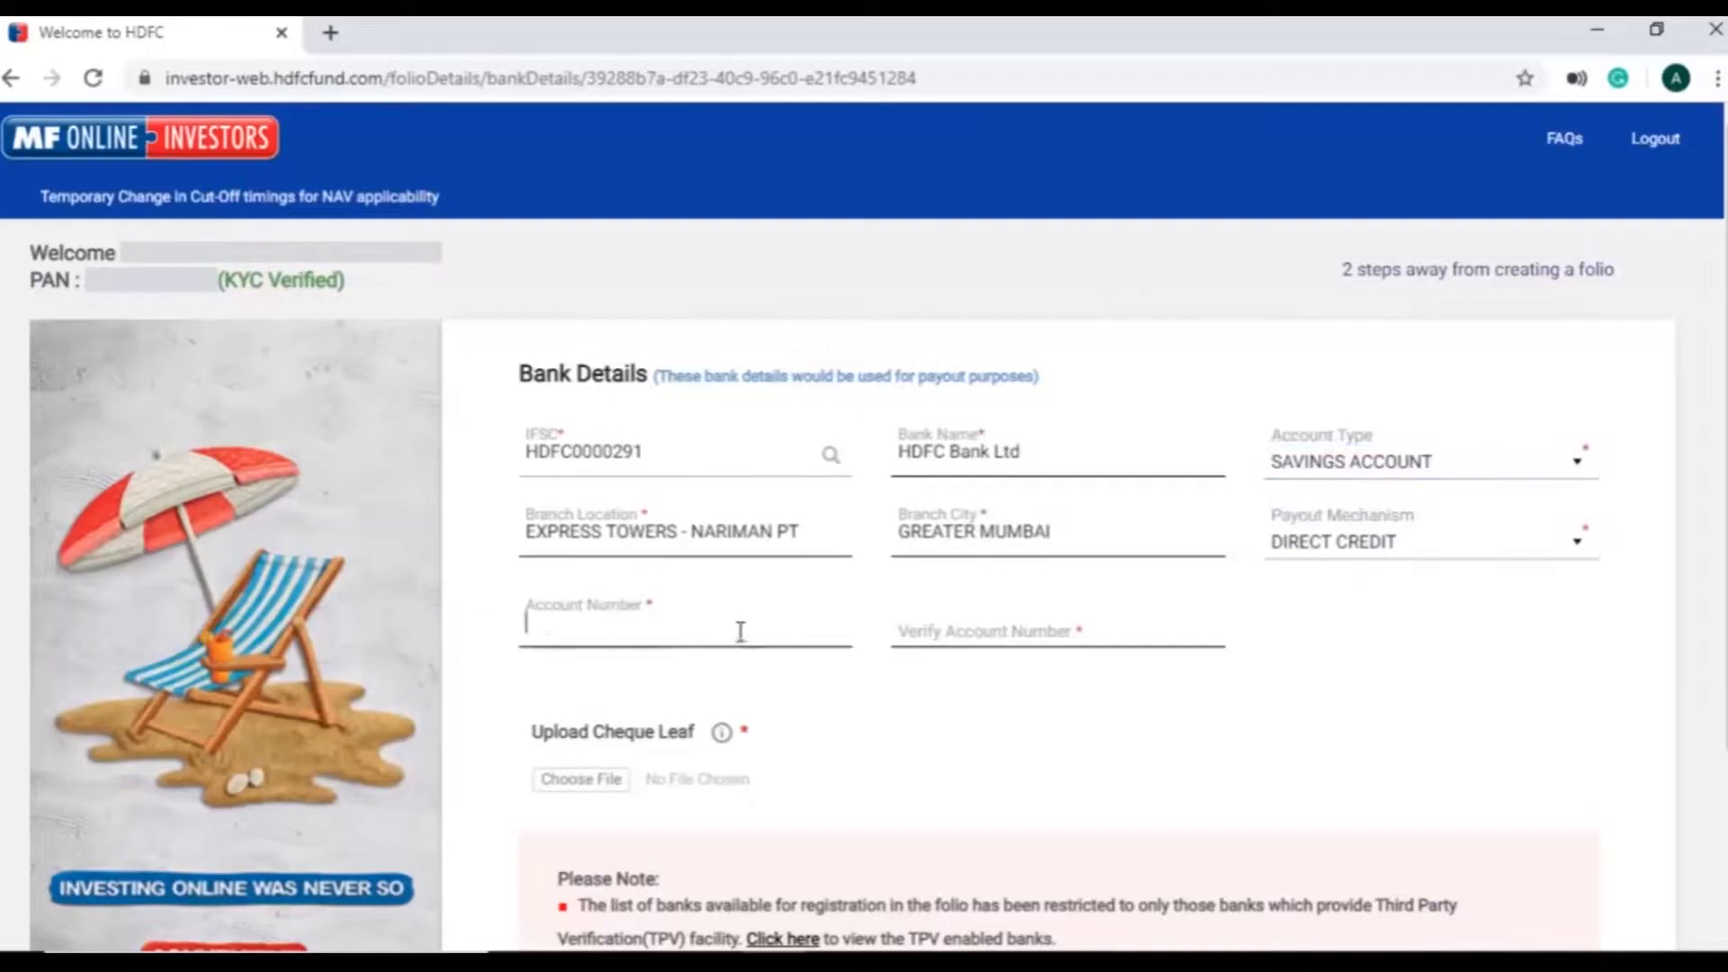
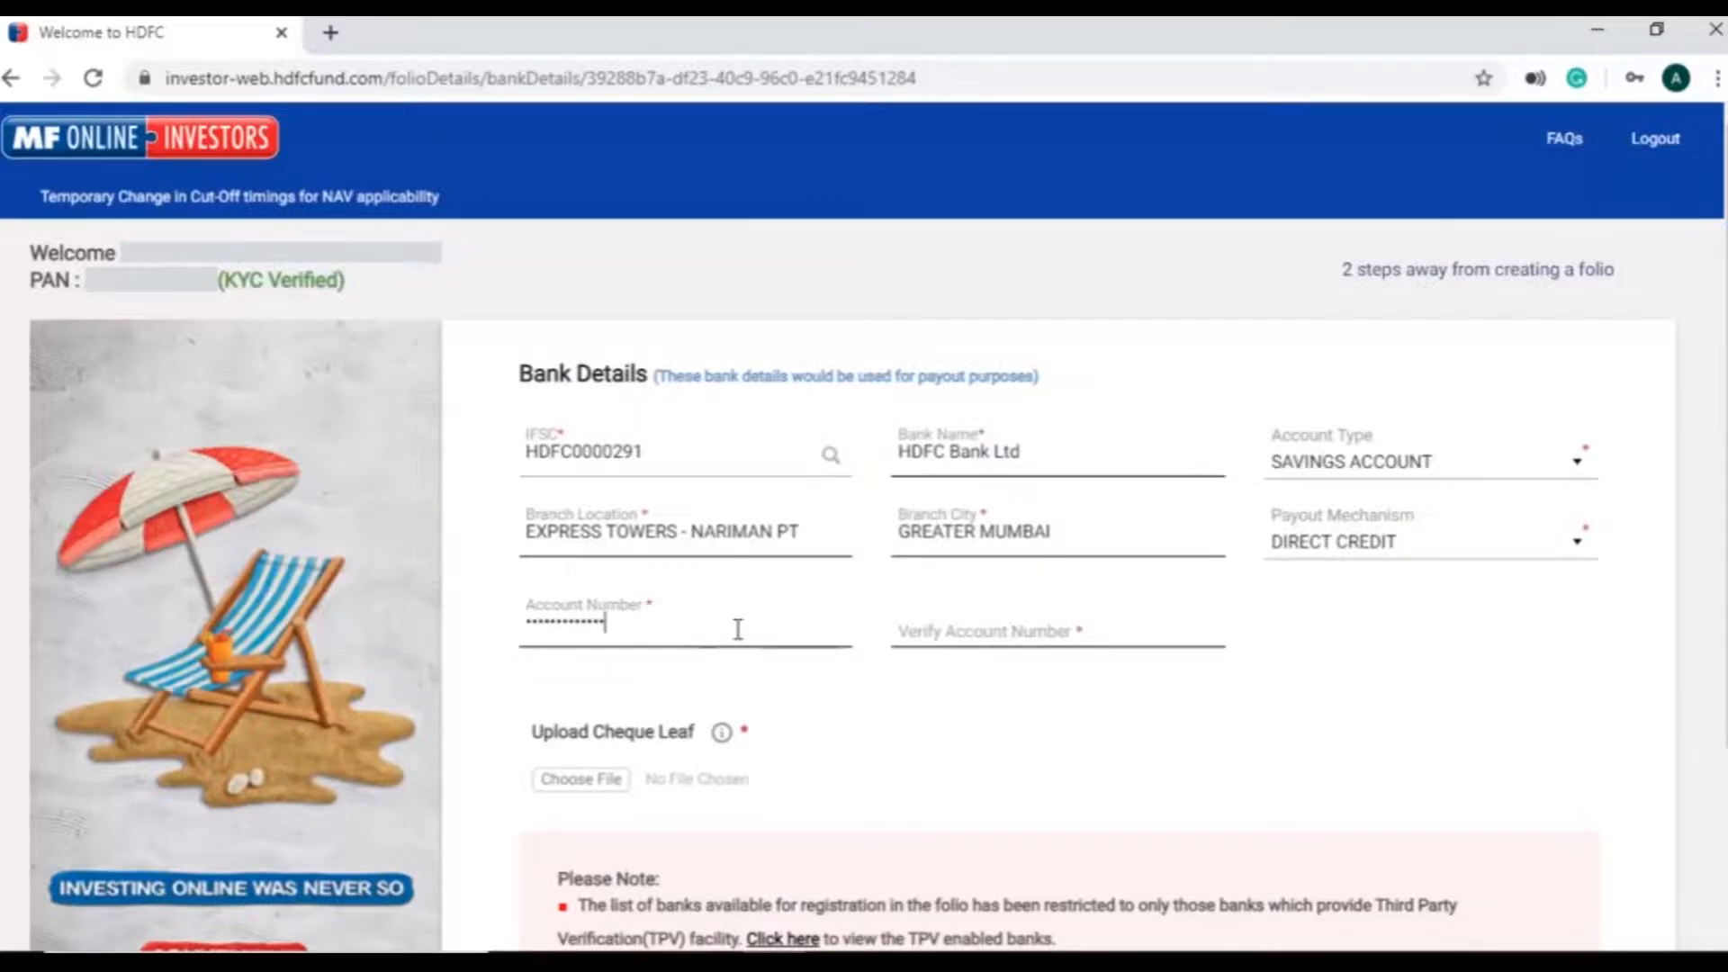
pyautogui.moveTo(1050, 640)
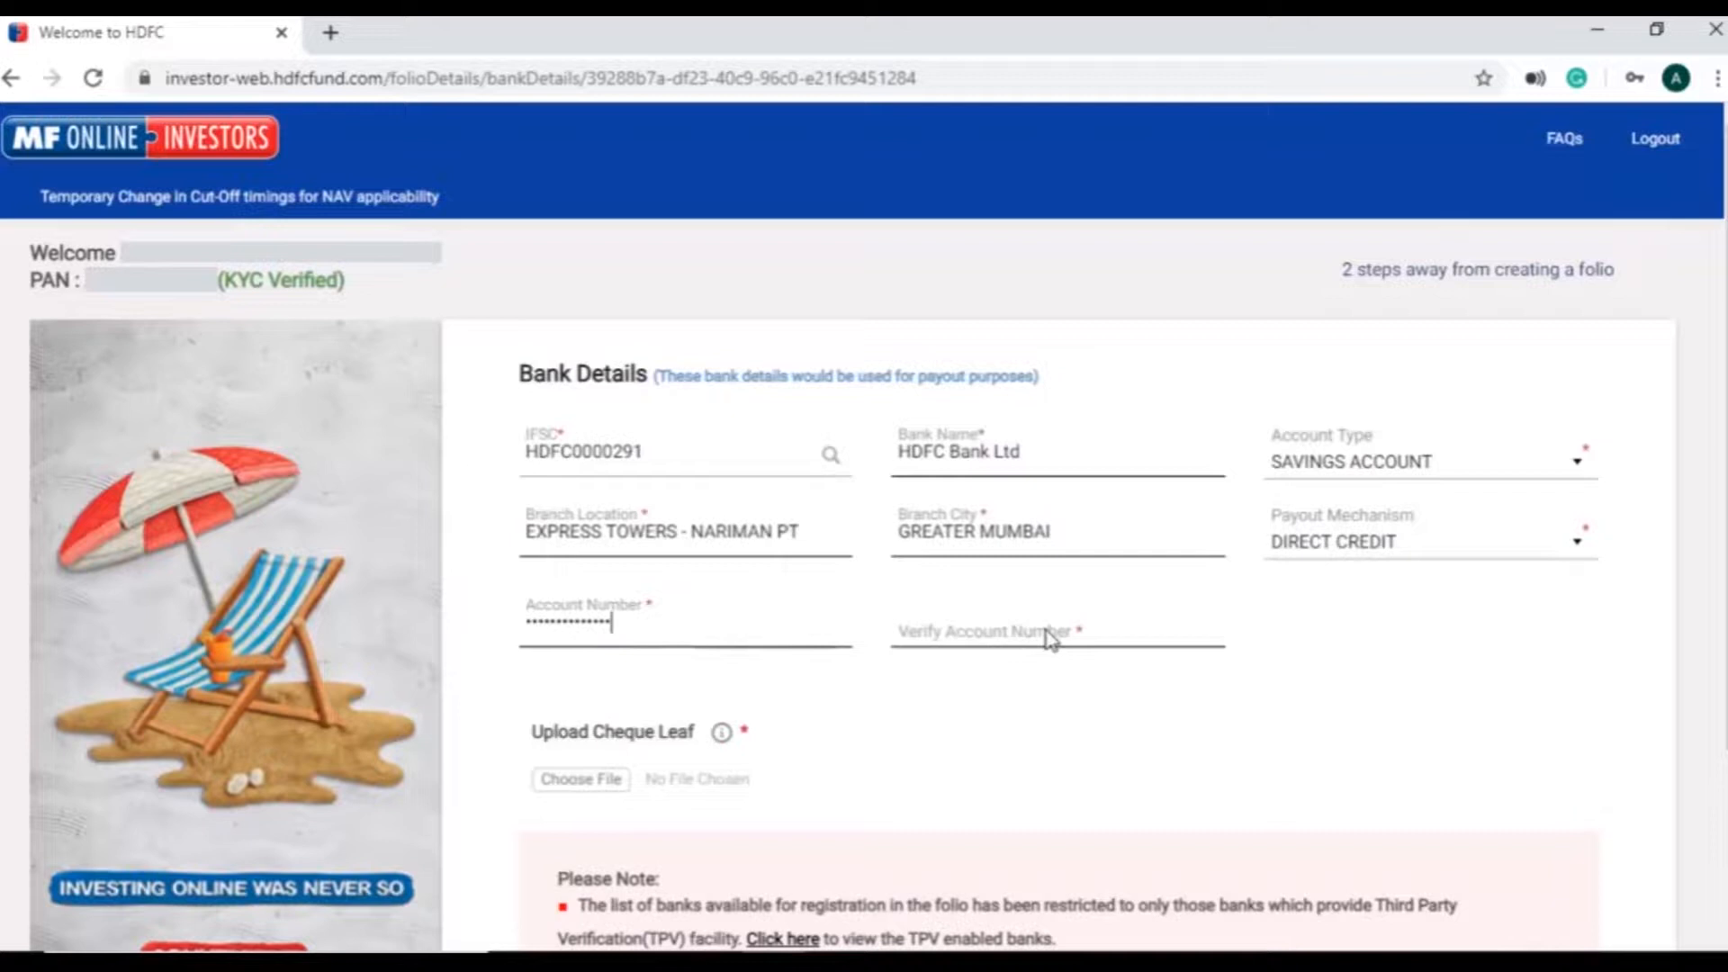
pyautogui.click(1053, 630)
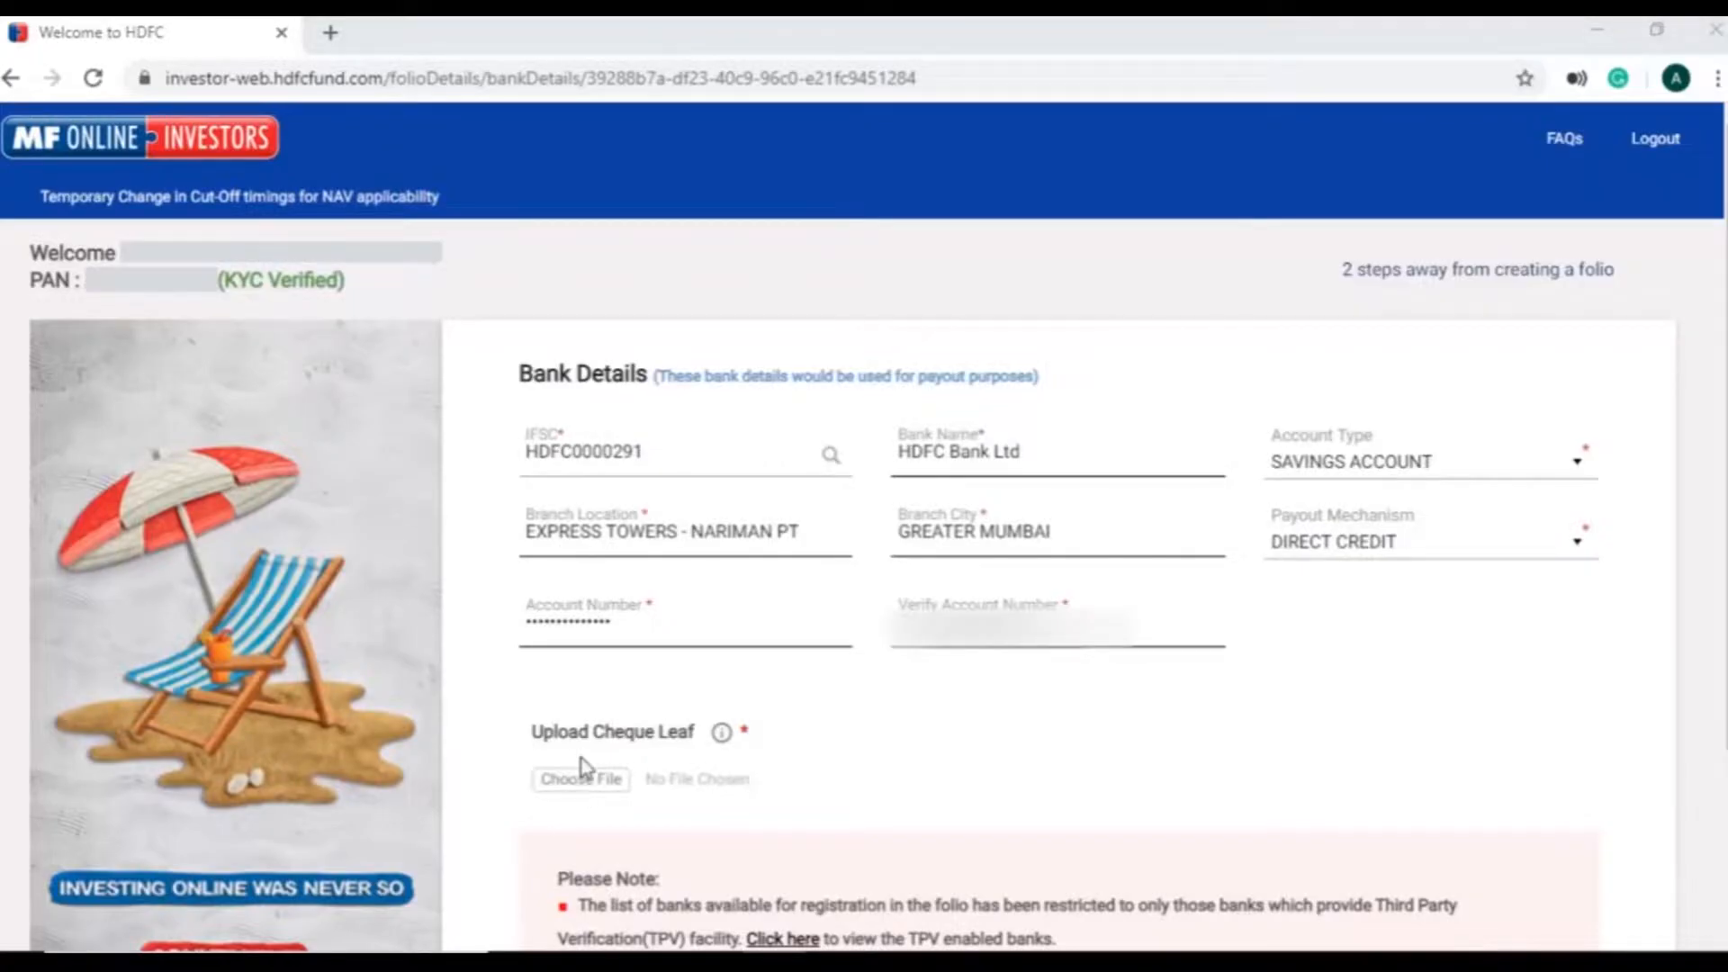
pyautogui.click(579, 780)
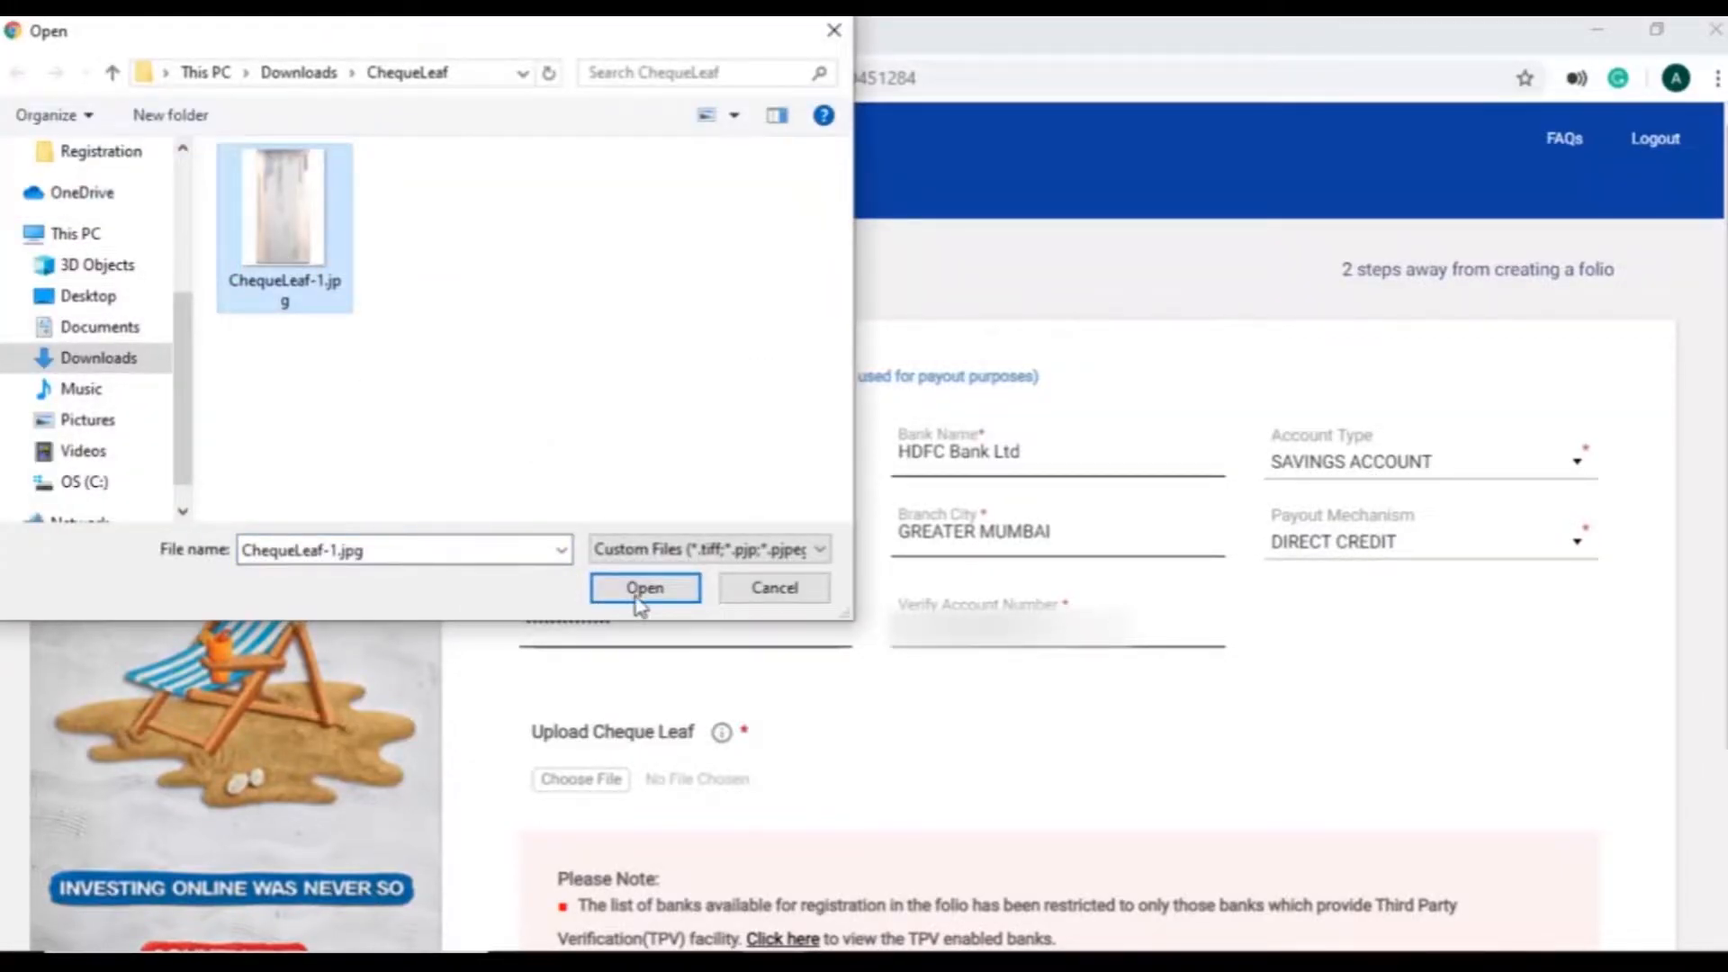
# Attach ChequeLeaf-1.jpg as the cheque leaf and continue to folio review.
pyautogui.click(644, 587)
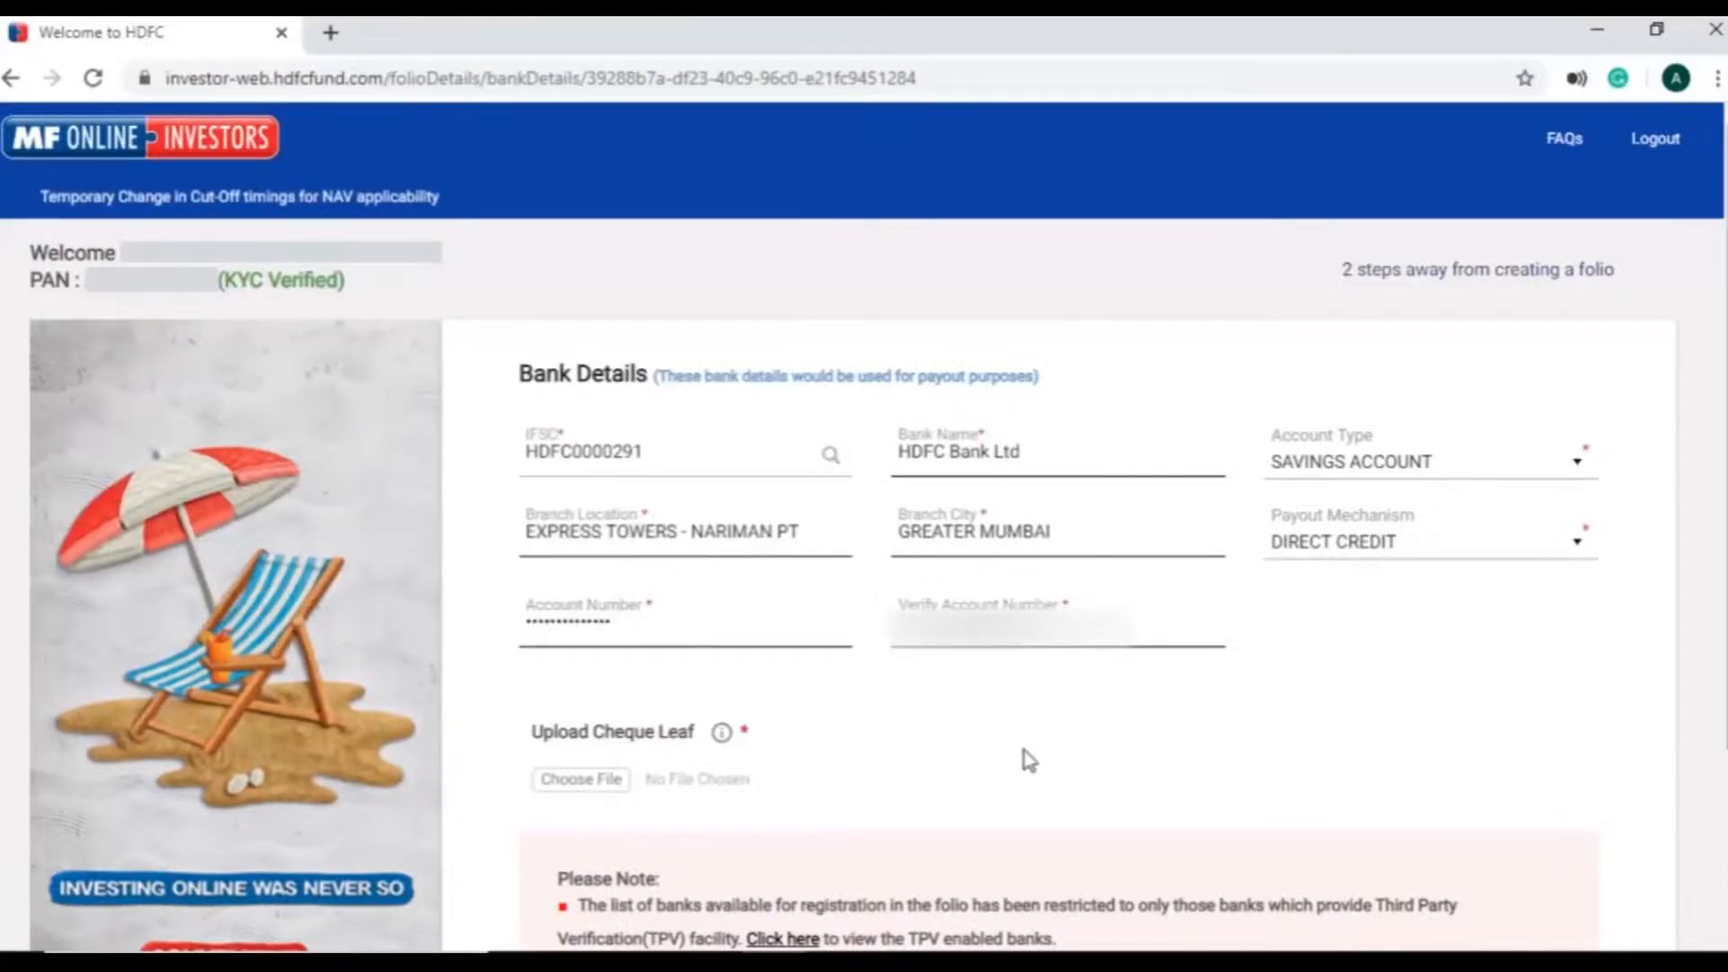
pyautogui.click(580, 779)
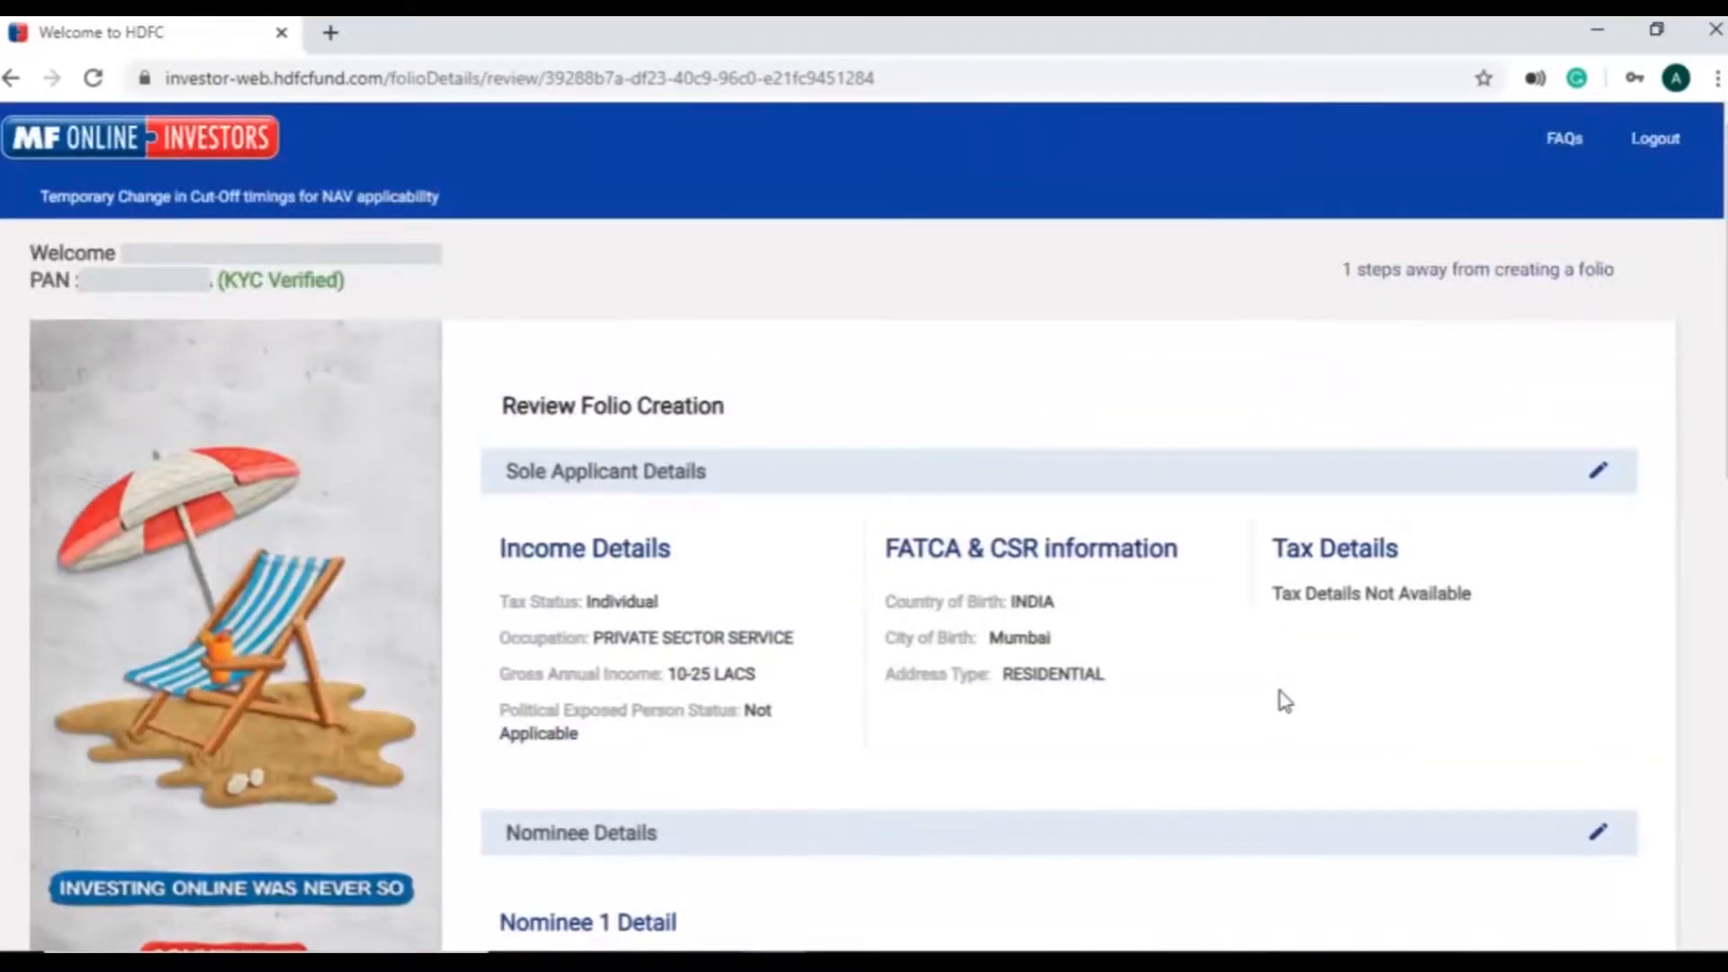
# Review the applicant, nominee and bank details to the end, then submit the folio.
pyautogui.scroll(-3)
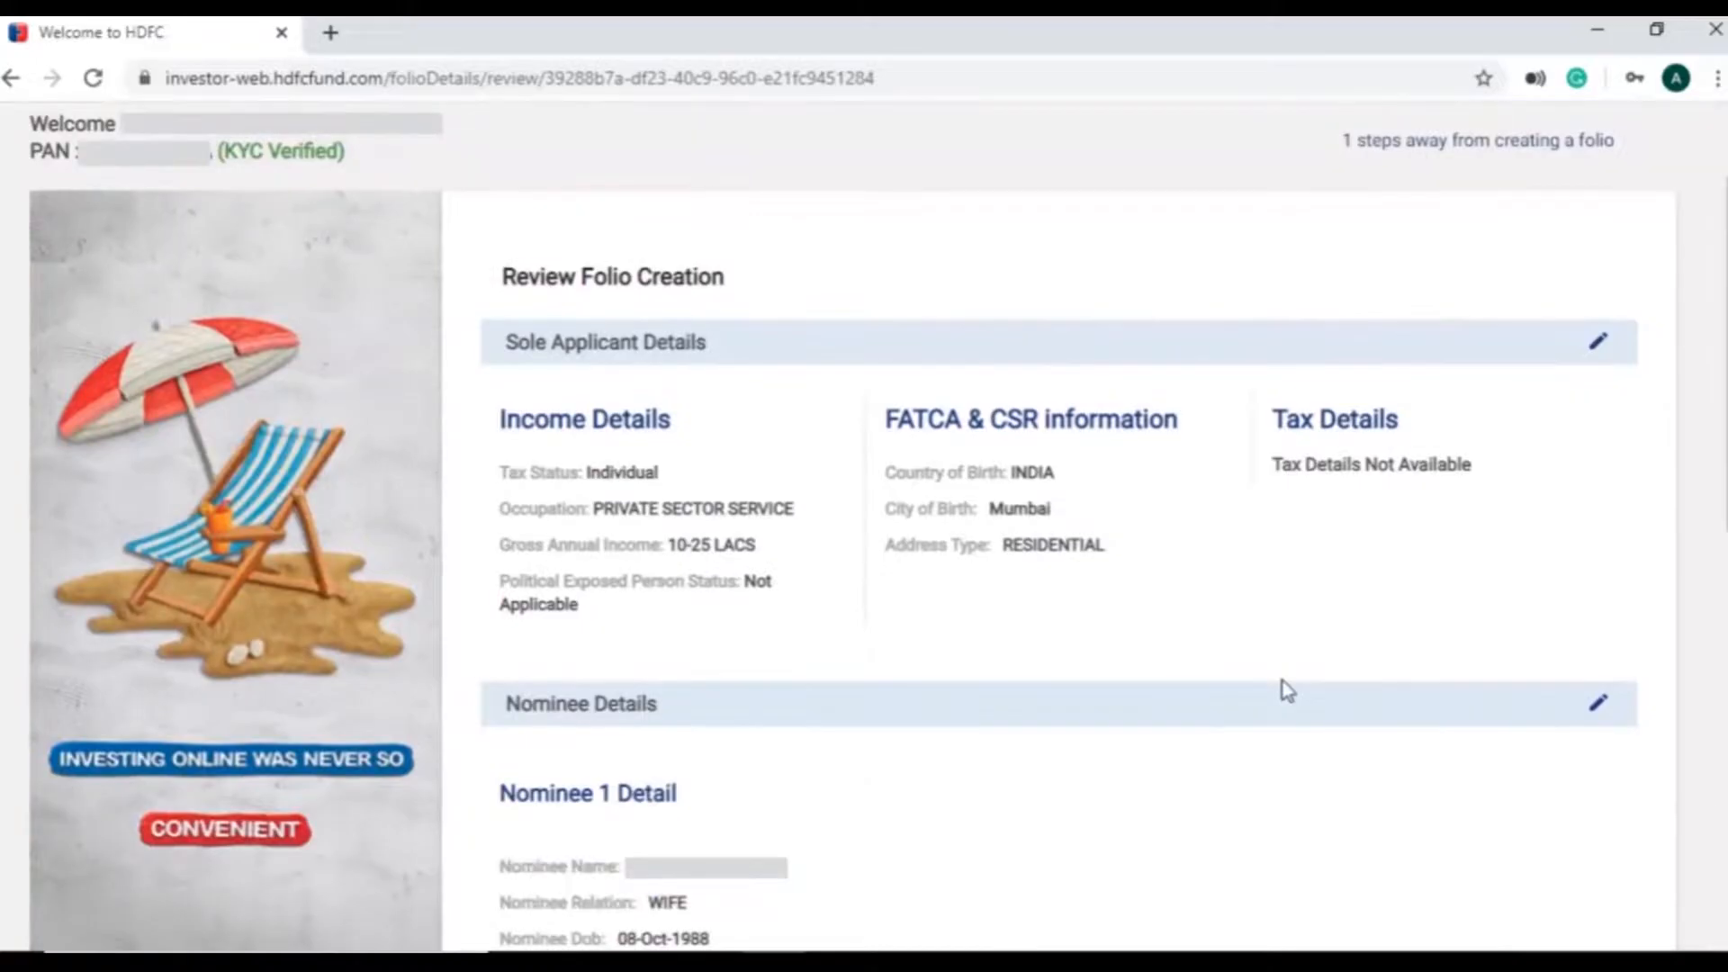
pyautogui.scroll(-3)
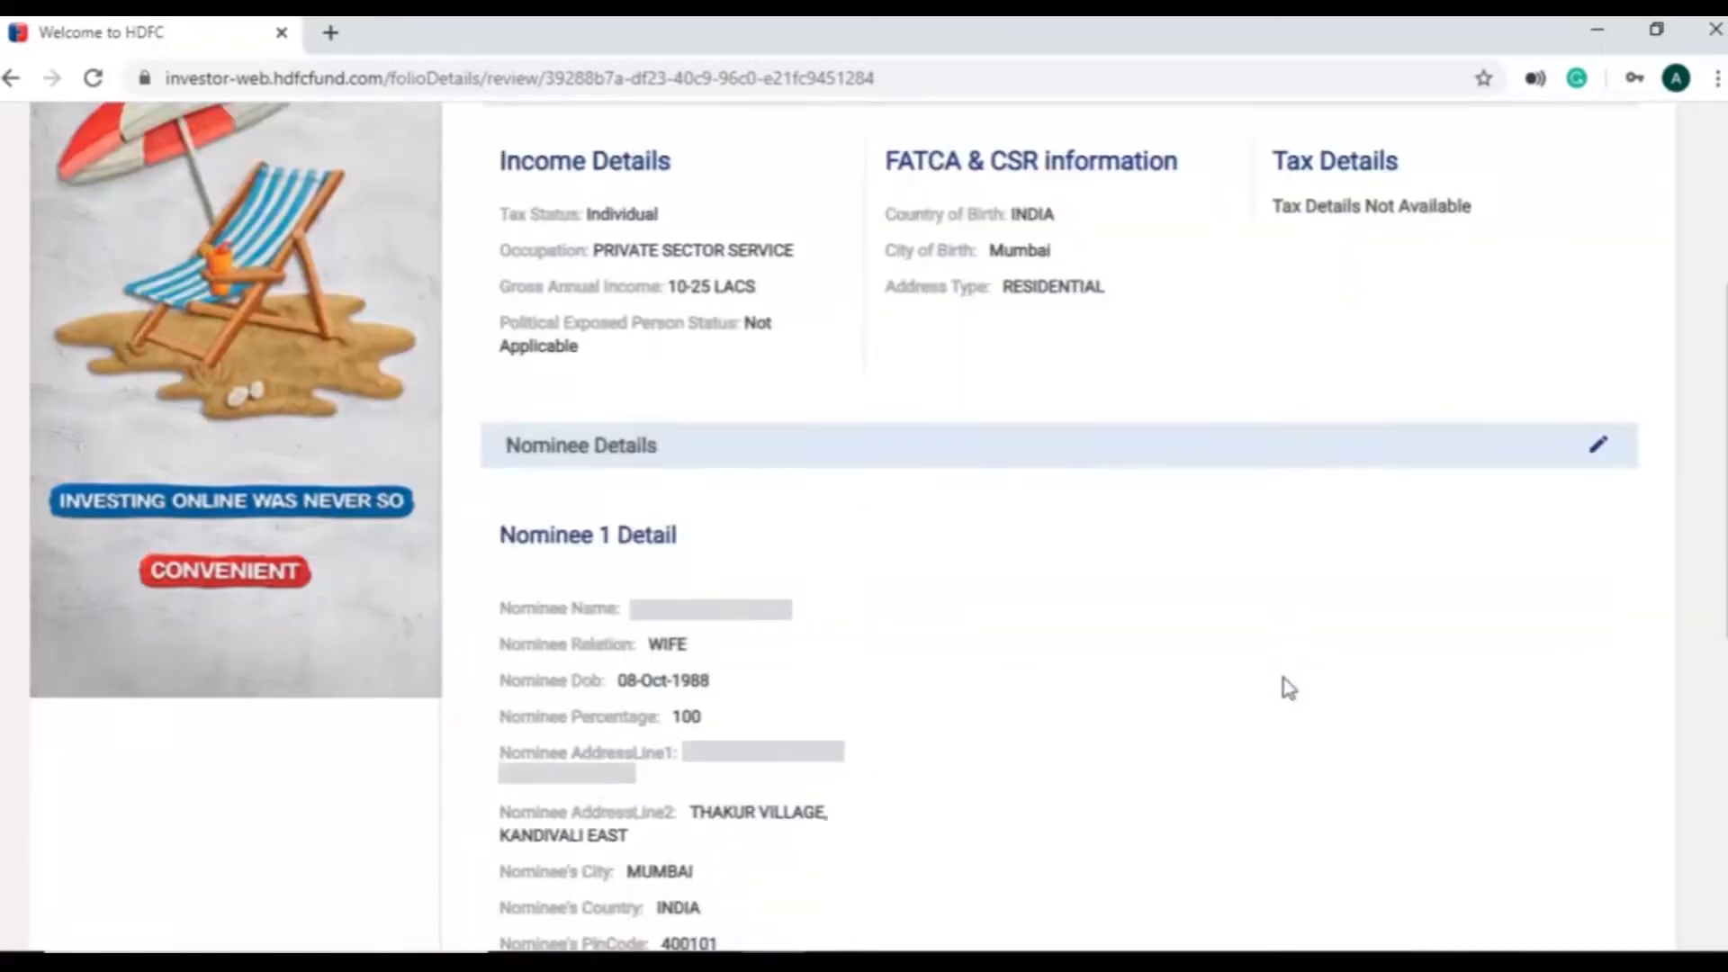
pyautogui.scroll(-3)
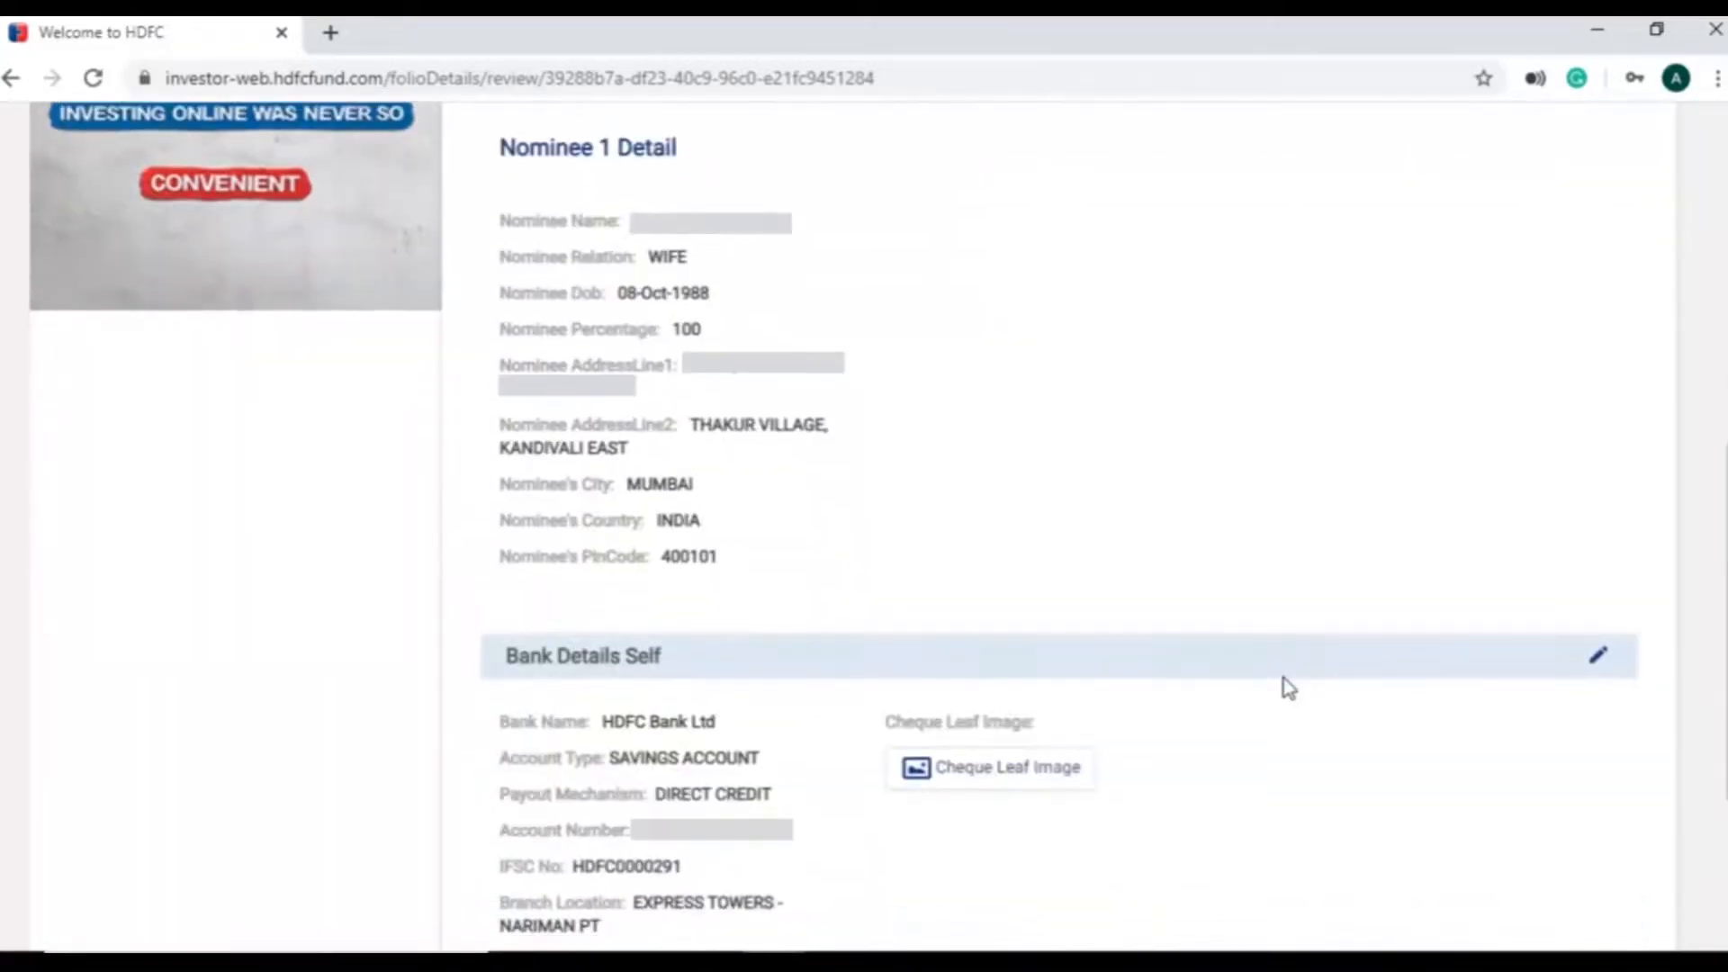
pyautogui.scroll(-3)
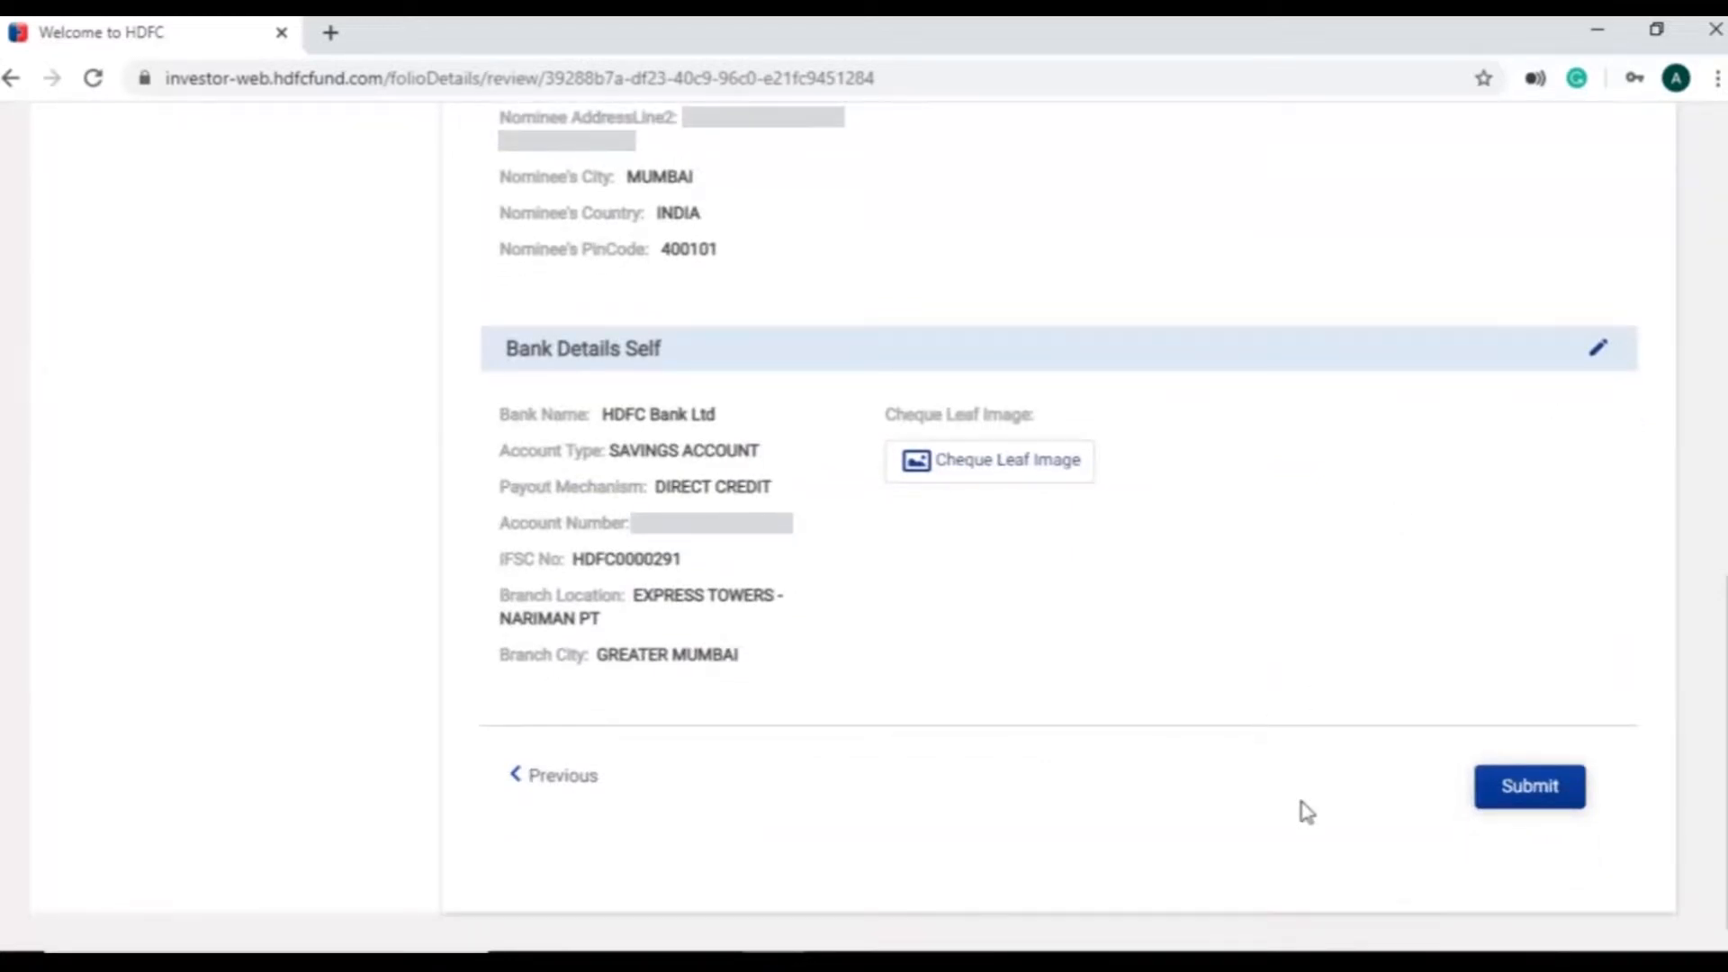
pyautogui.click(1528, 786)
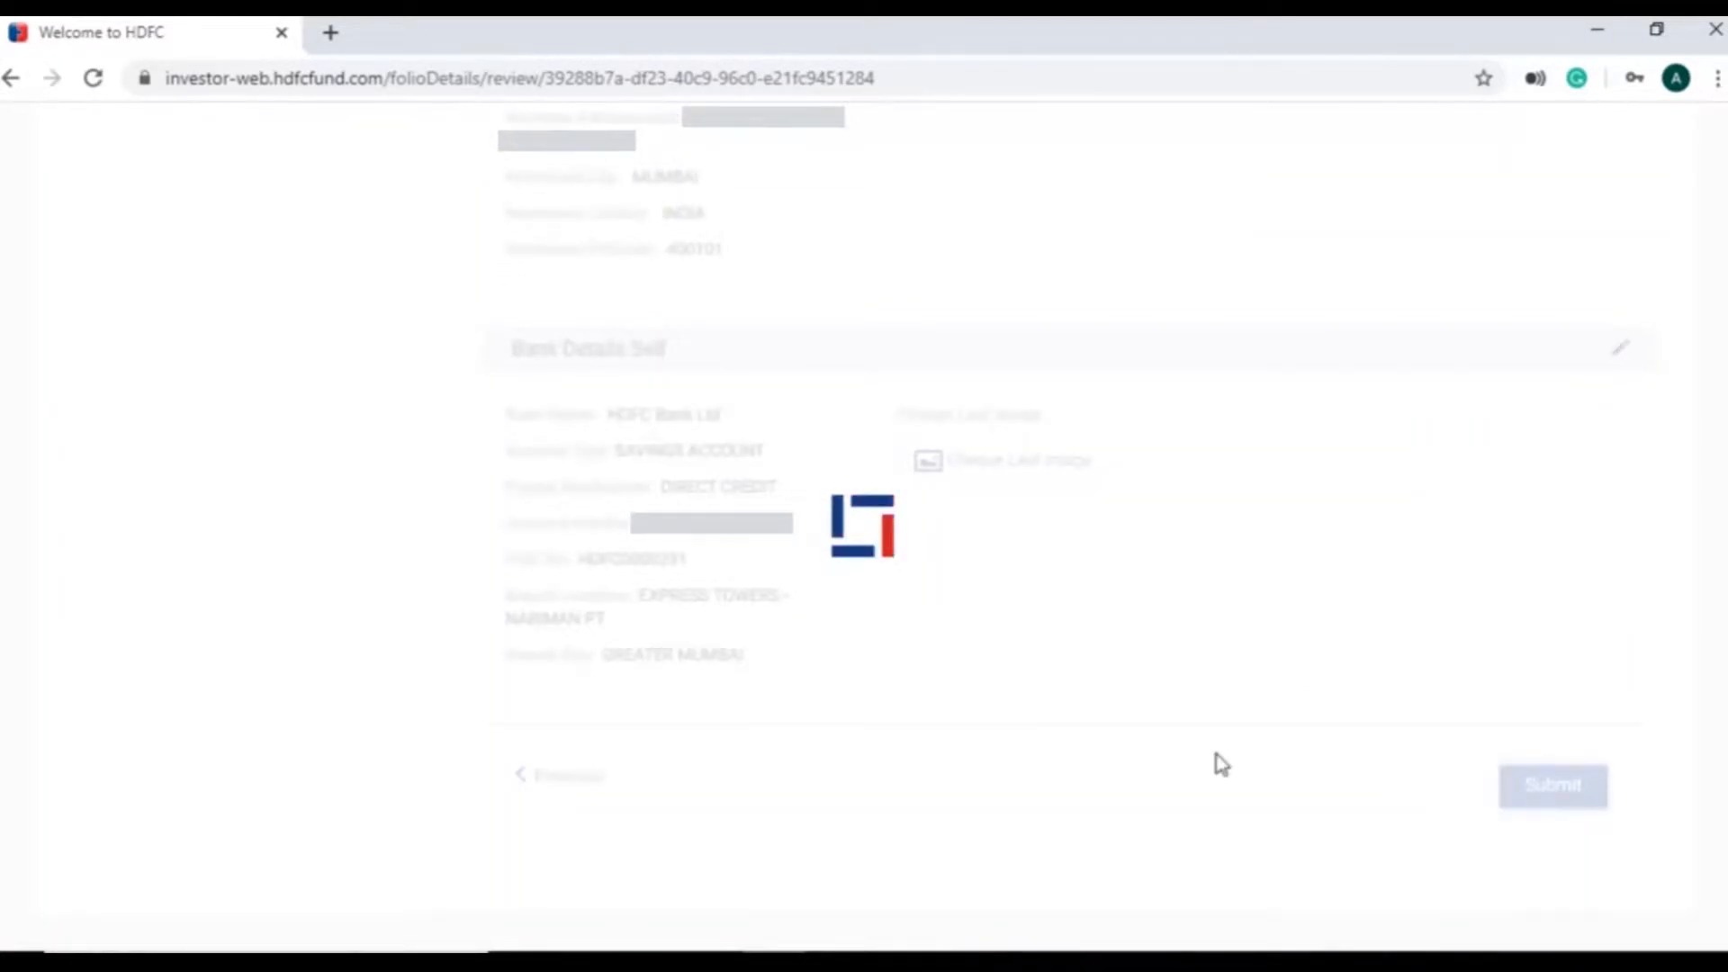
# Confirm the folio submission and wait for the Successfully Created dialog with the folio number.
pyautogui.click(1550, 784)
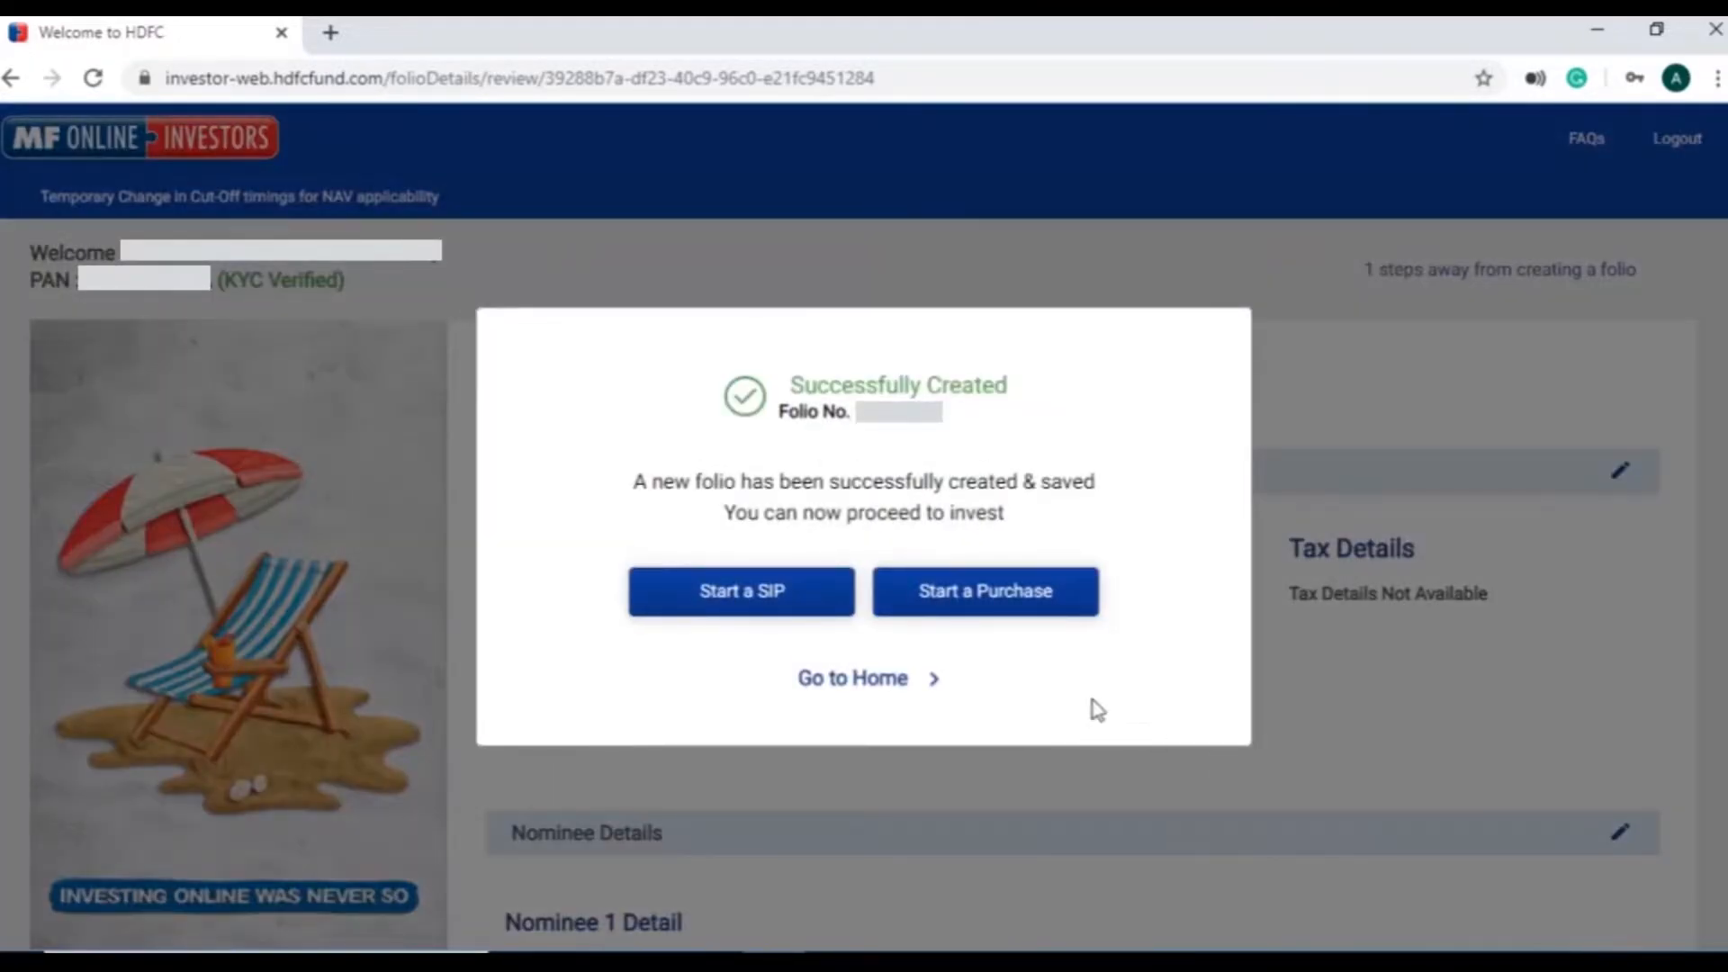
pyautogui.moveTo(1069, 697)
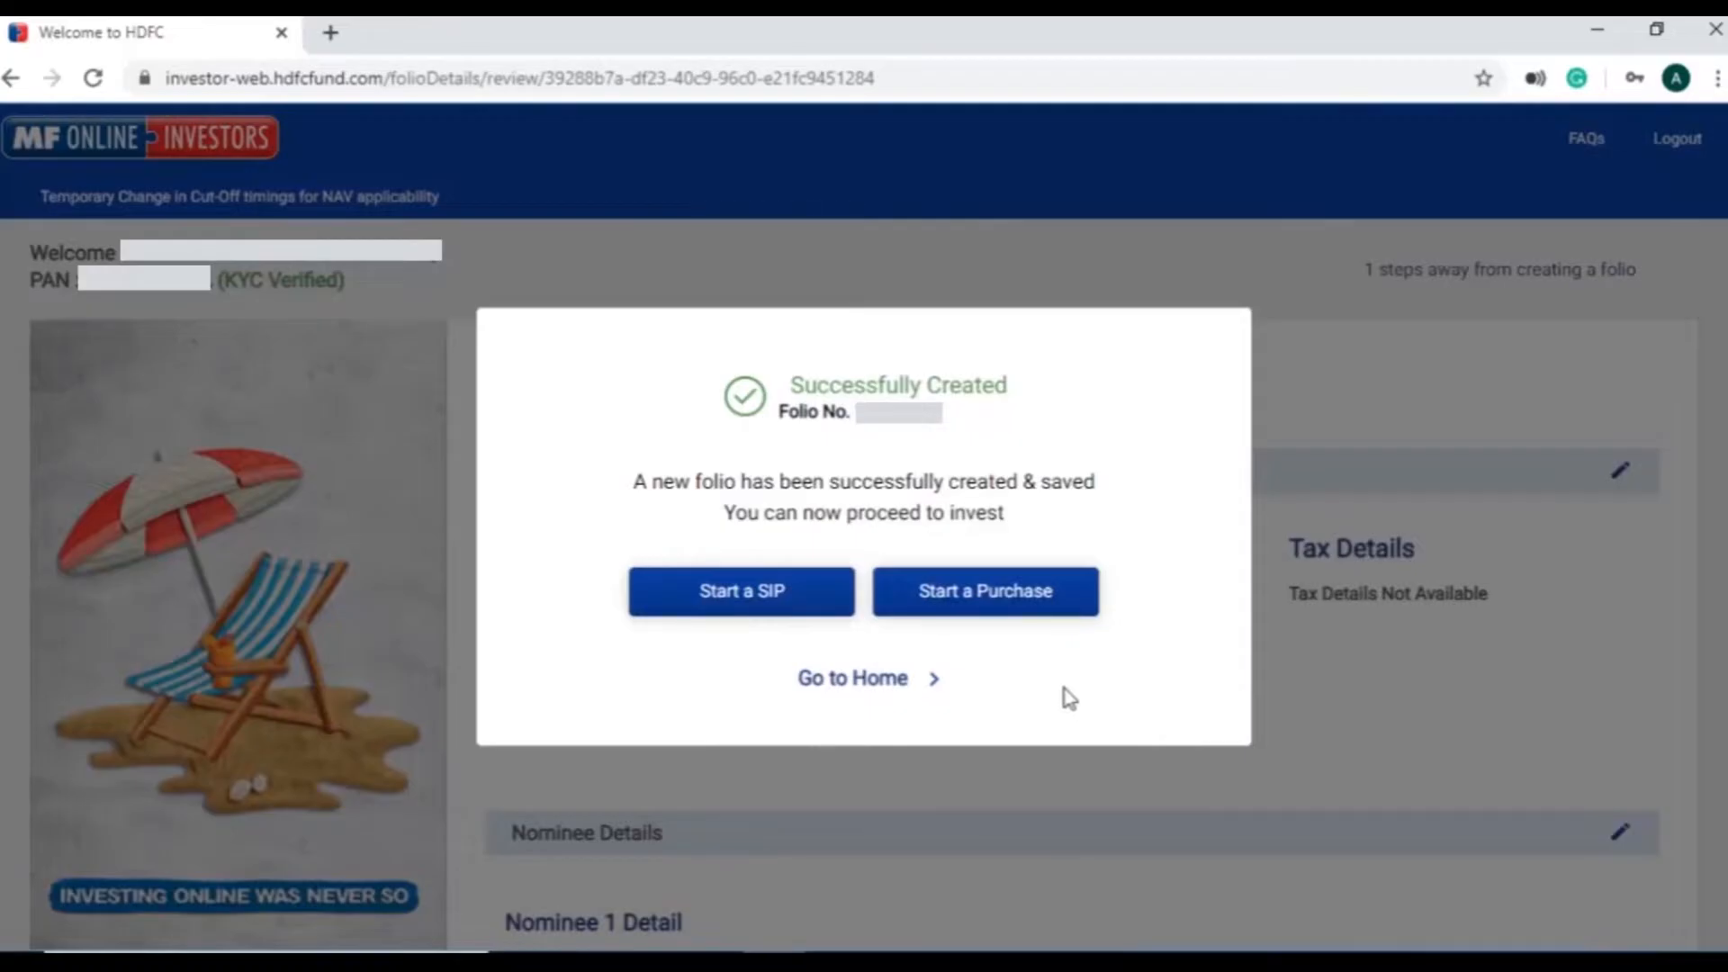
pyautogui.moveTo(1048, 687)
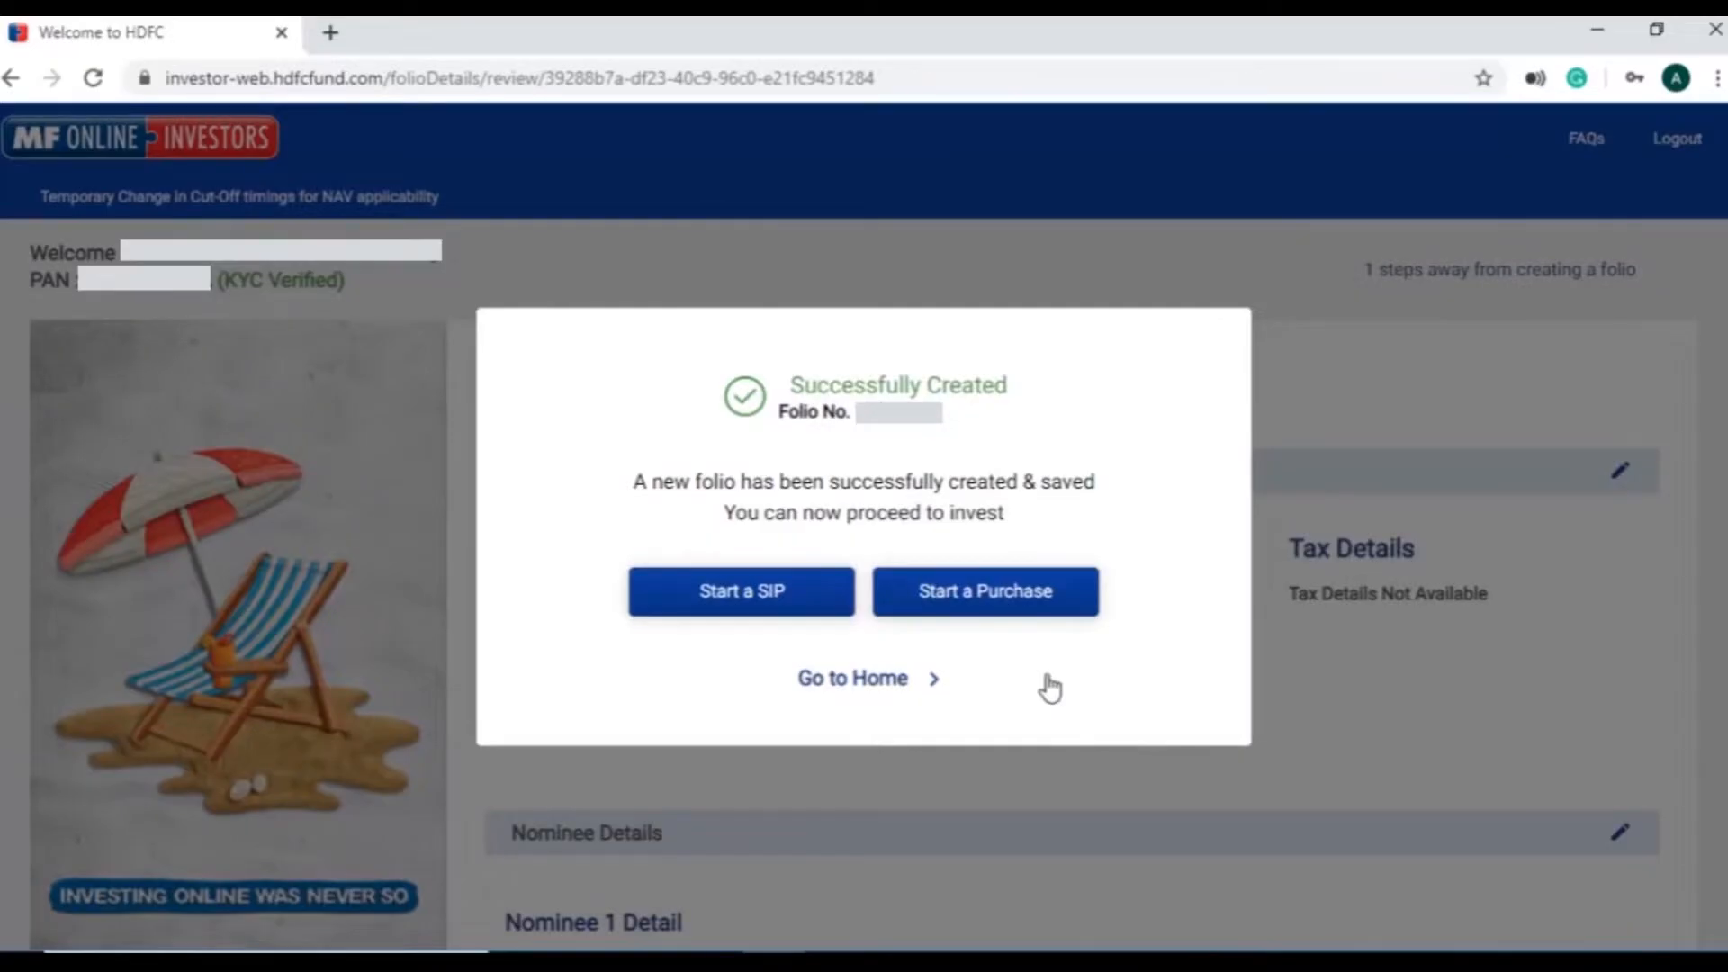
pyautogui.moveTo(1003, 686)
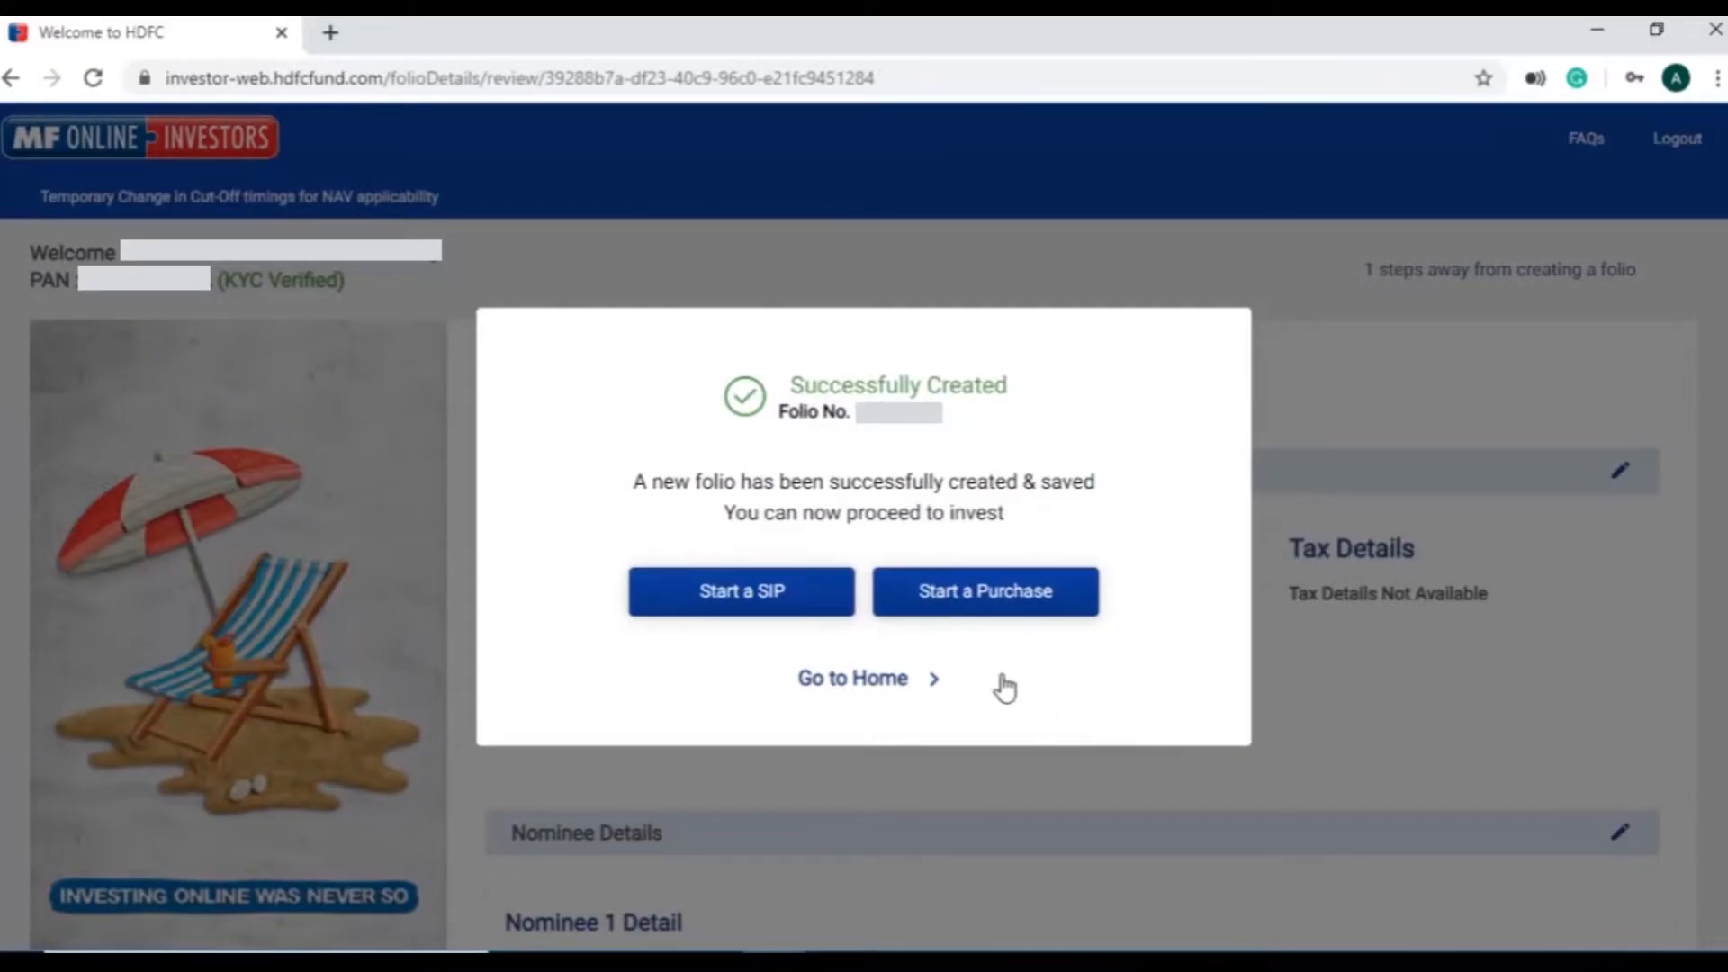
pyautogui.moveTo(876, 674)
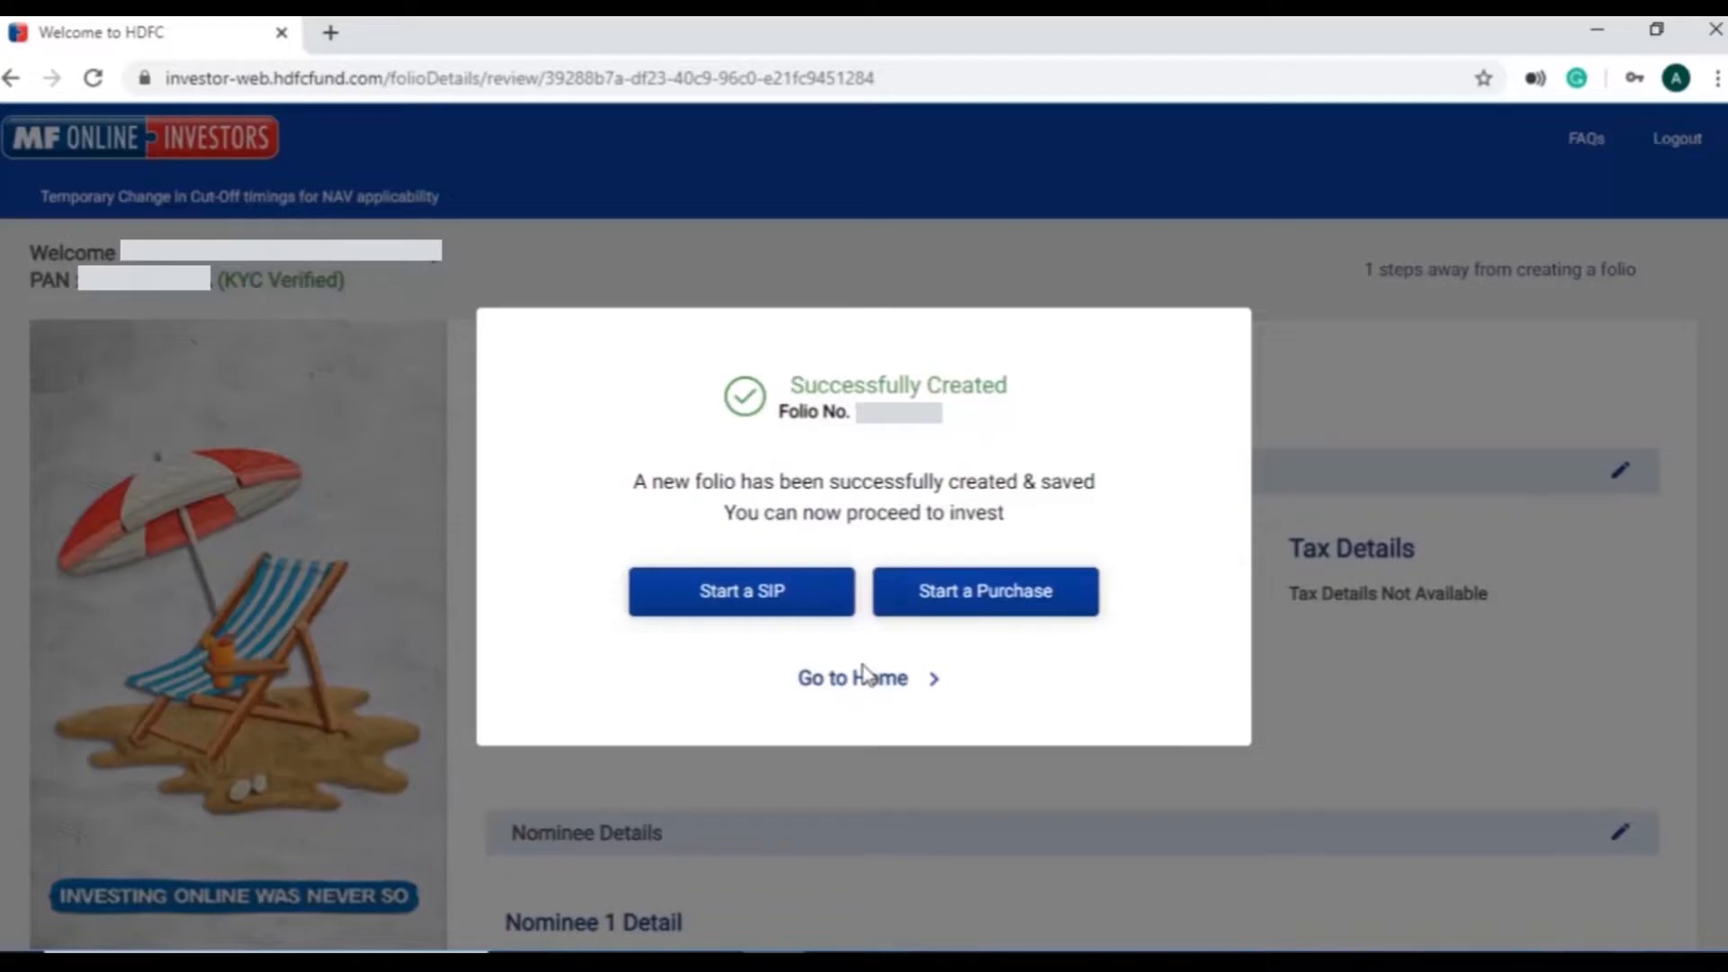
pyautogui.moveTo(788, 505)
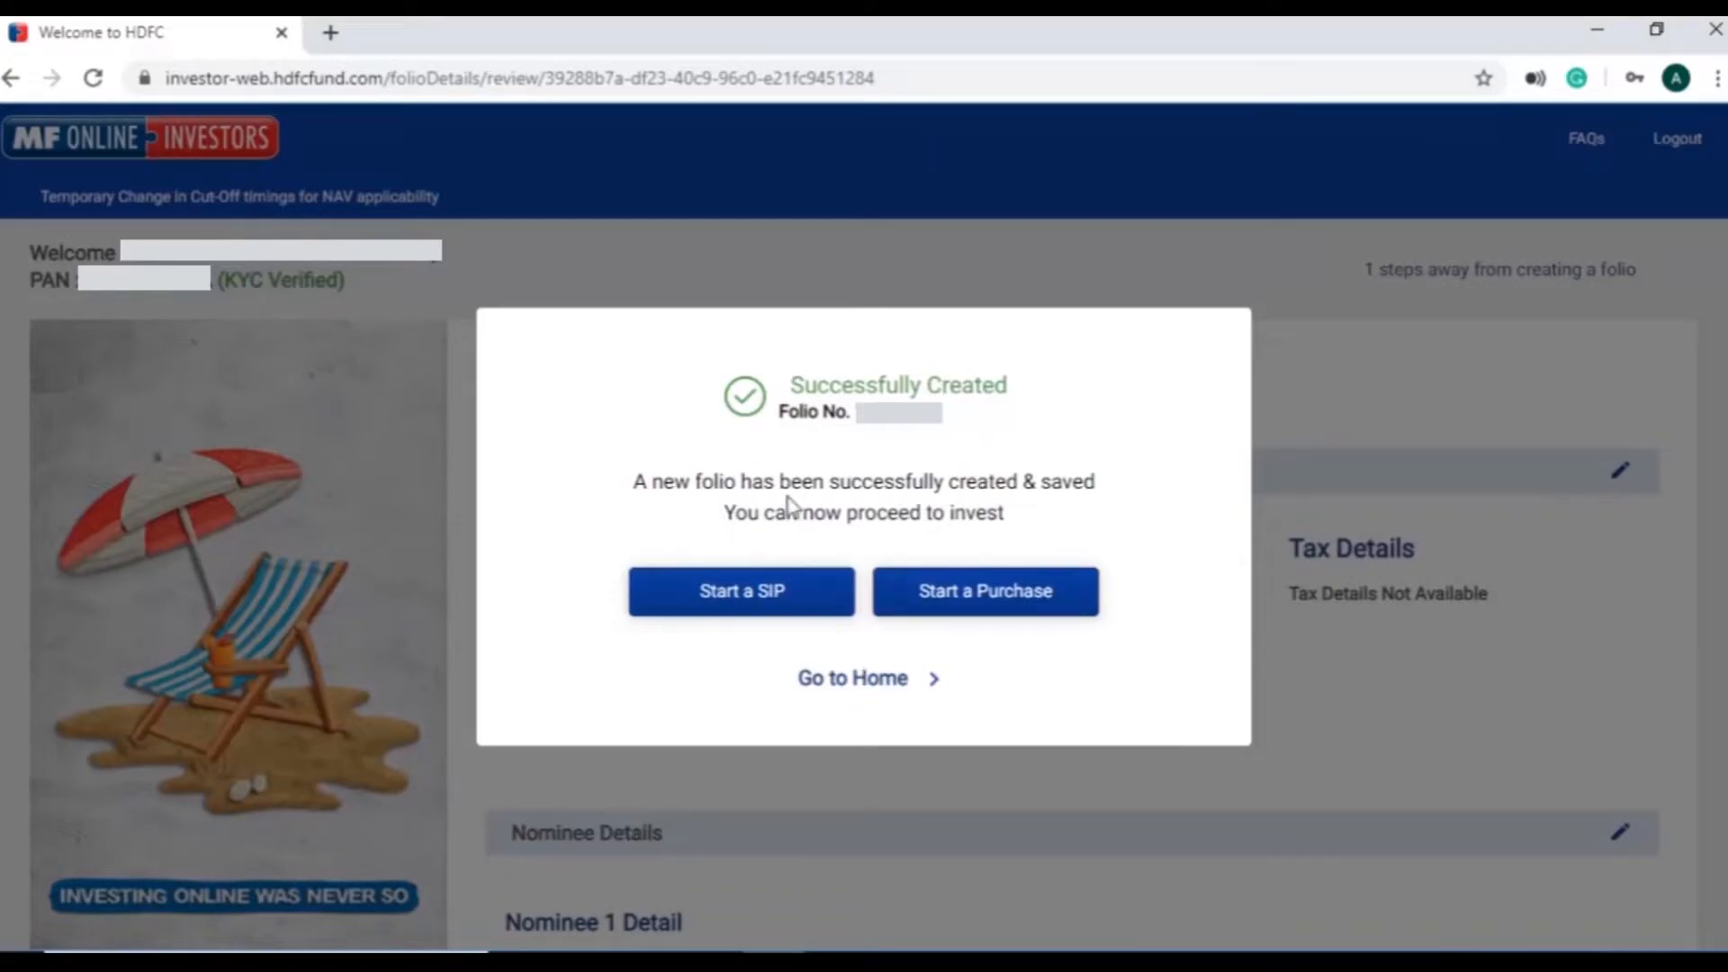
pyautogui.moveTo(1003, 512)
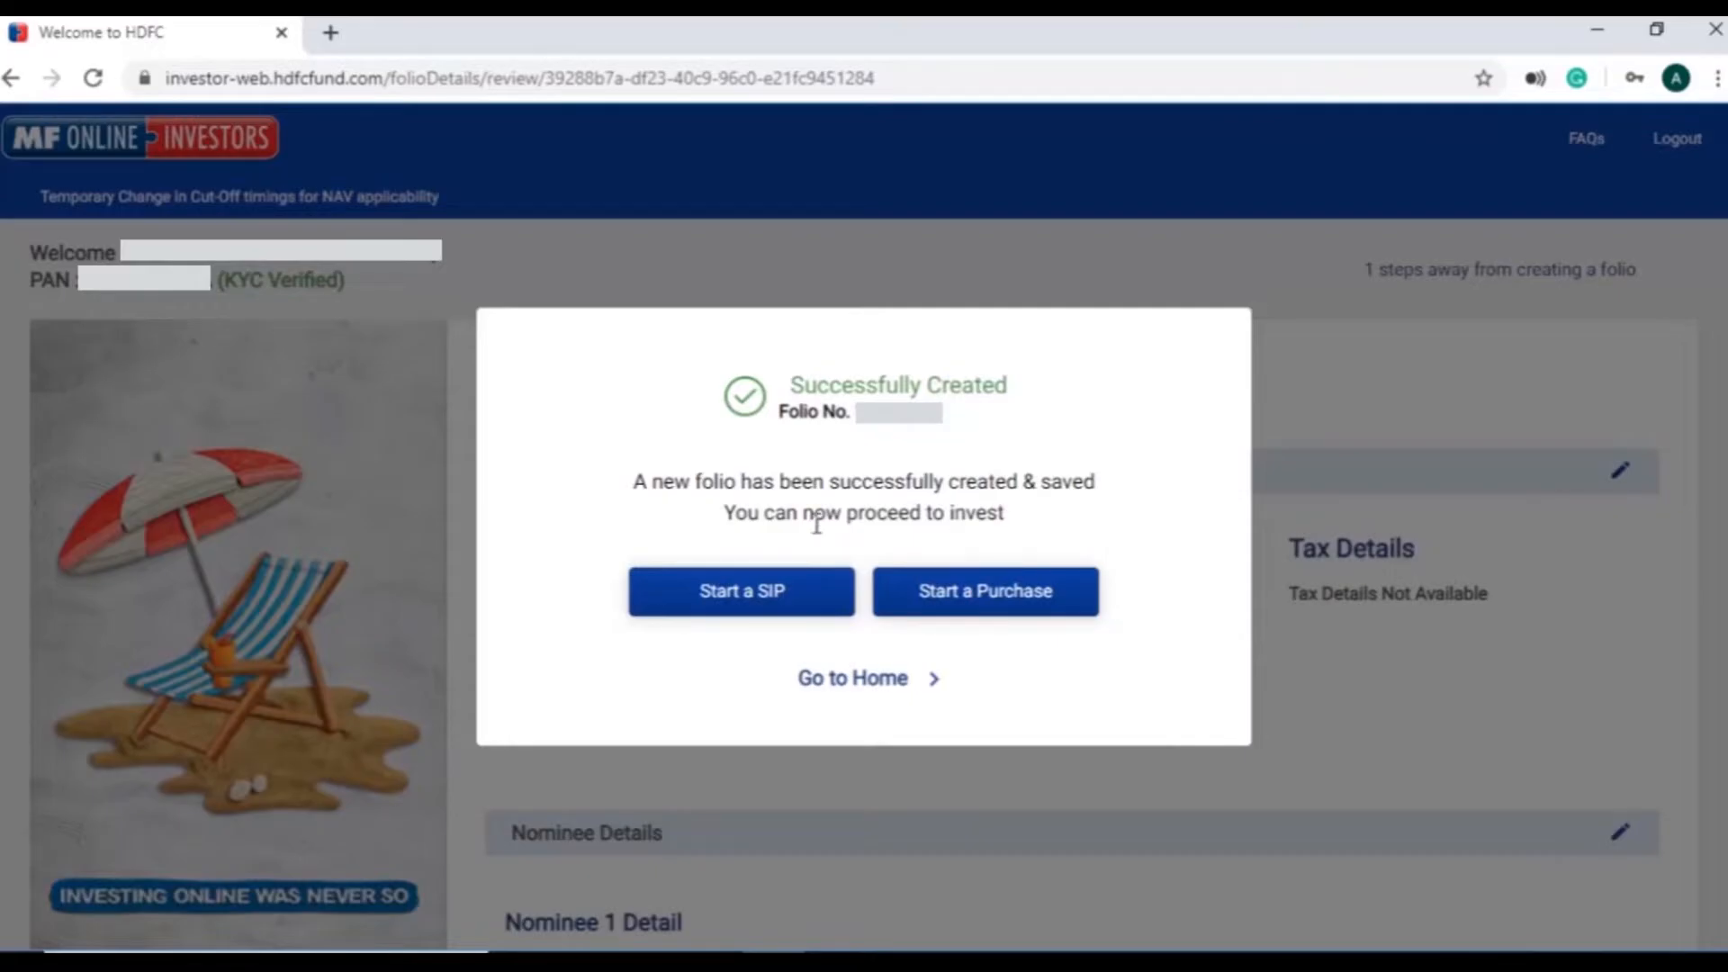
pyautogui.moveTo(904, 564)
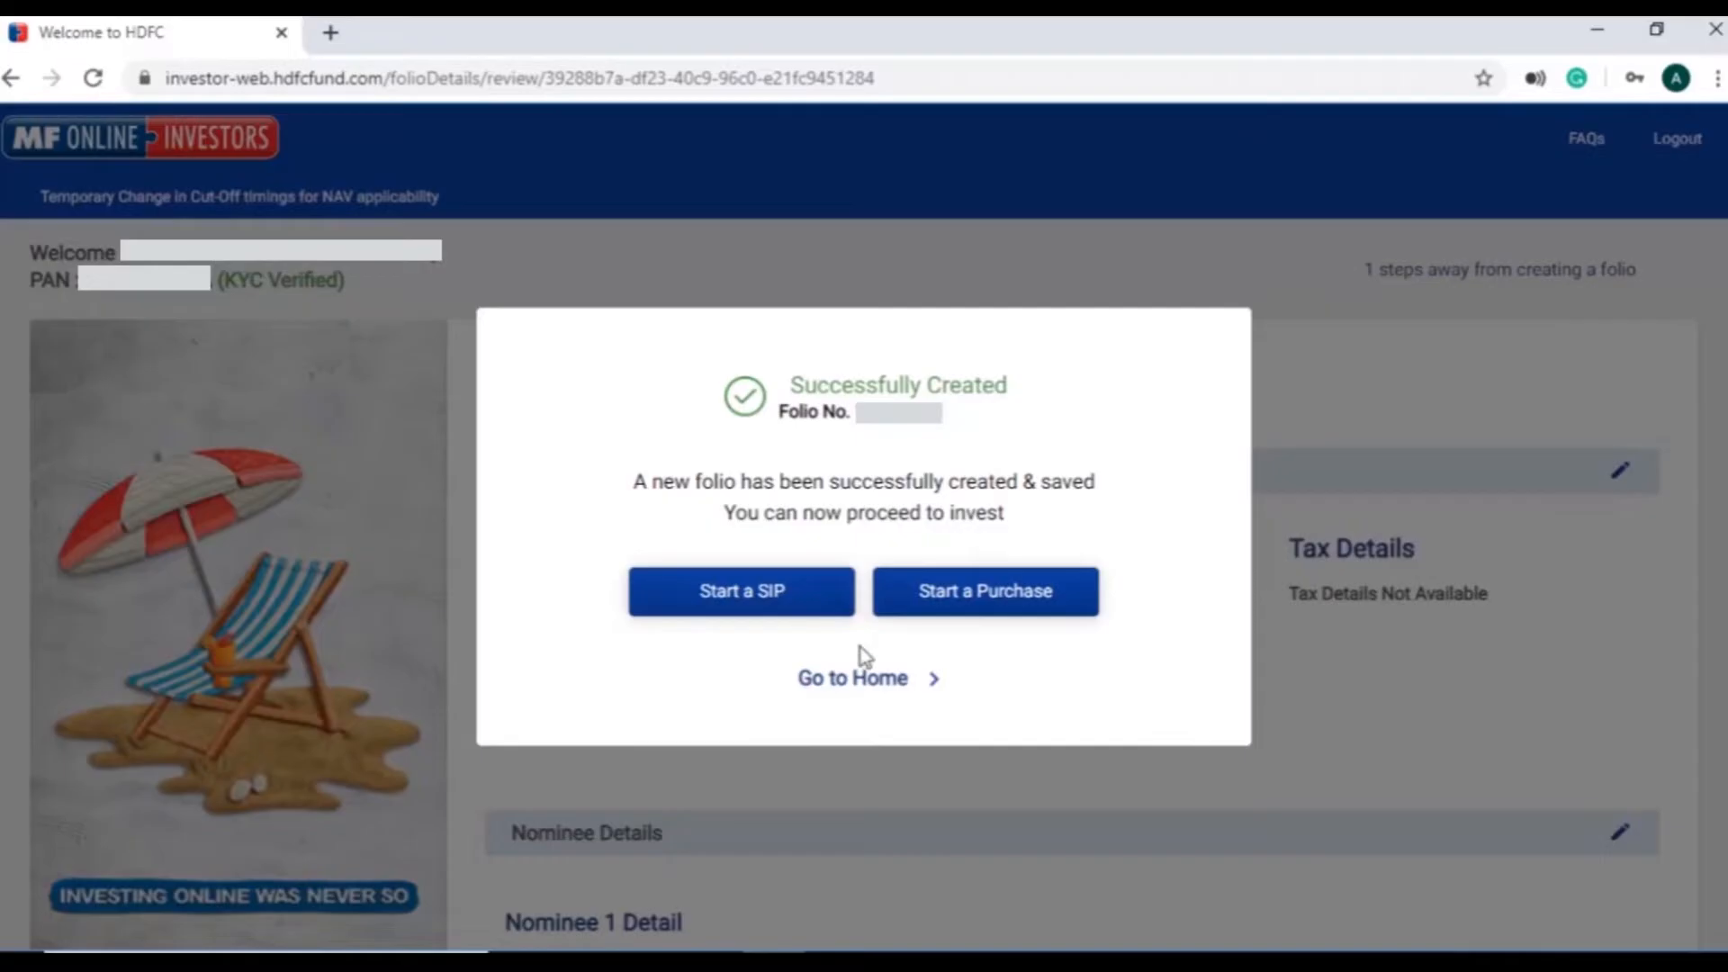
pyautogui.moveTo(865, 662)
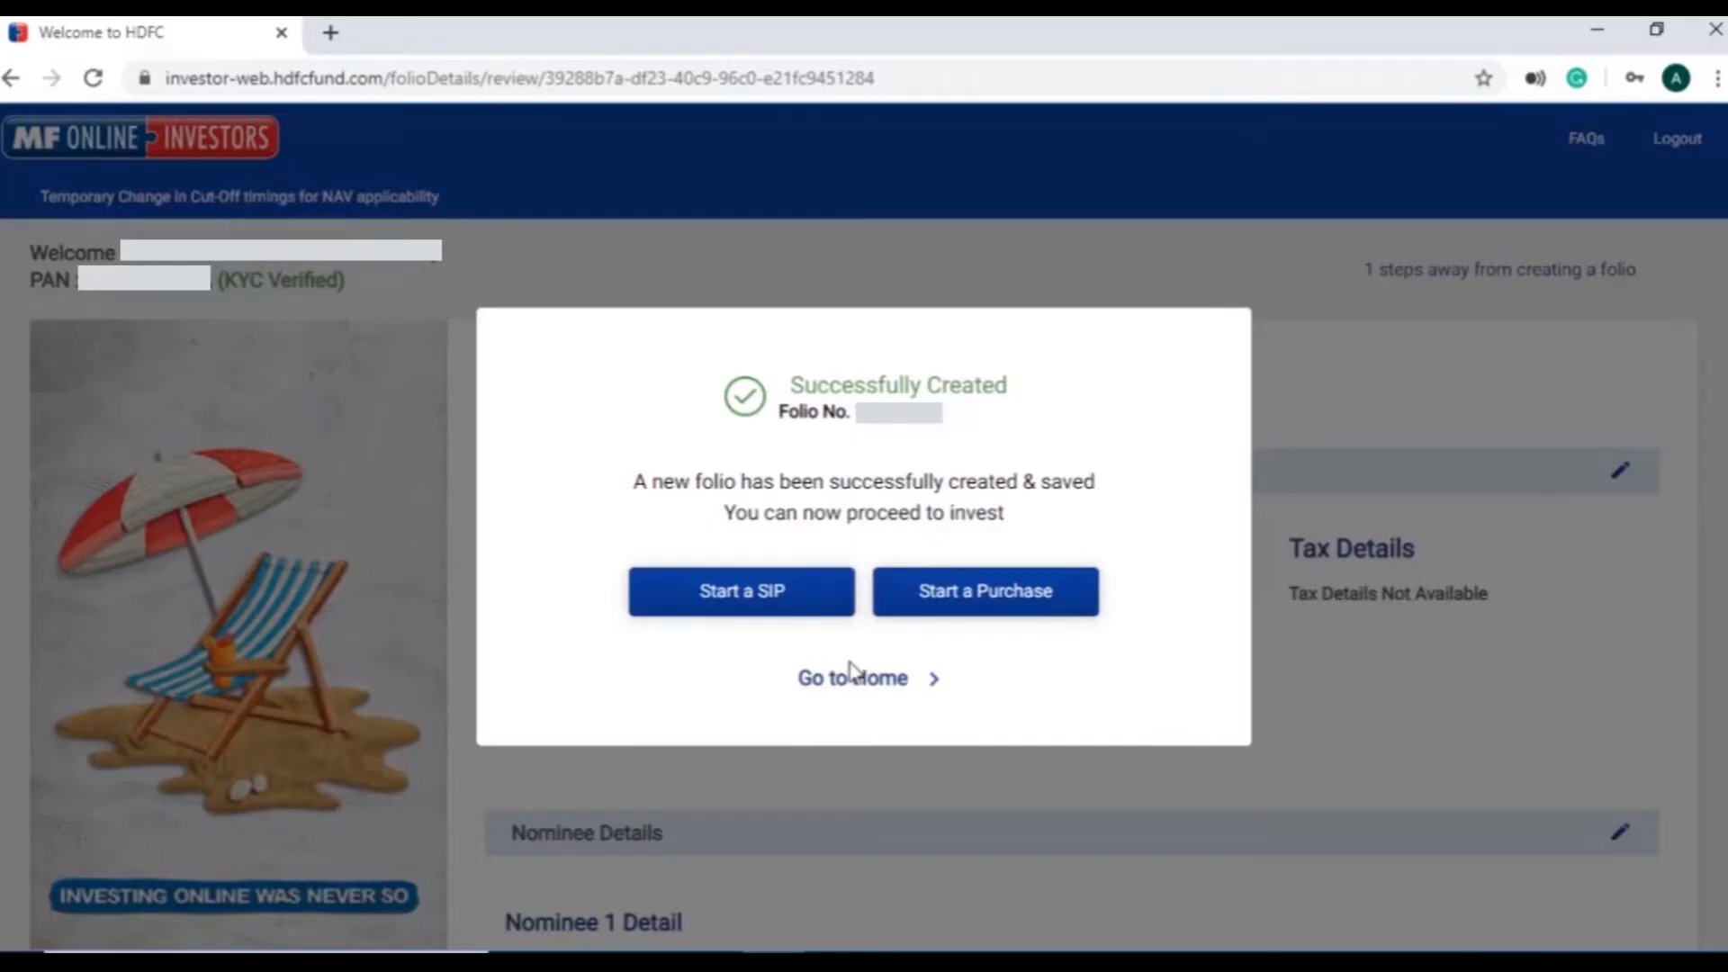